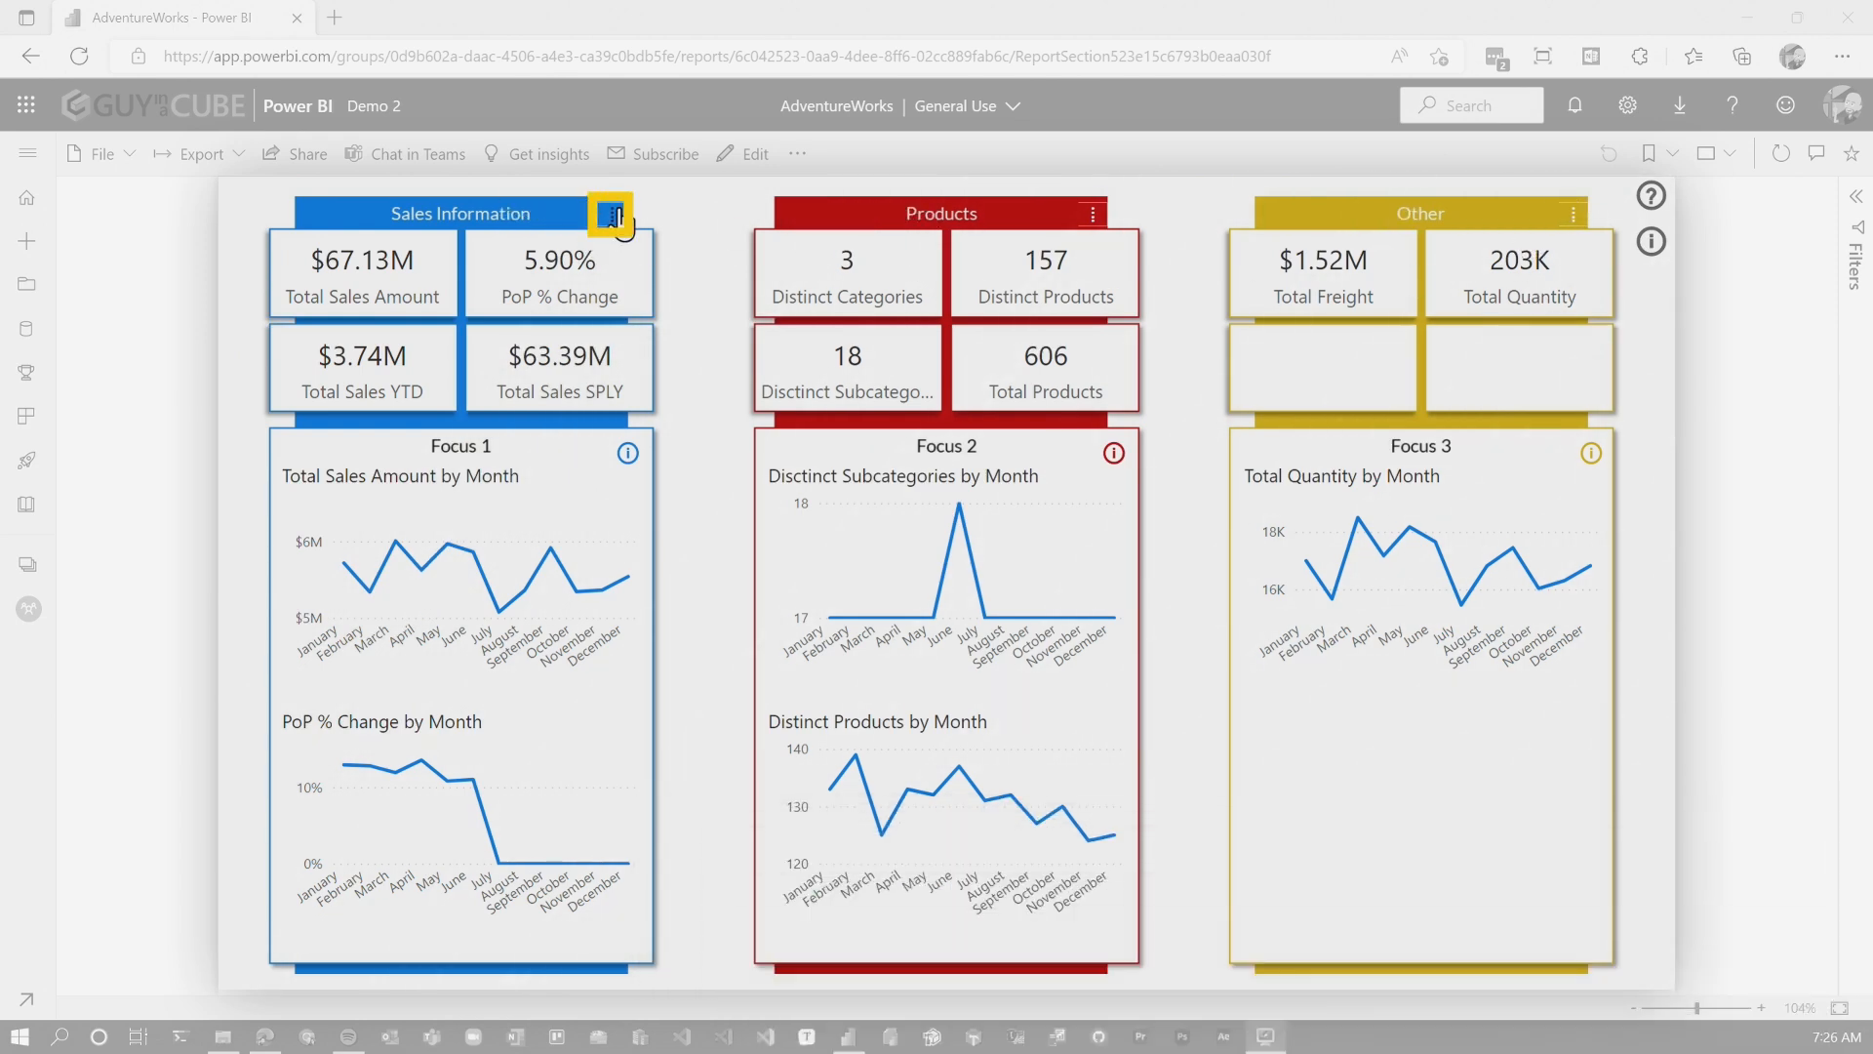
Review the Sales Information definitions and the report's help overlay, then dismiss them.
{"action": "left_click", "coordinate": [613, 213]}
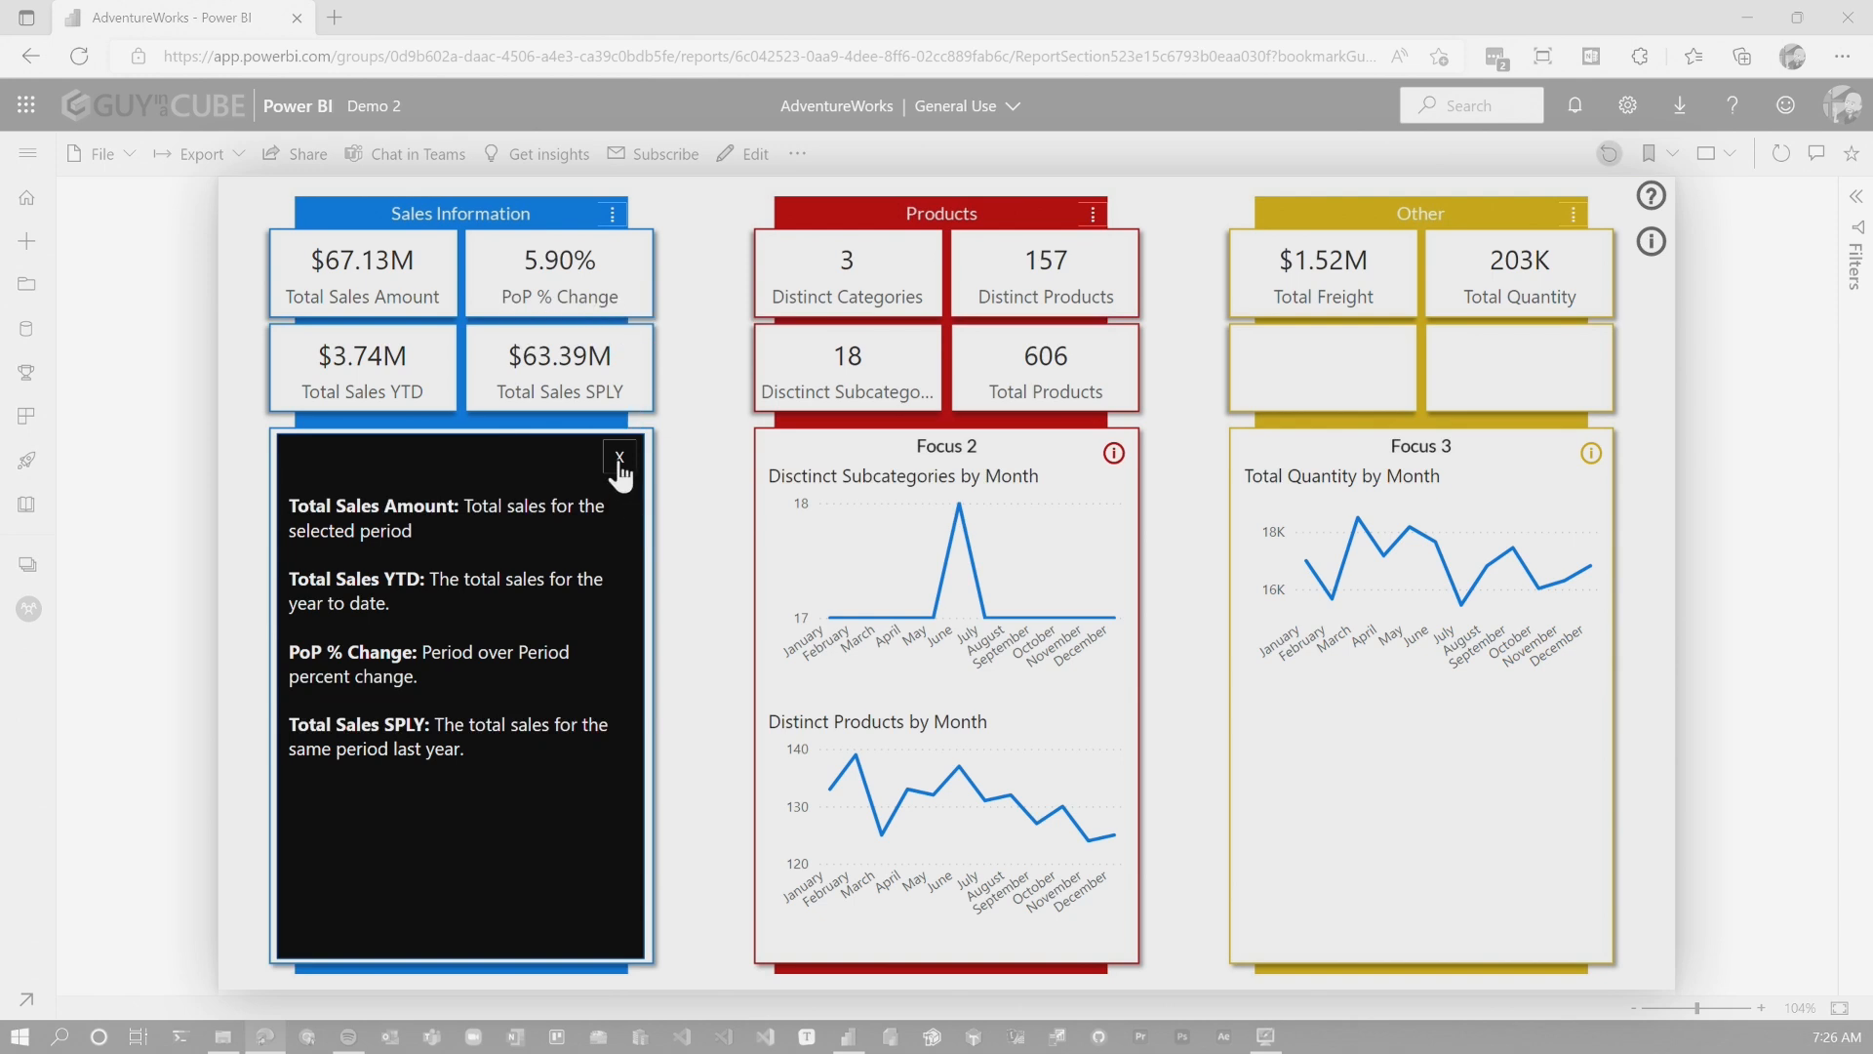
{"action": "left_click", "coordinate": [618, 464]}
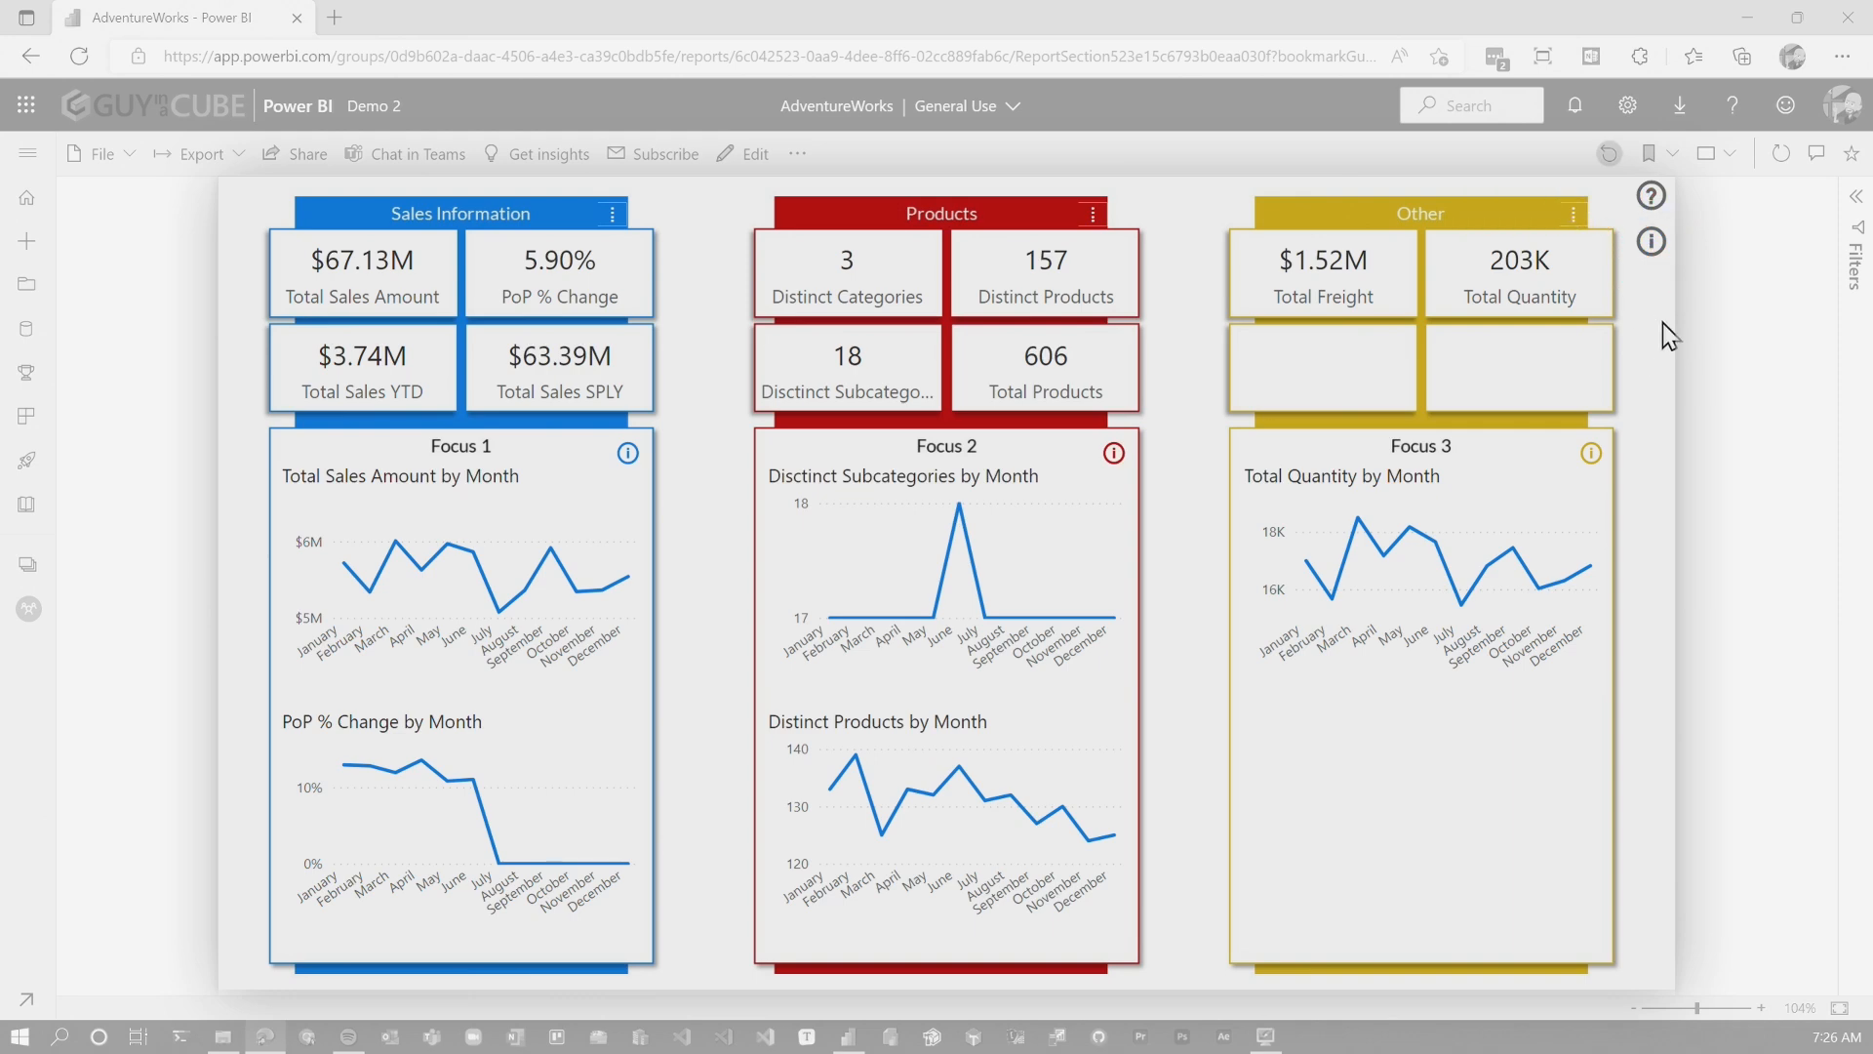
{"action": "mouse_move", "coordinate": [1650, 195]}
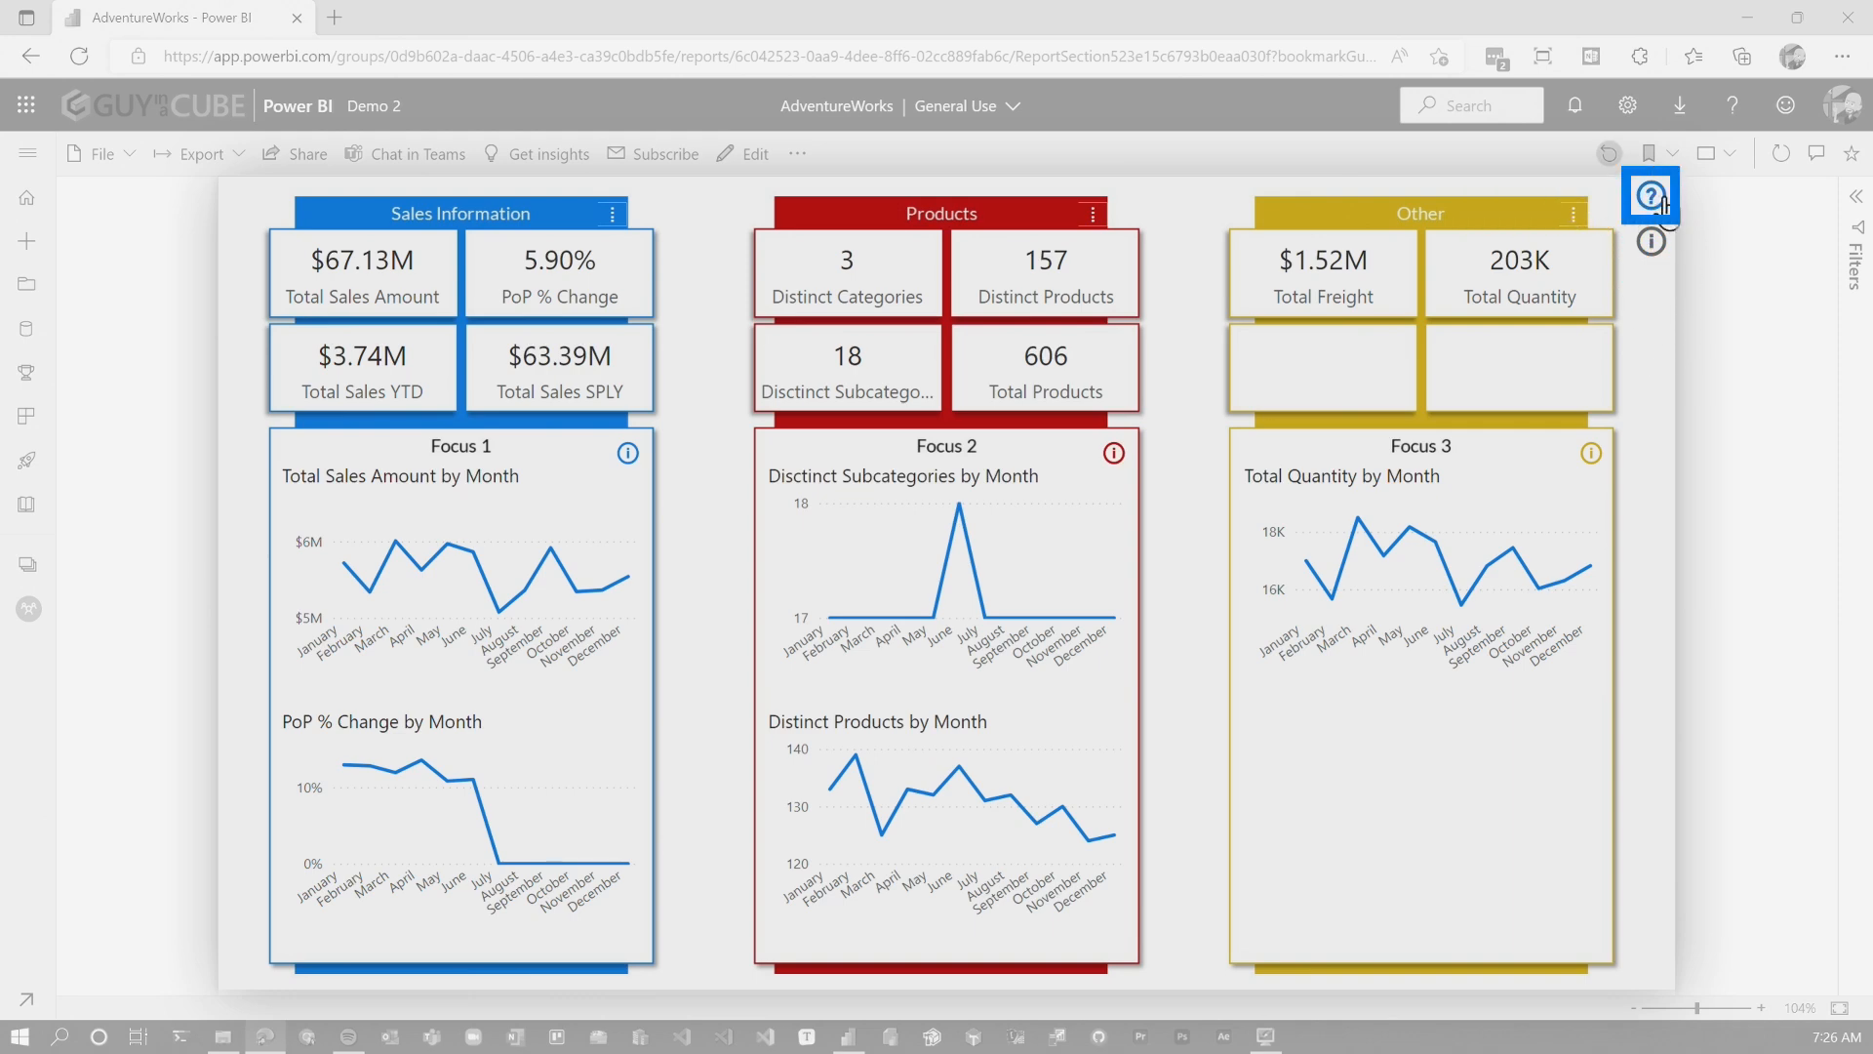
{"action": "left_click", "coordinate": [1646, 193]}
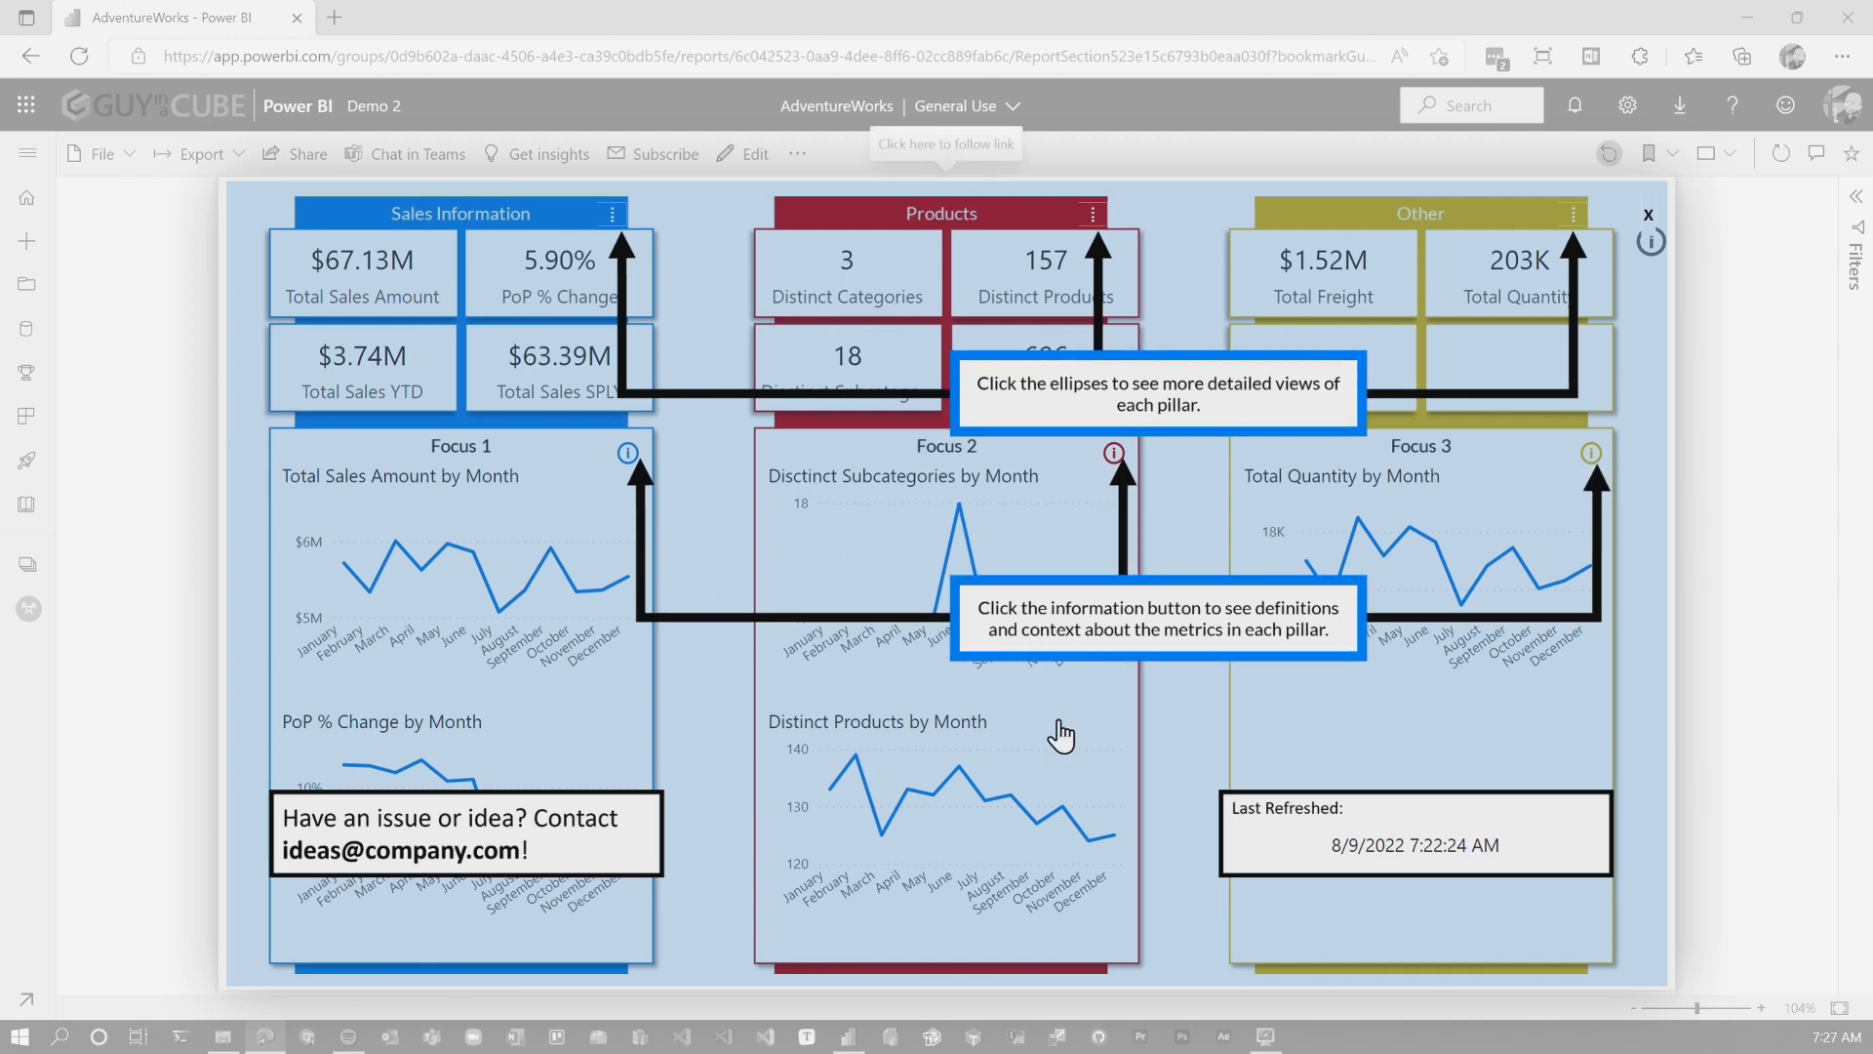
{"action": "left_click", "coordinate": [1649, 240]}
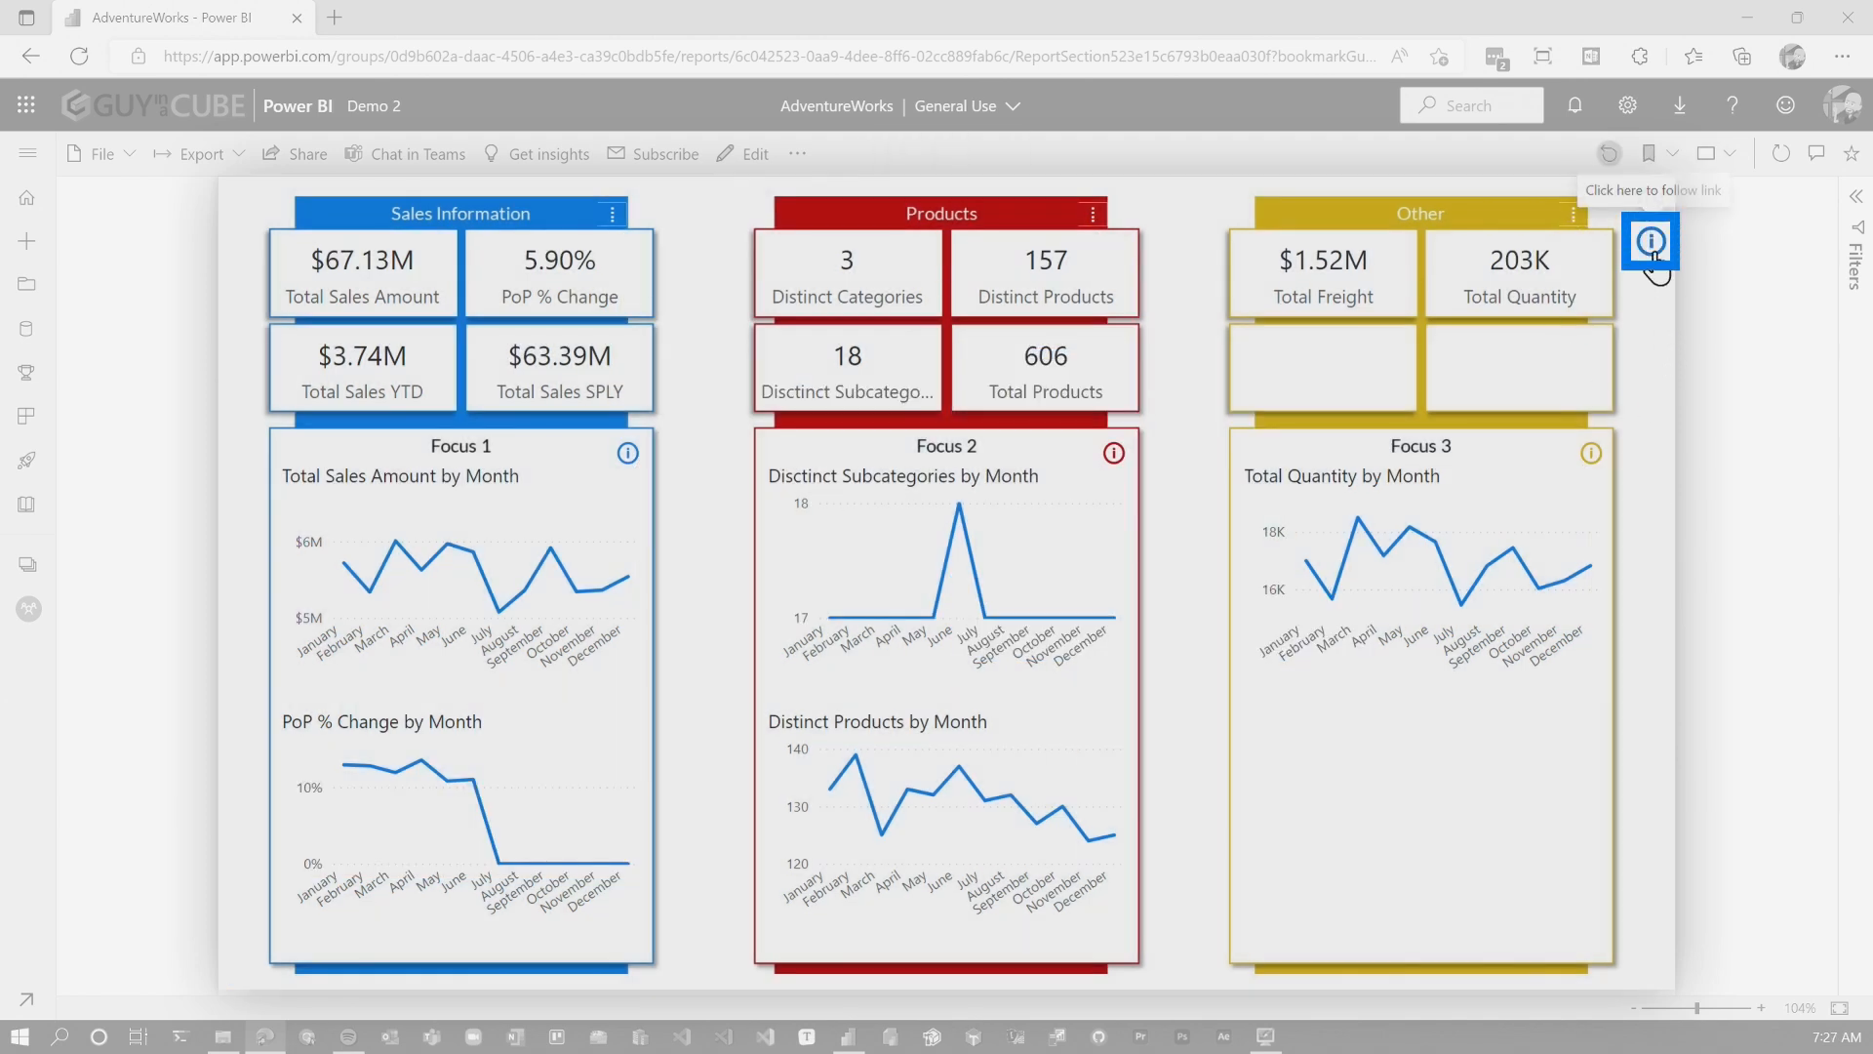
Show the Definitions and Information pane and launch the AdventureWorks bug report form.
{"action": "left_click", "coordinate": [1651, 240]}
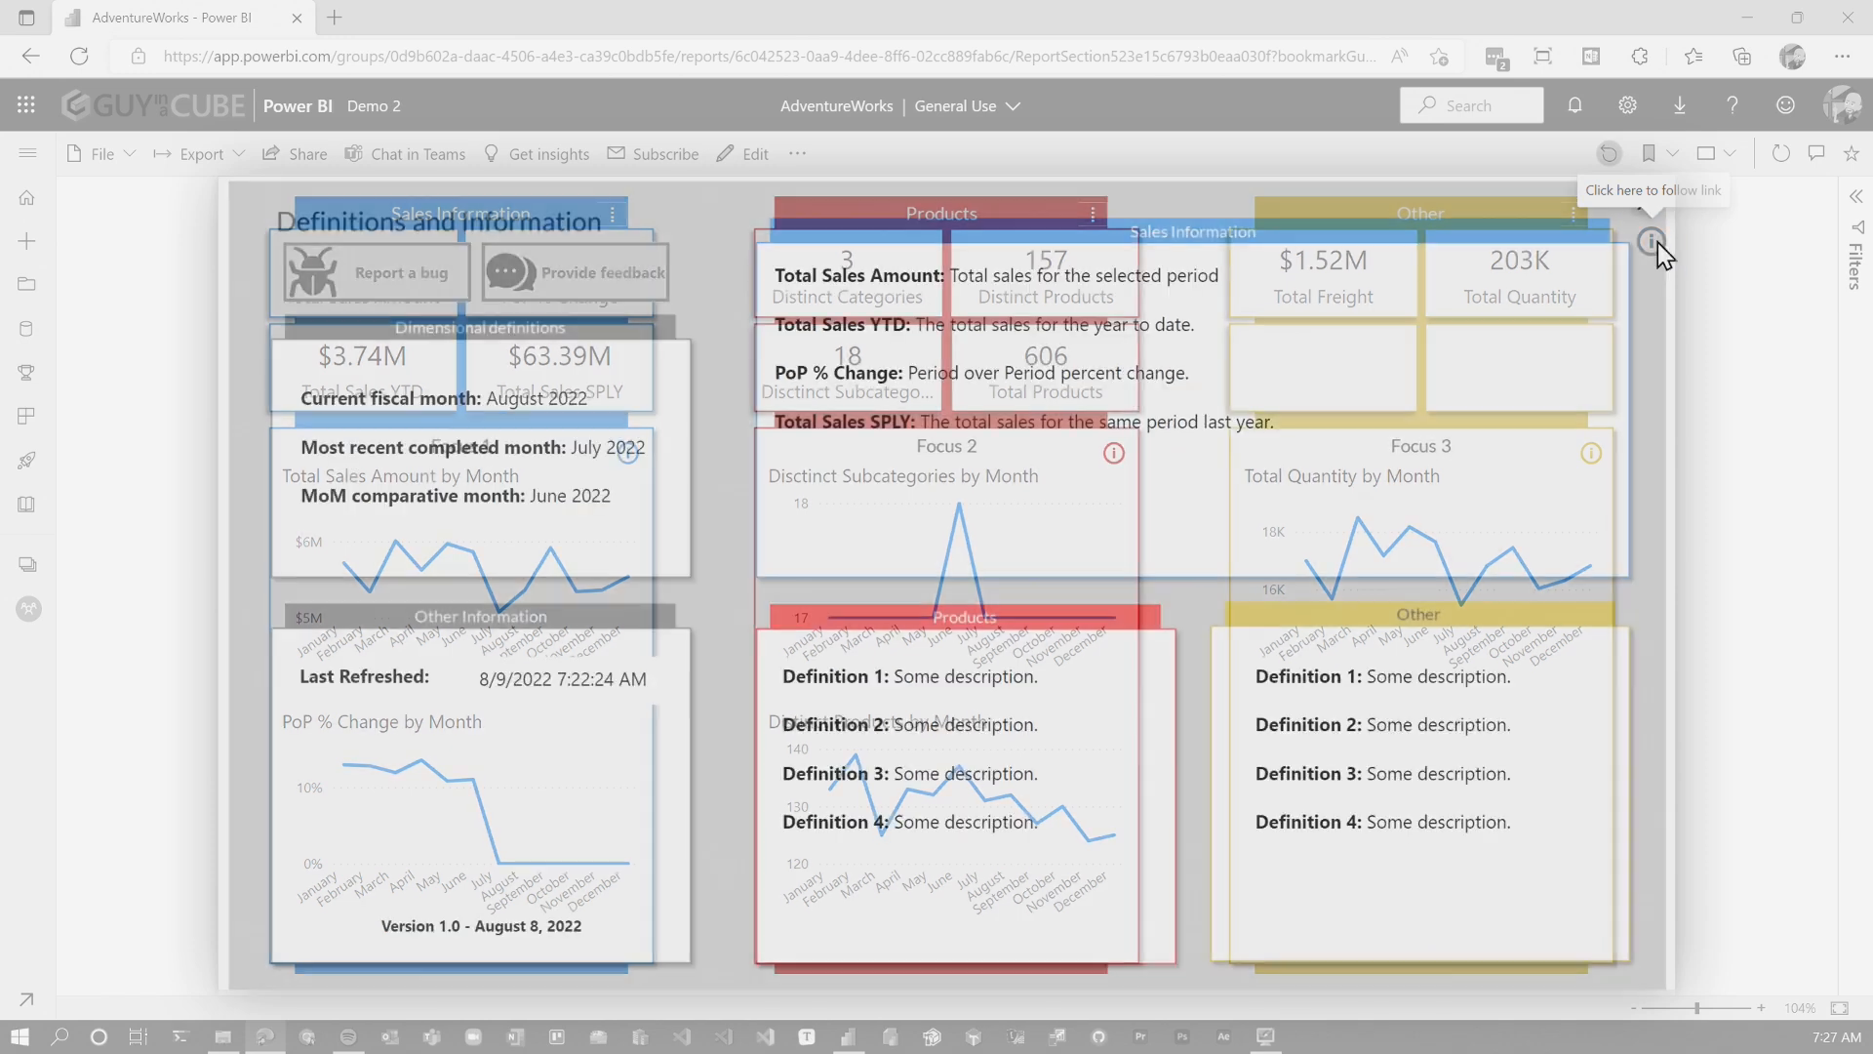
{"action": "left_click", "coordinate": [1653, 242]}
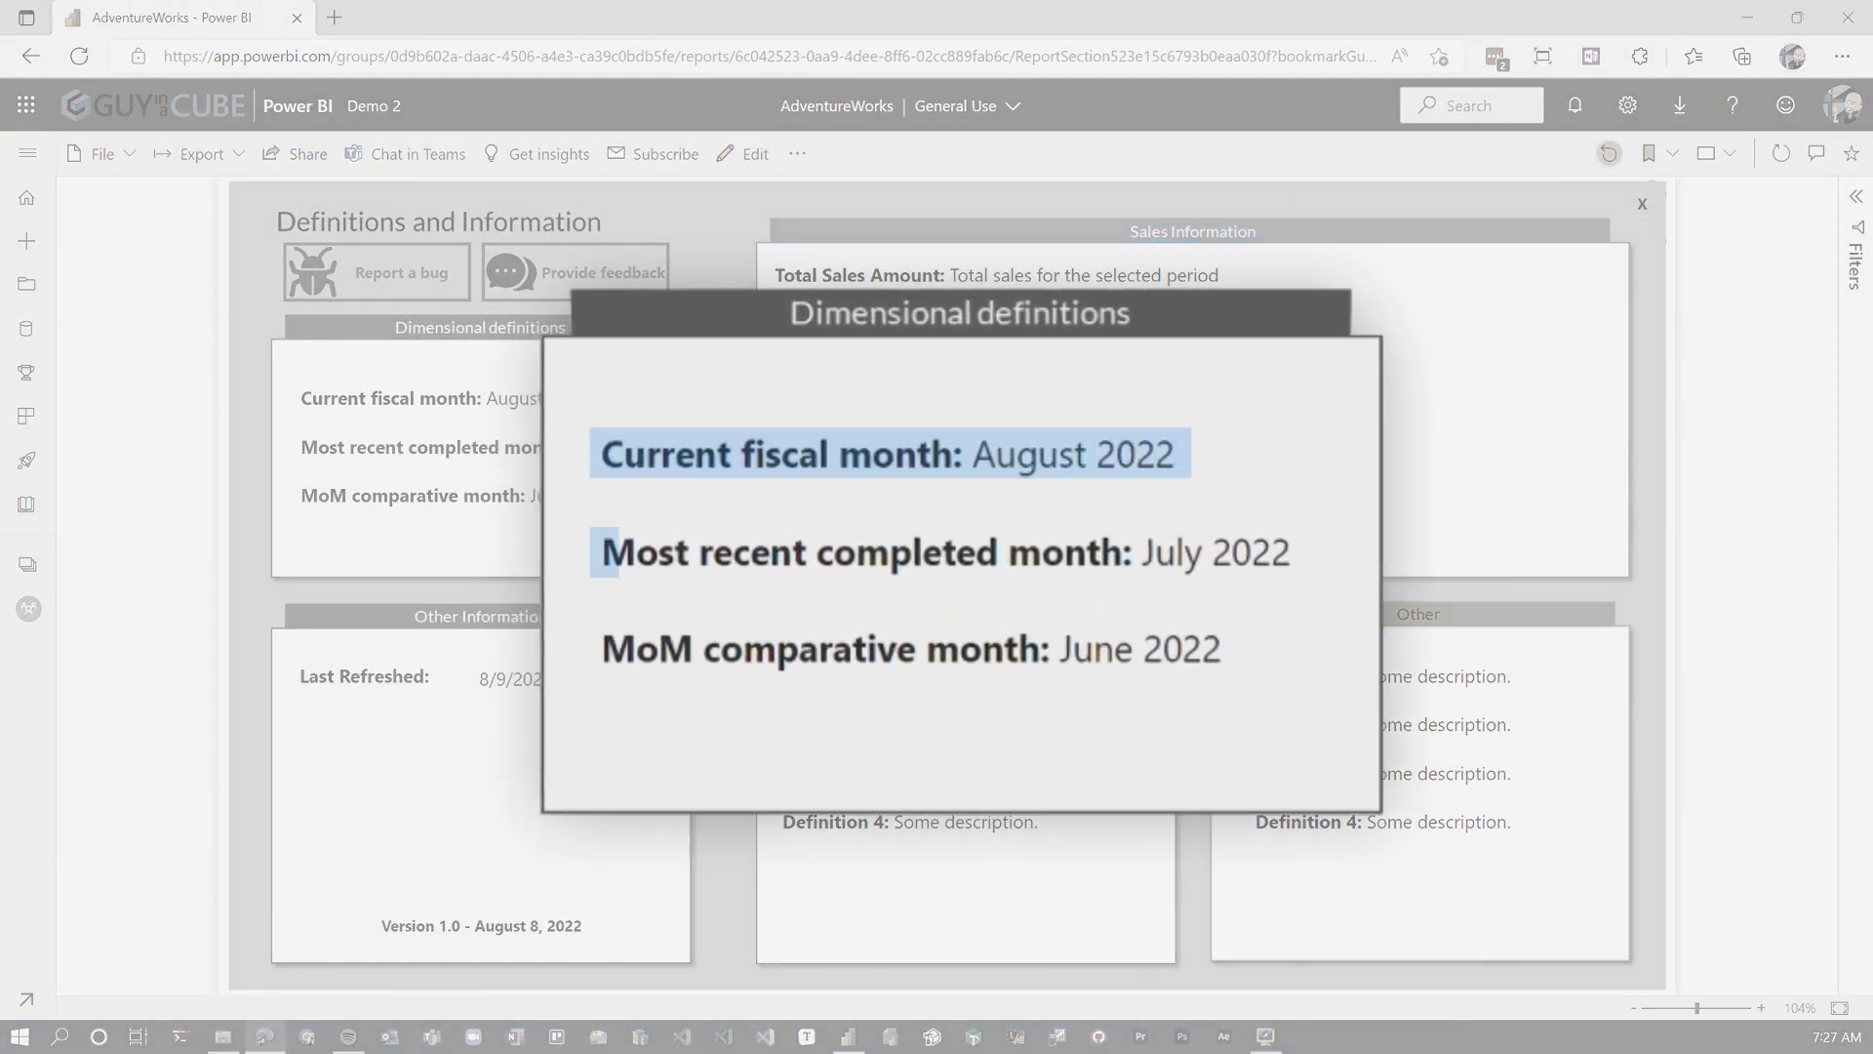
{"action": "left_click", "coordinate": [945, 552]}
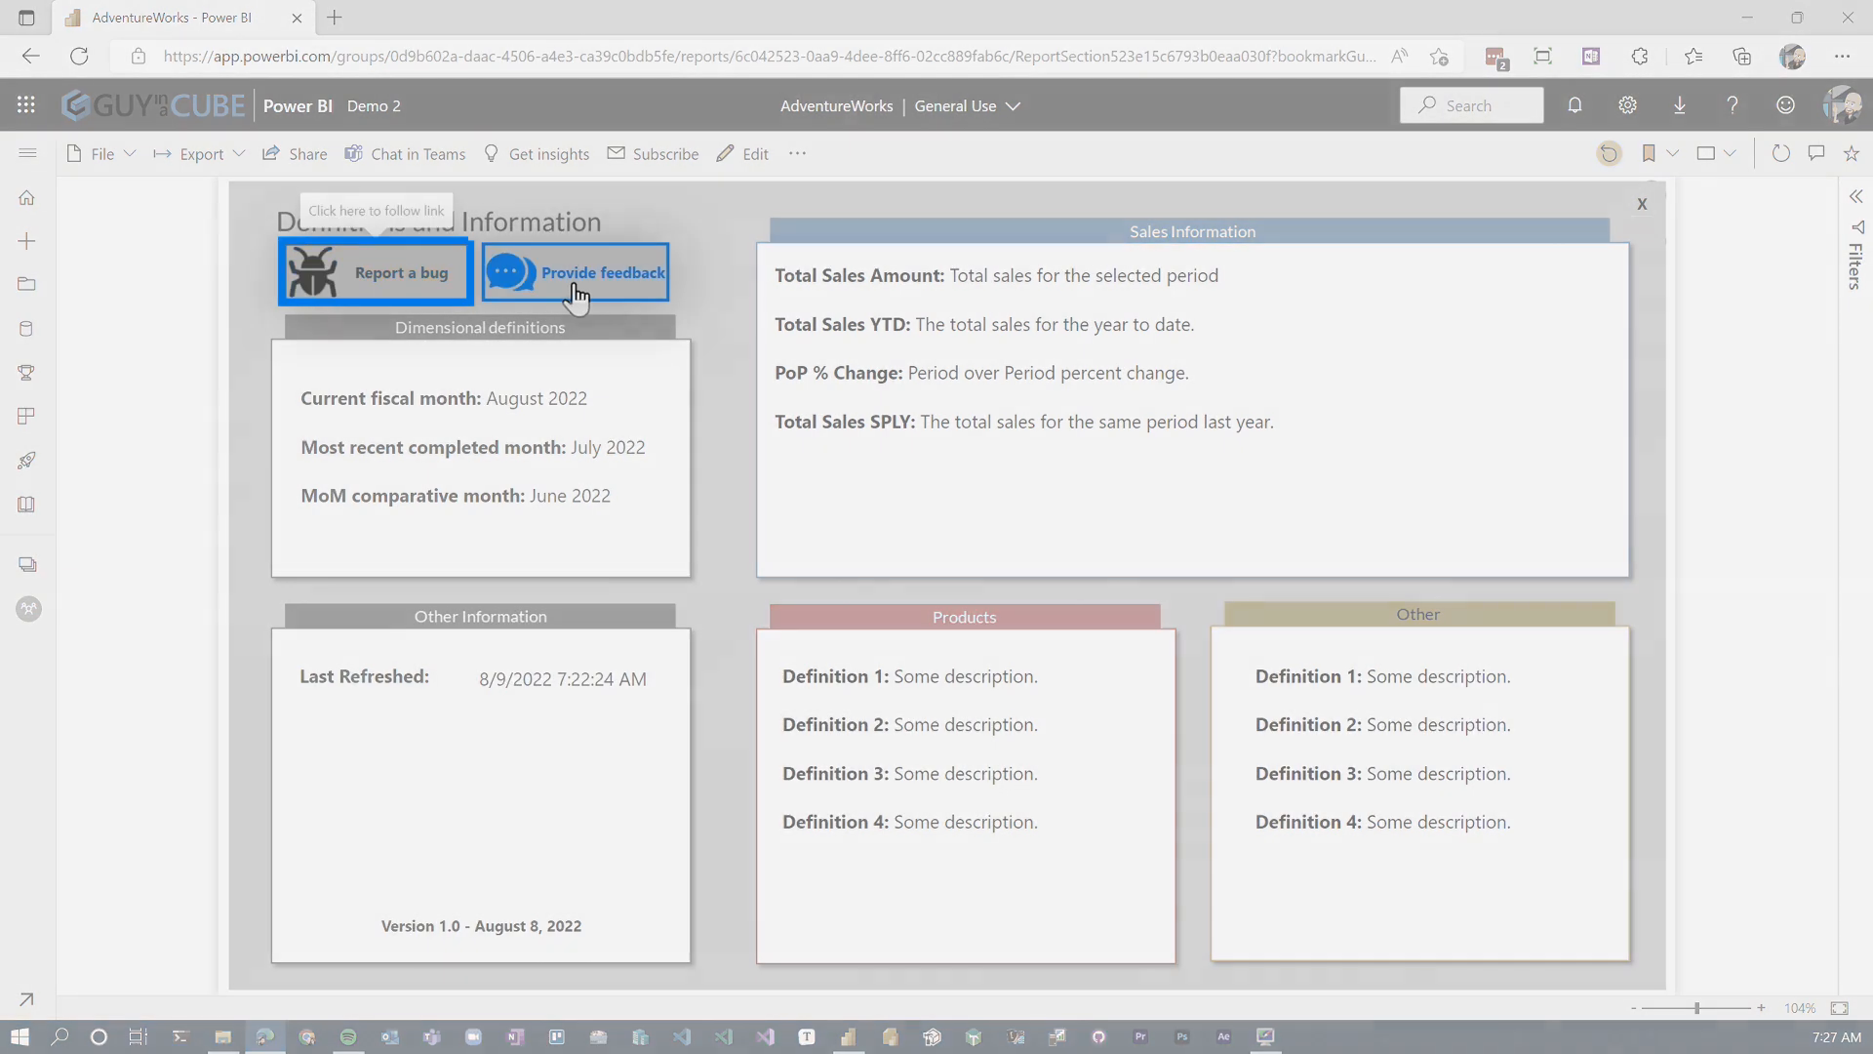
{"action": "mouse_move", "coordinate": [333, 282]}
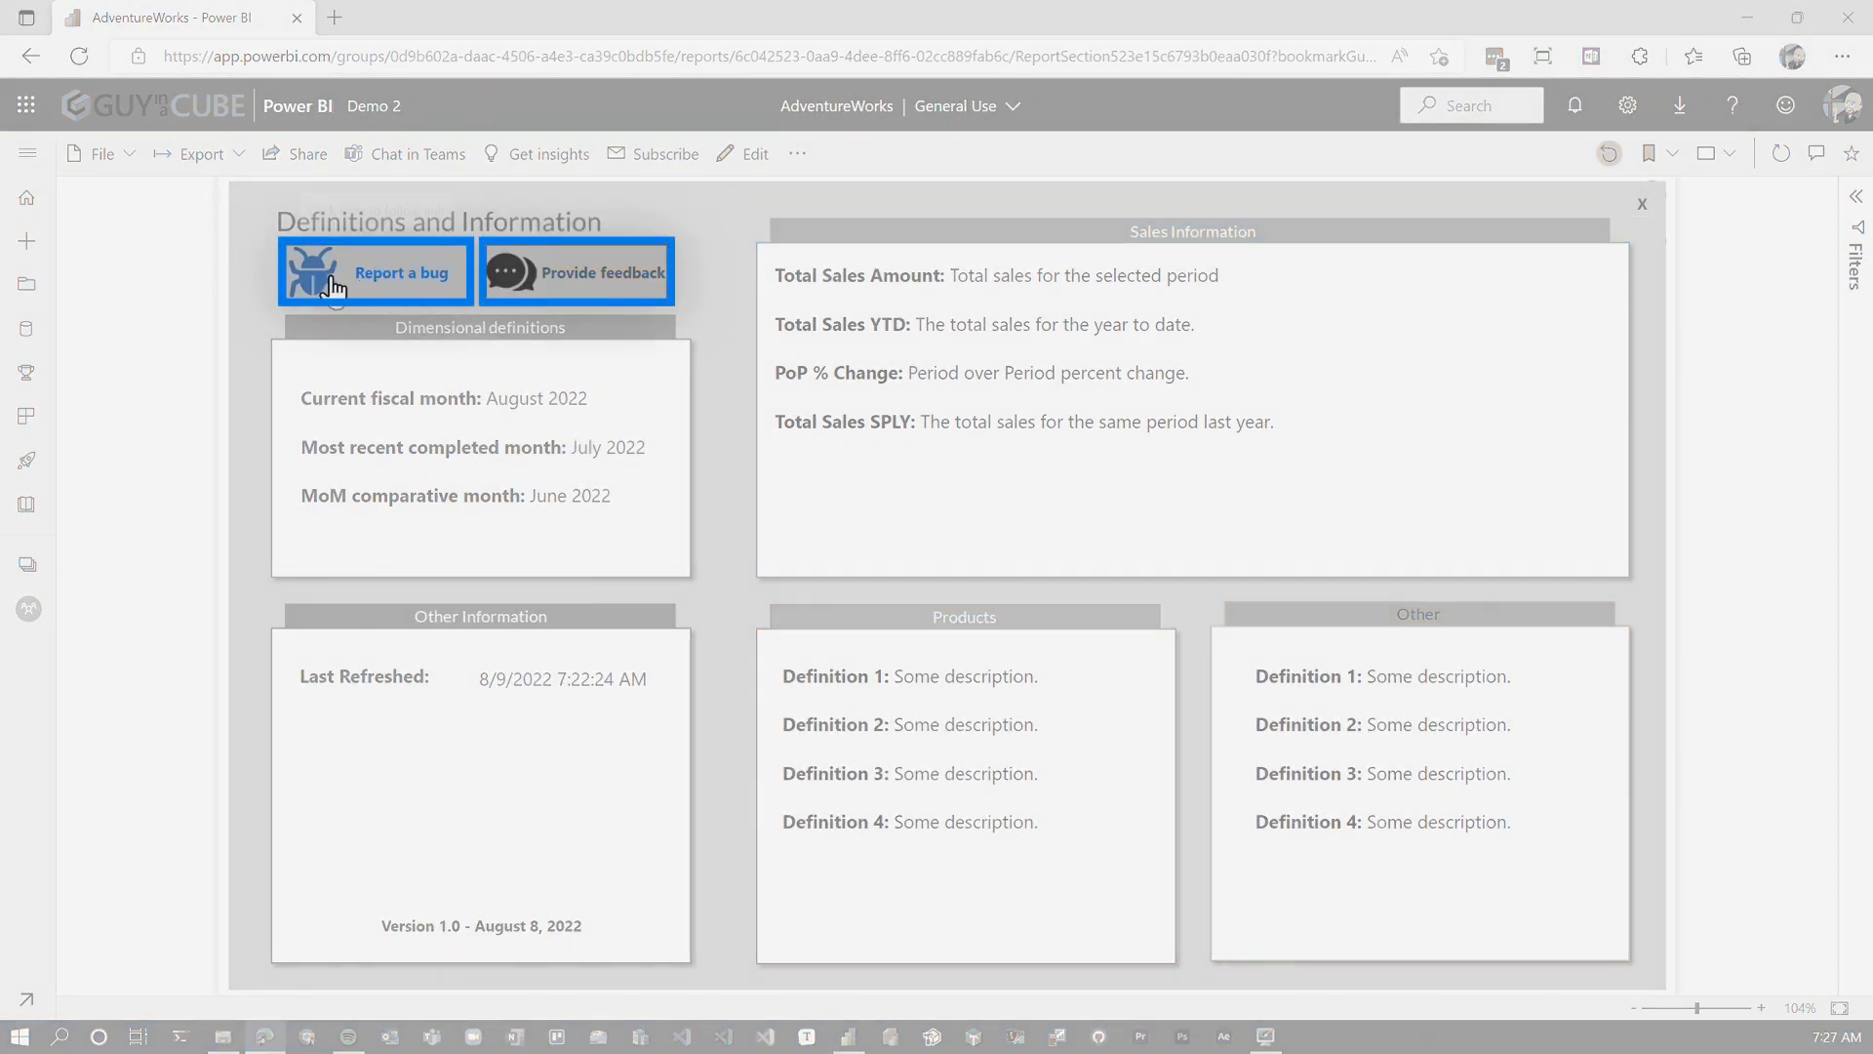
{"action": "mouse_move", "coordinate": [742, 428]}
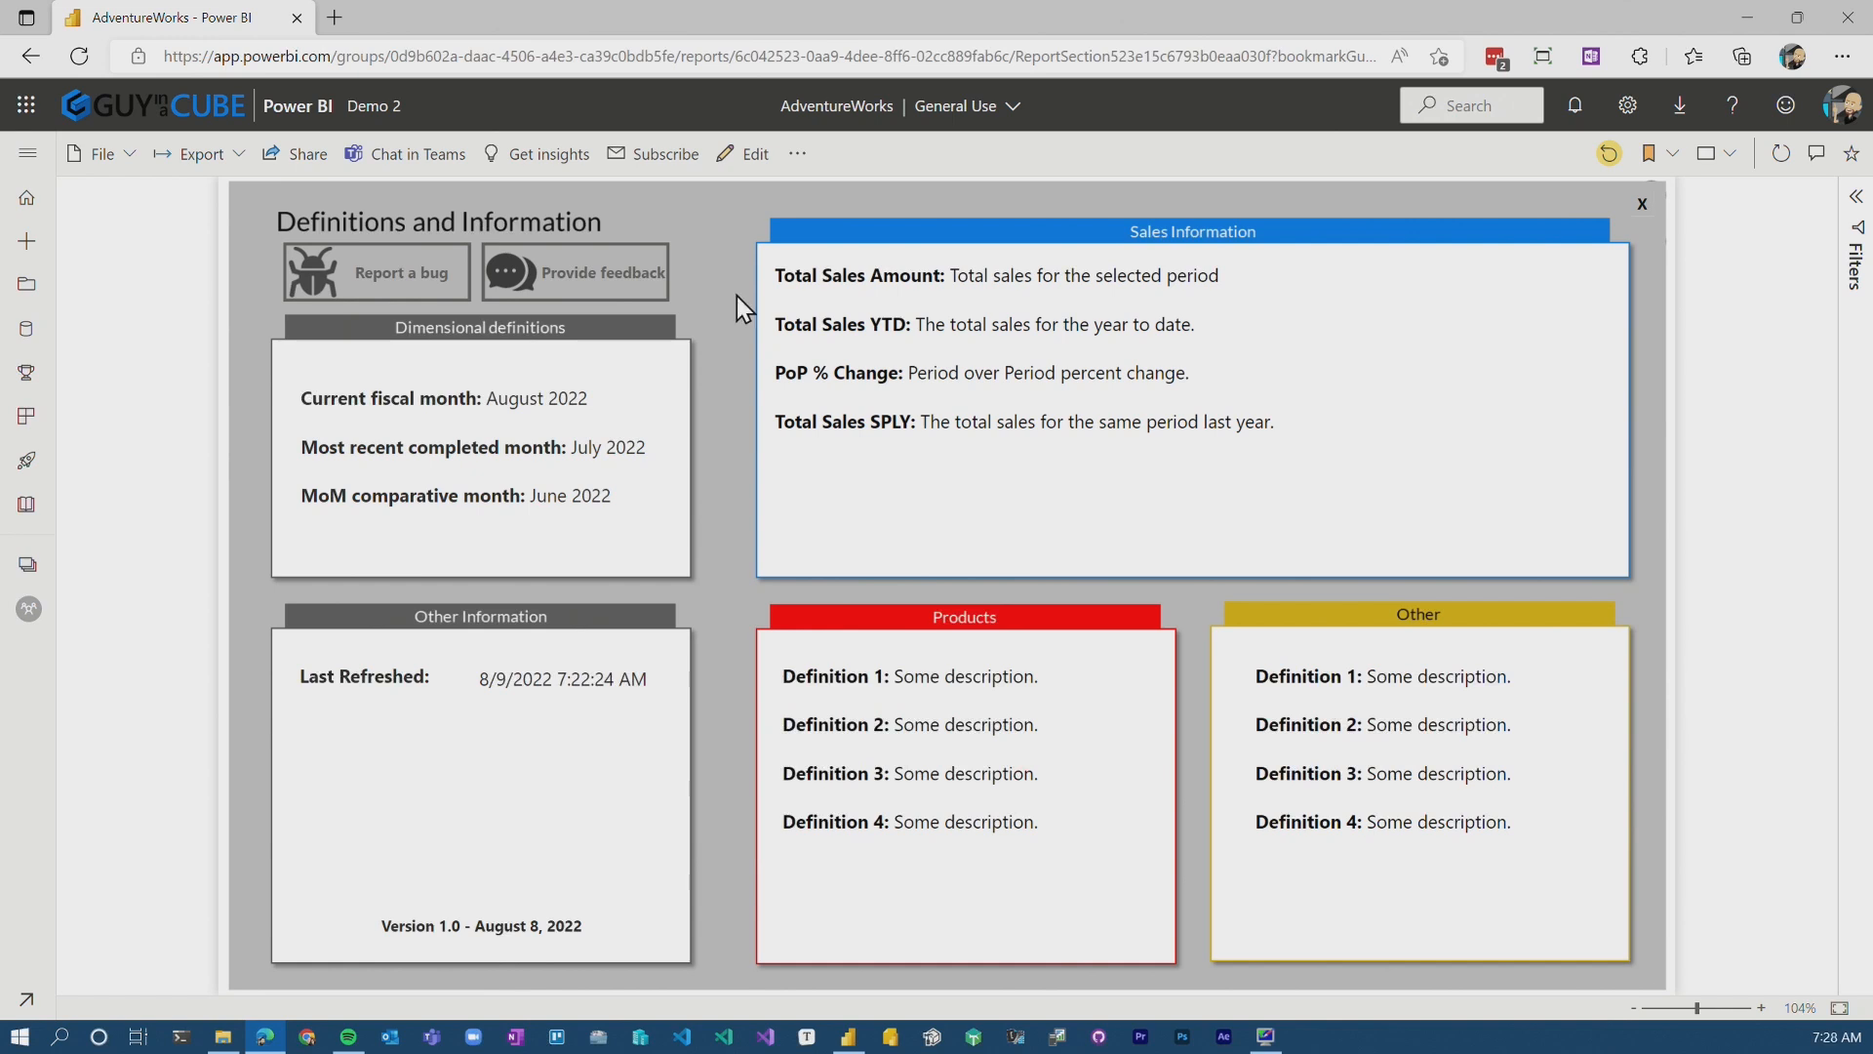
{"action": "mouse_move", "coordinate": [398, 289]}
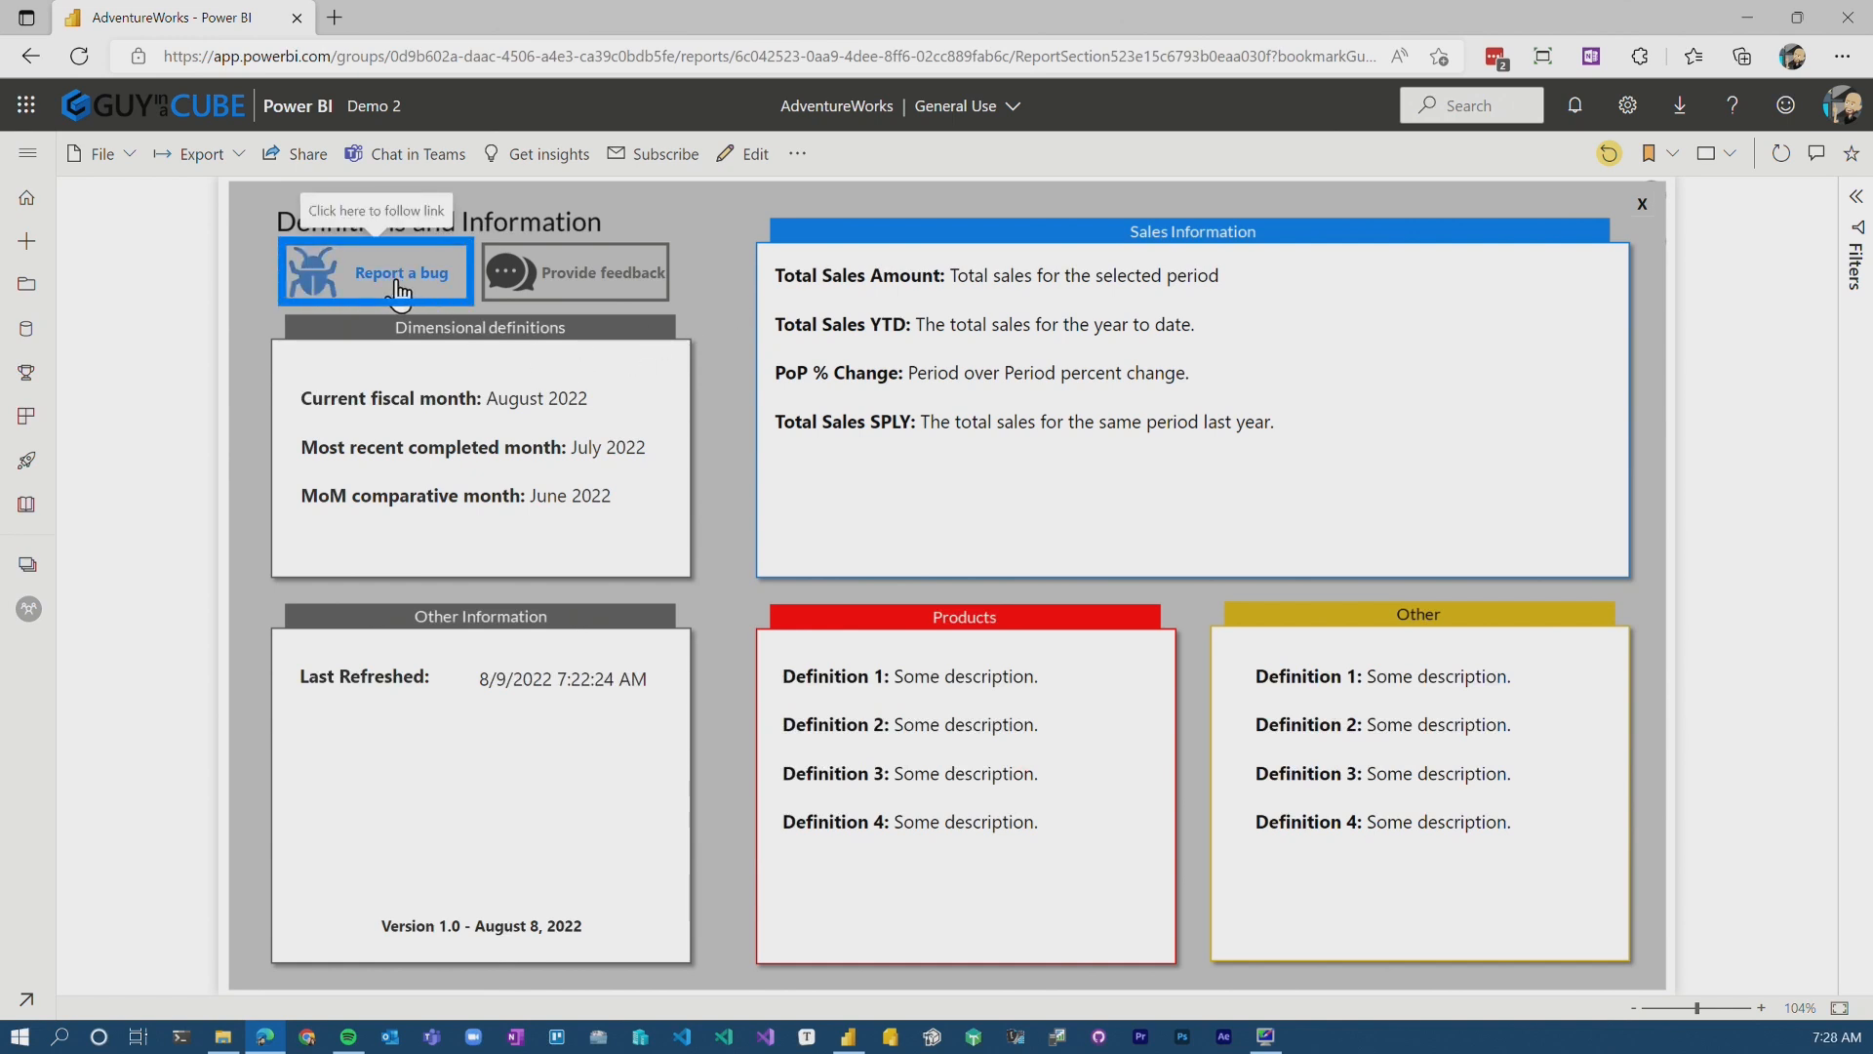
{"action": "left_click", "coordinate": [406, 273]}
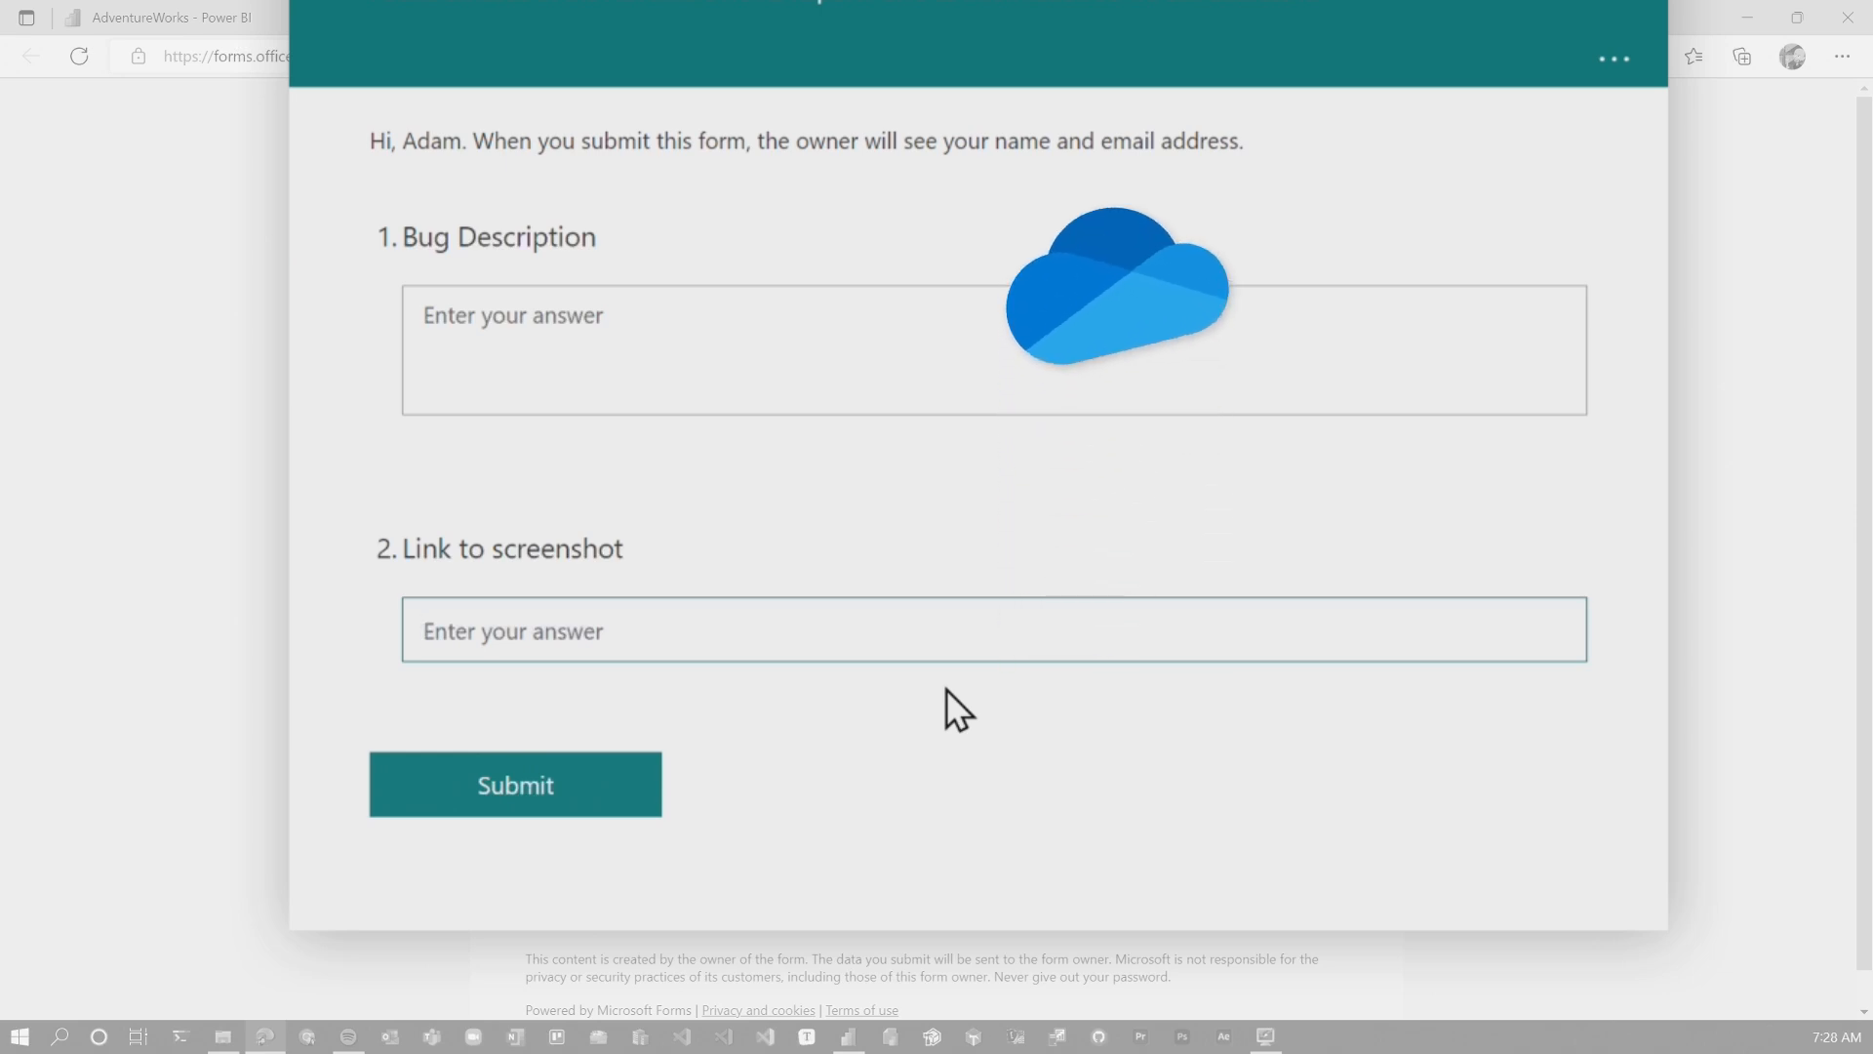
Enter the bug description 'So, I clicked some buttons ... and then something broke. Sorry!'.
{"action": "scroll", "scroll_direction": "up", "scroll_amount": 3}
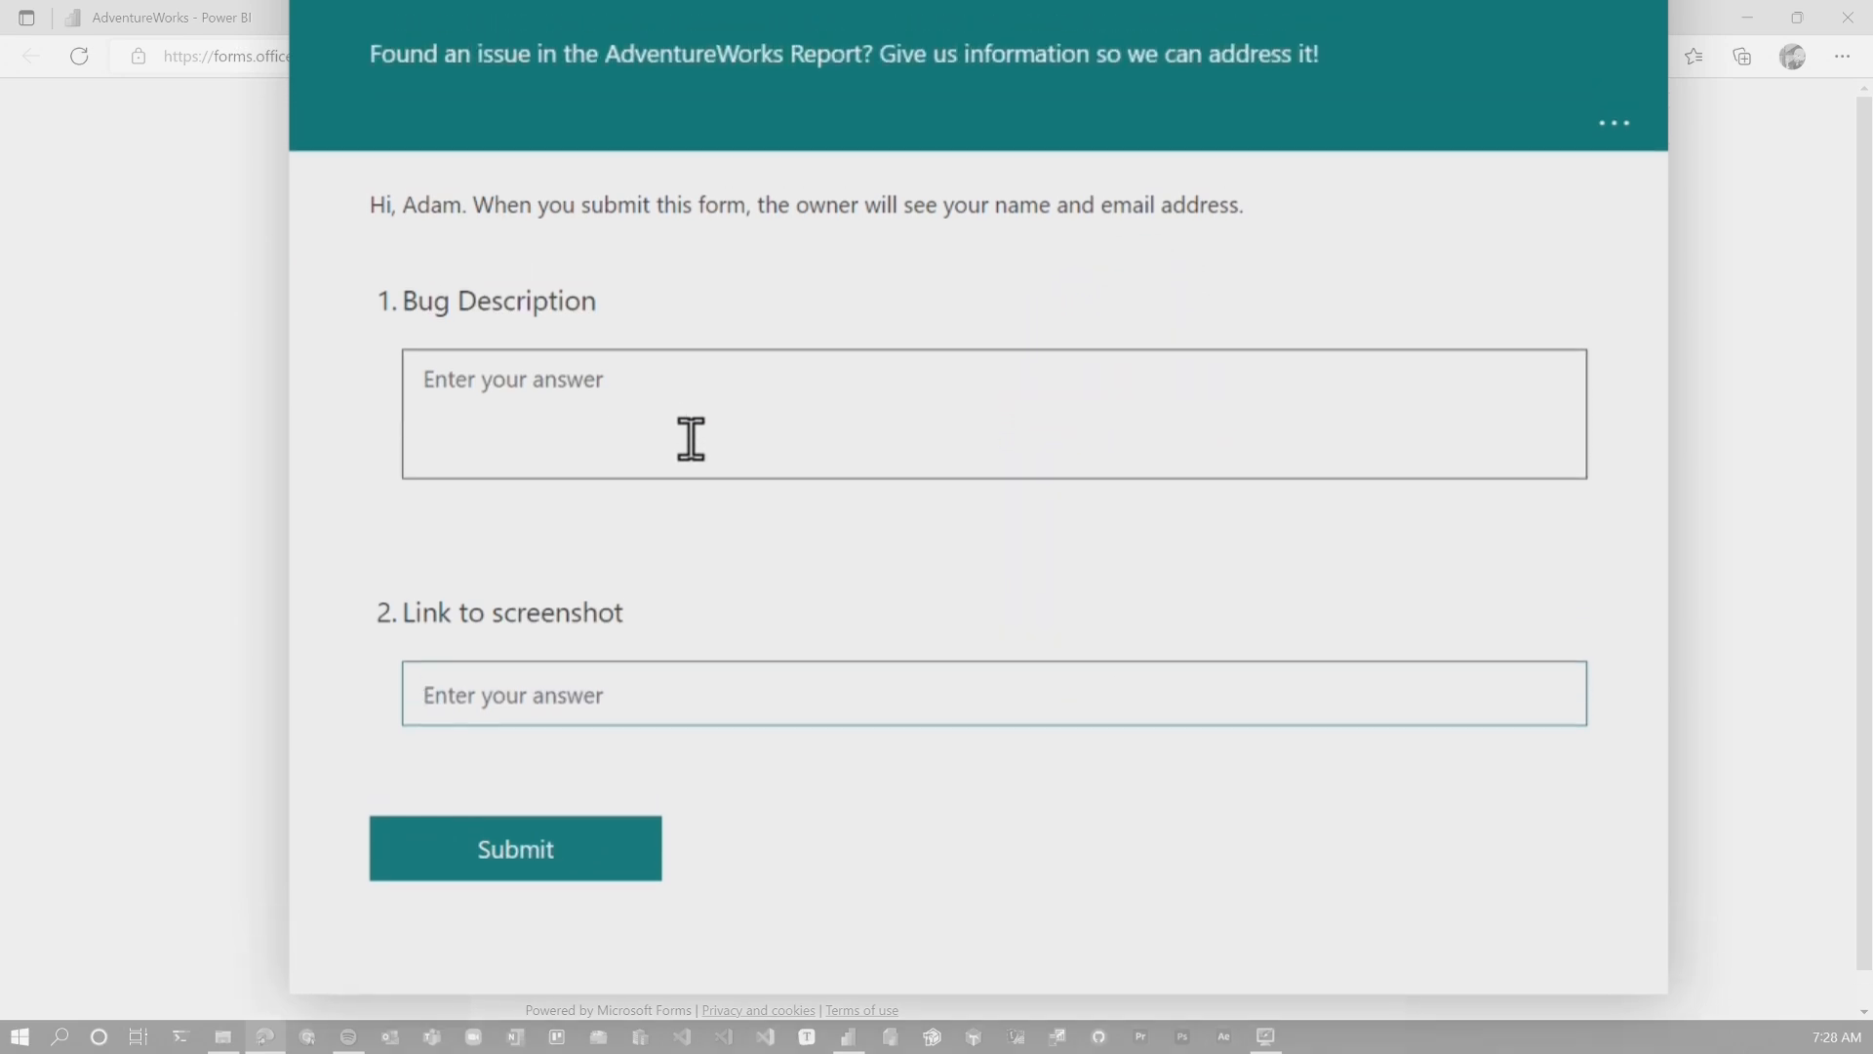
{"action": "type", "text": "So, I clicked some buttons ... and then som"}
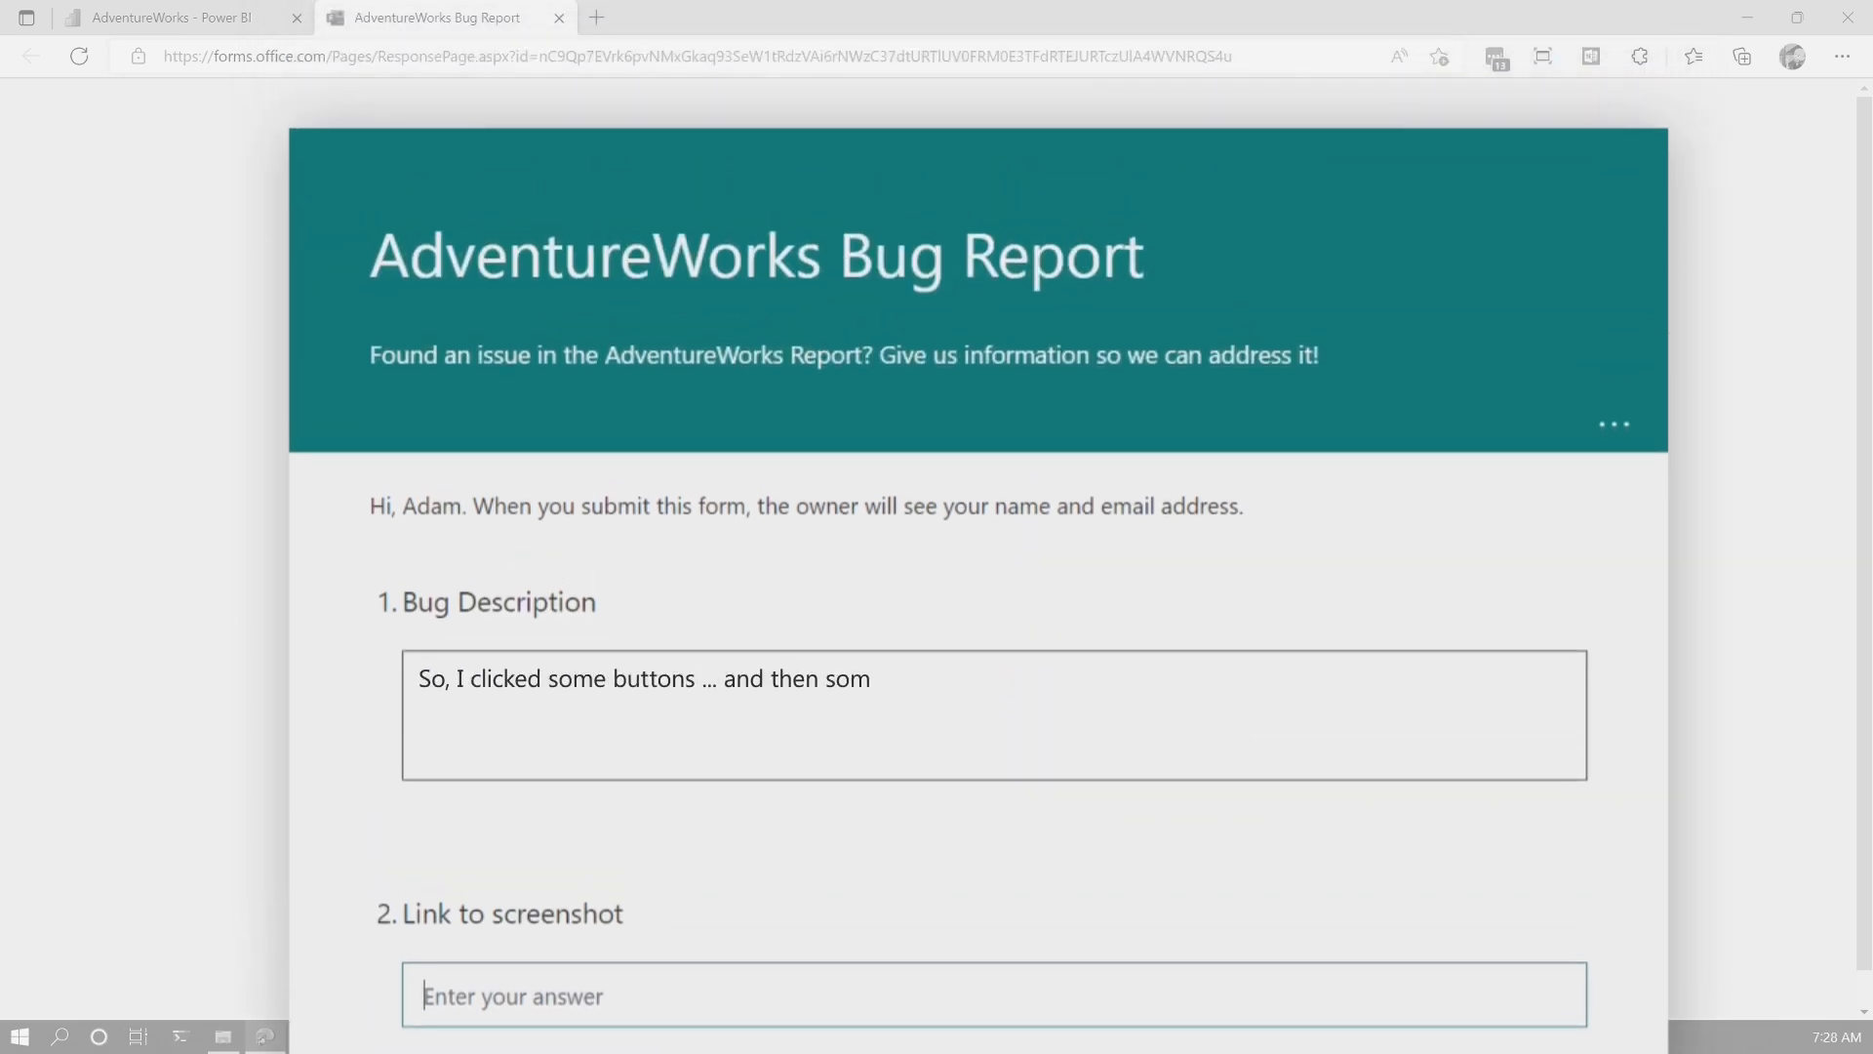
{"action": "type", "text": "ething broke. Sorry!"}
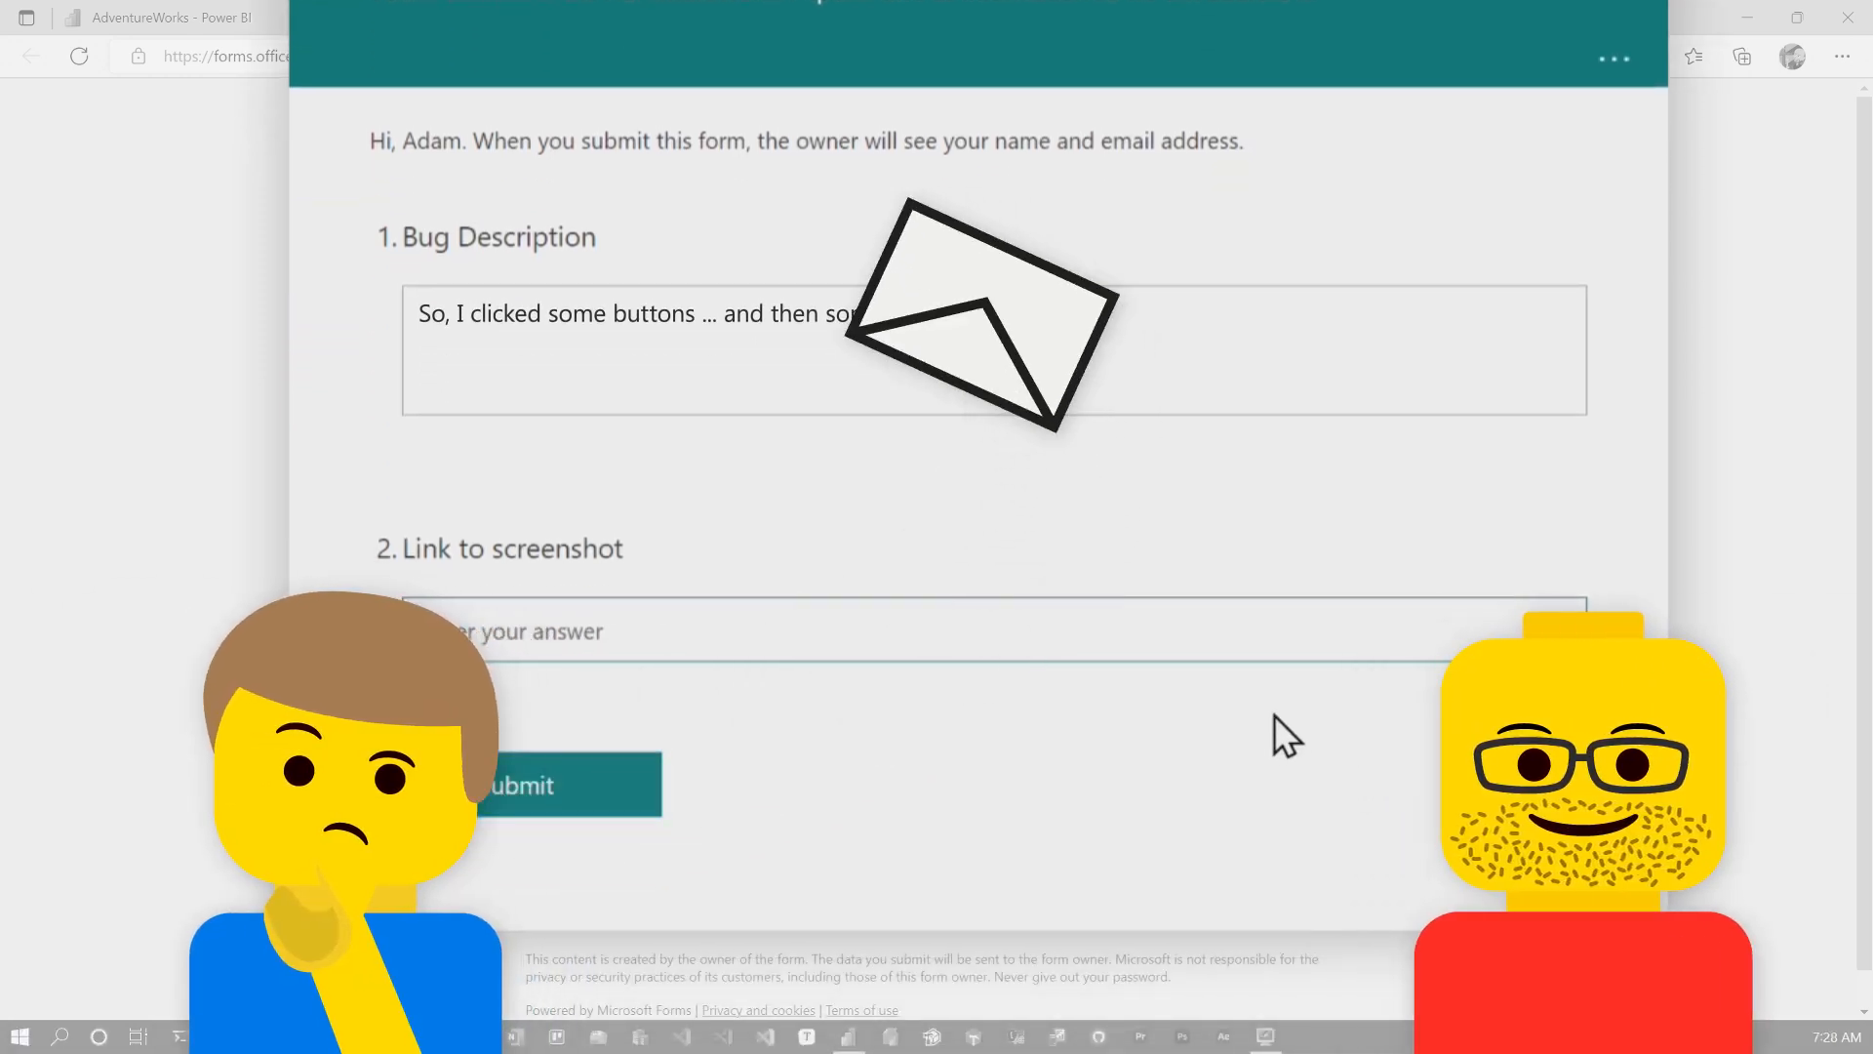
From the report, launch the AdventureWorks Feedback form and start its Feedback question, then return to the report.
{"action": "left_click", "coordinate": [168, 17]}
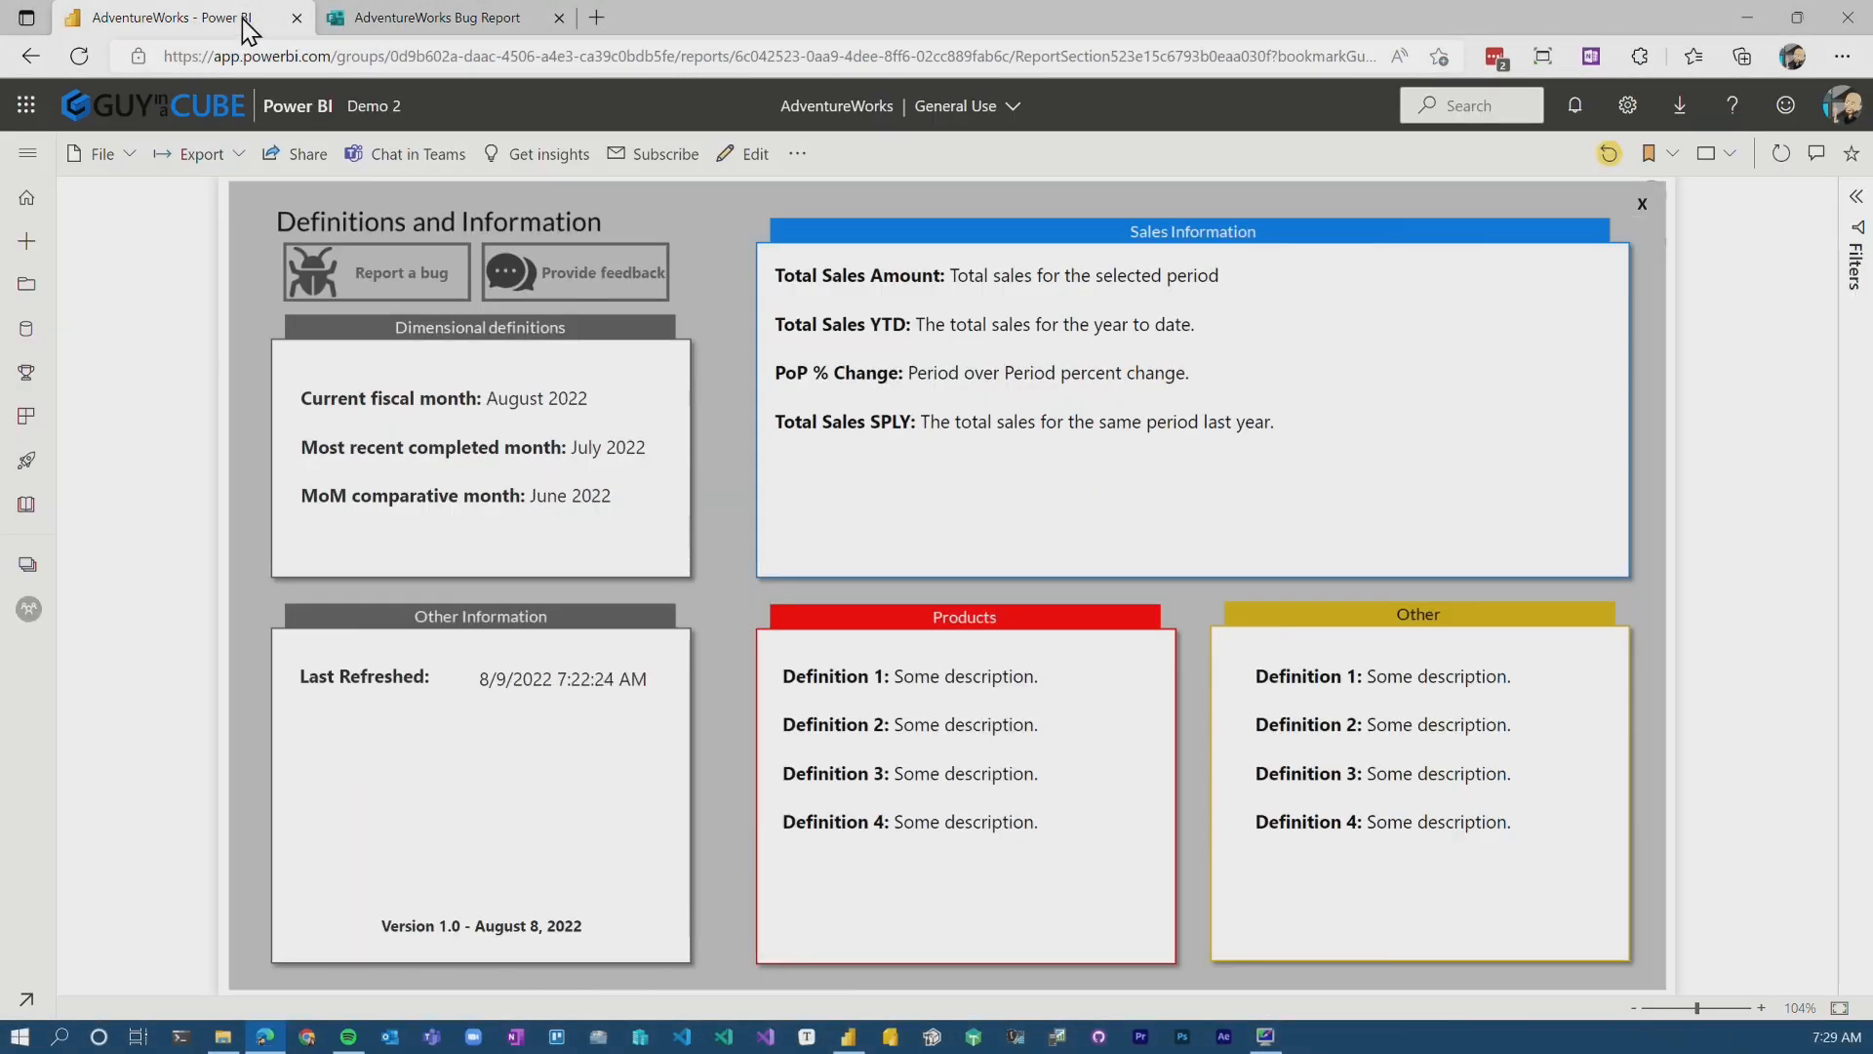
{"action": "left_click", "coordinate": [573, 271]}
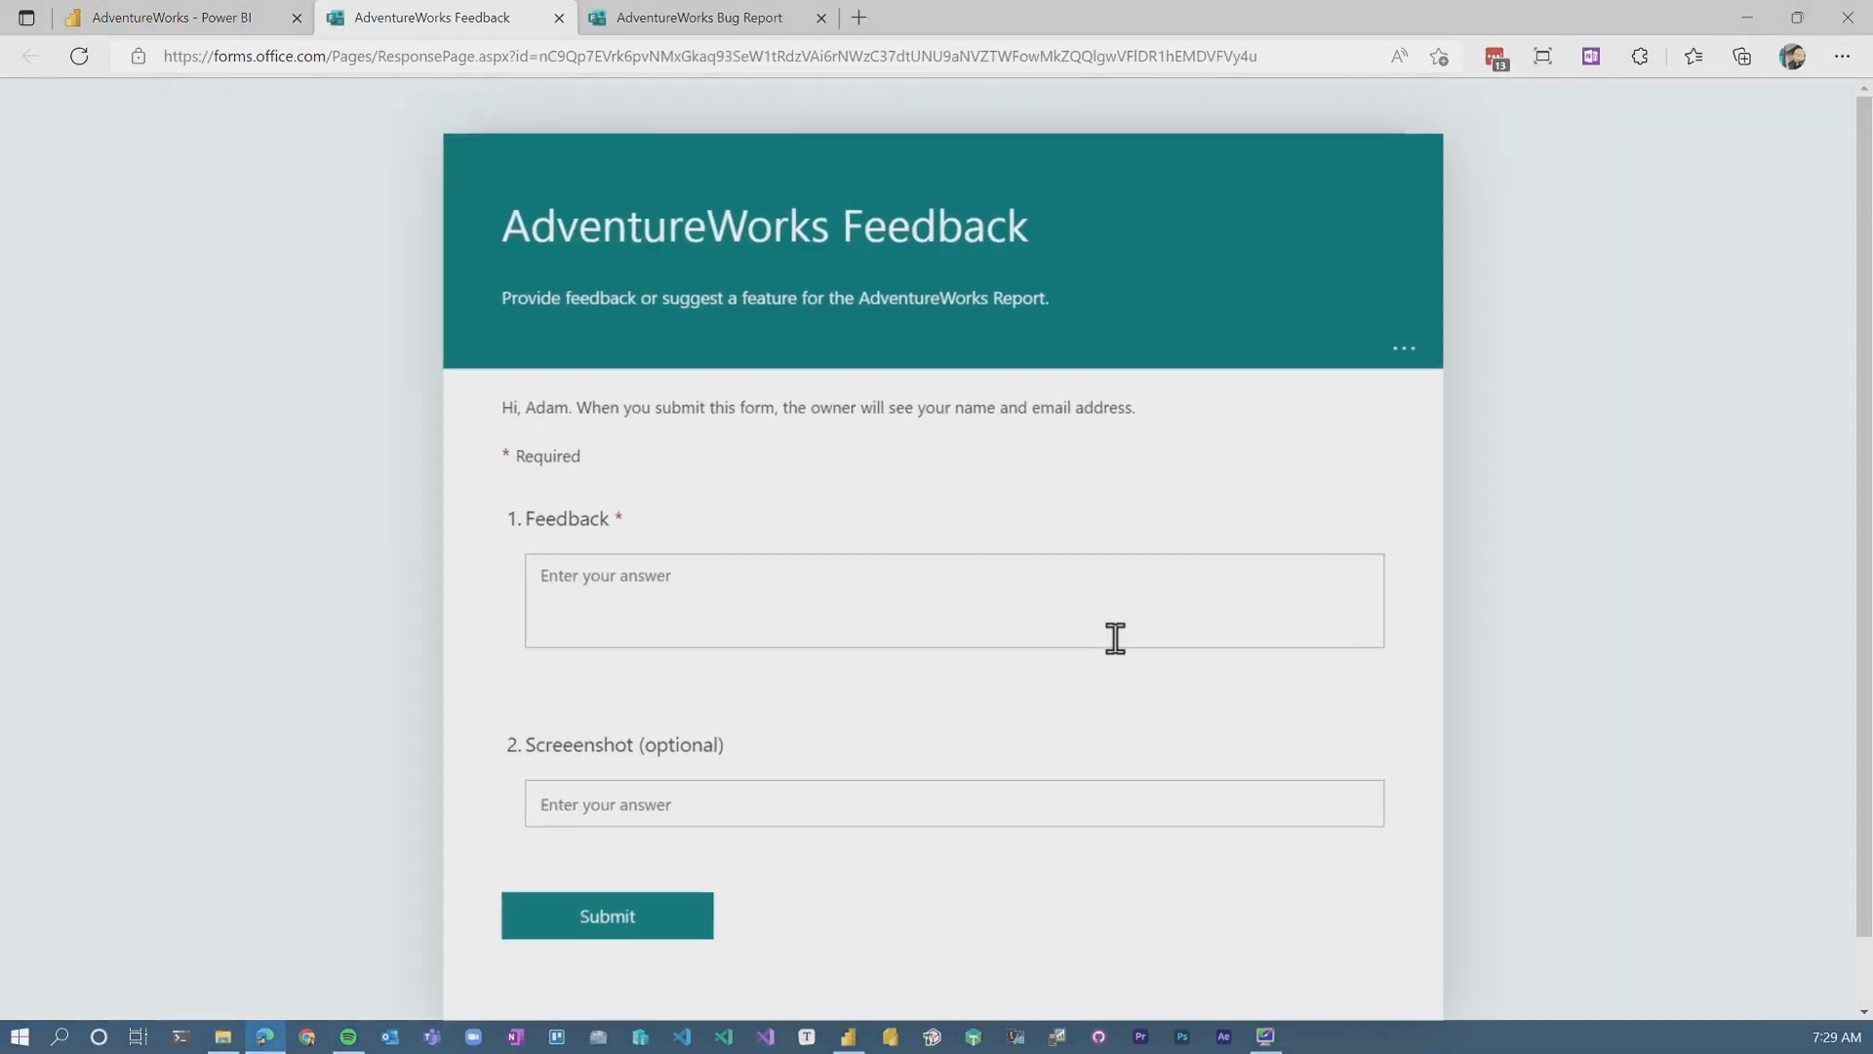
{"action": "left_click", "coordinate": [952, 601]}
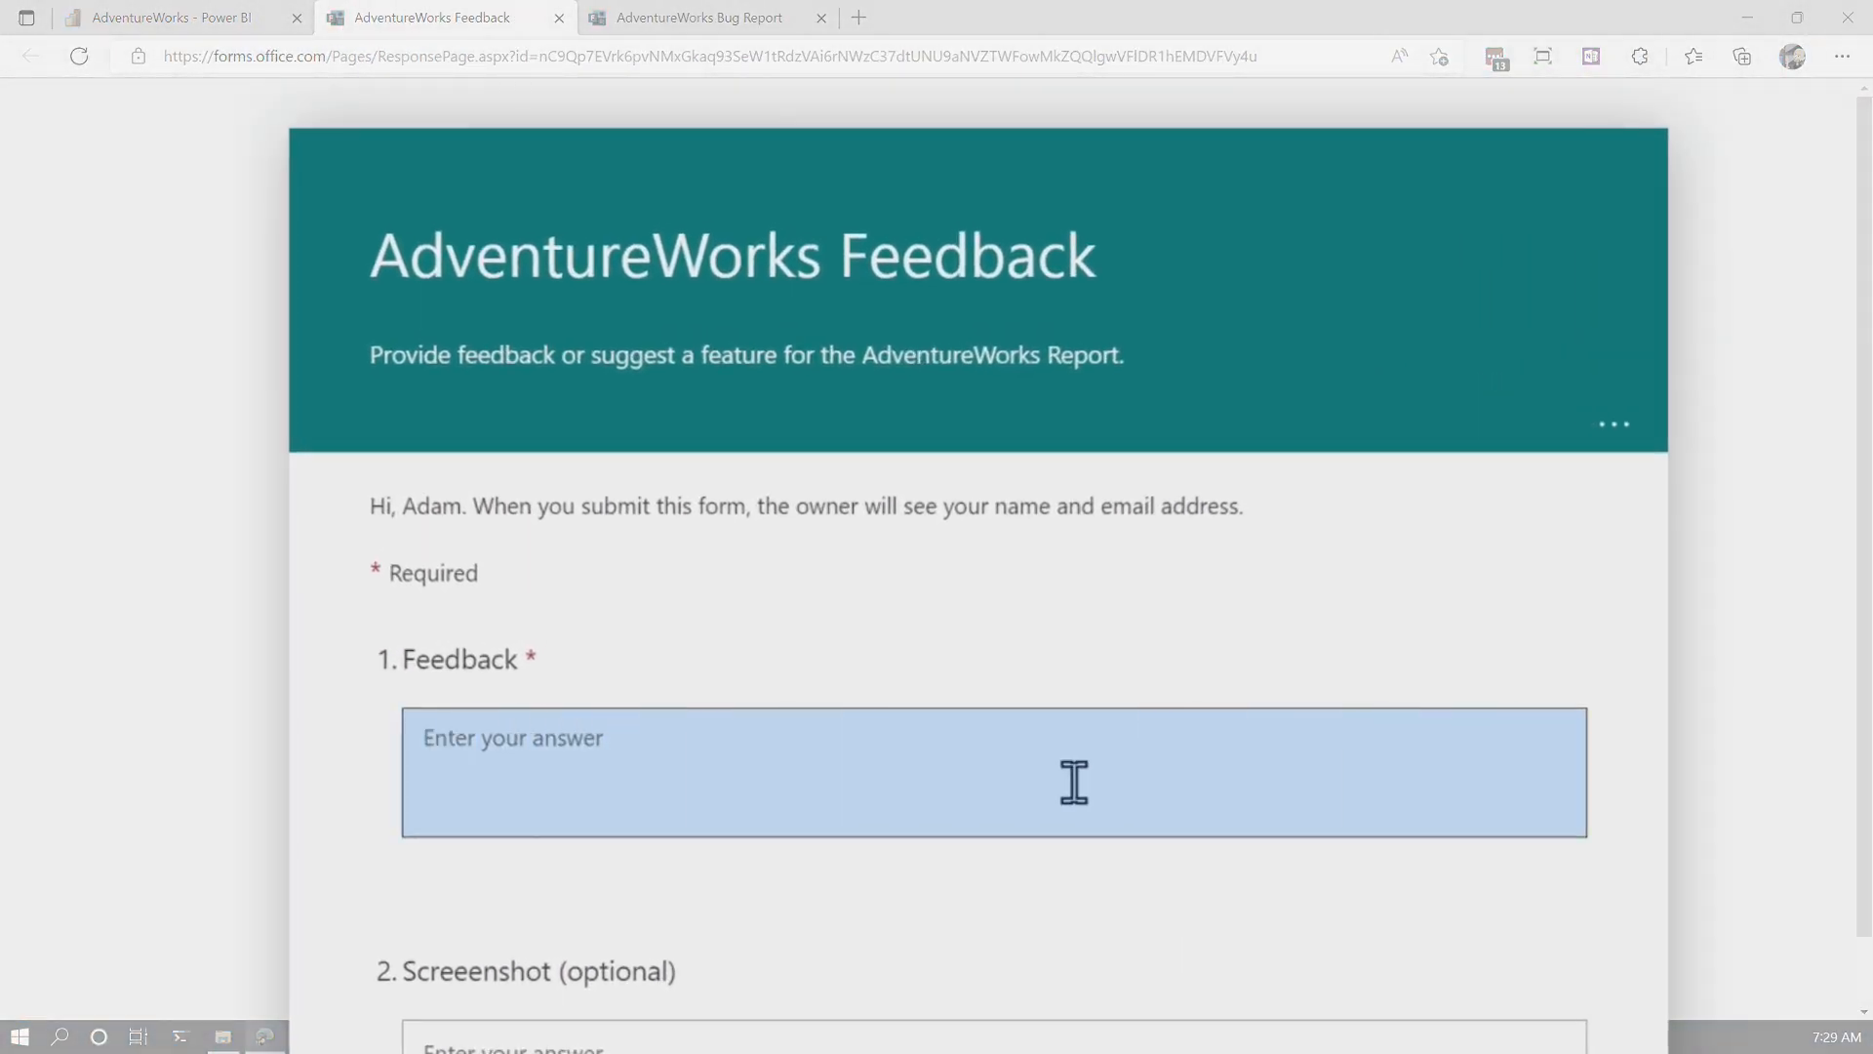
{"action": "scroll", "scroll_direction": "down", "scroll_amount": 3}
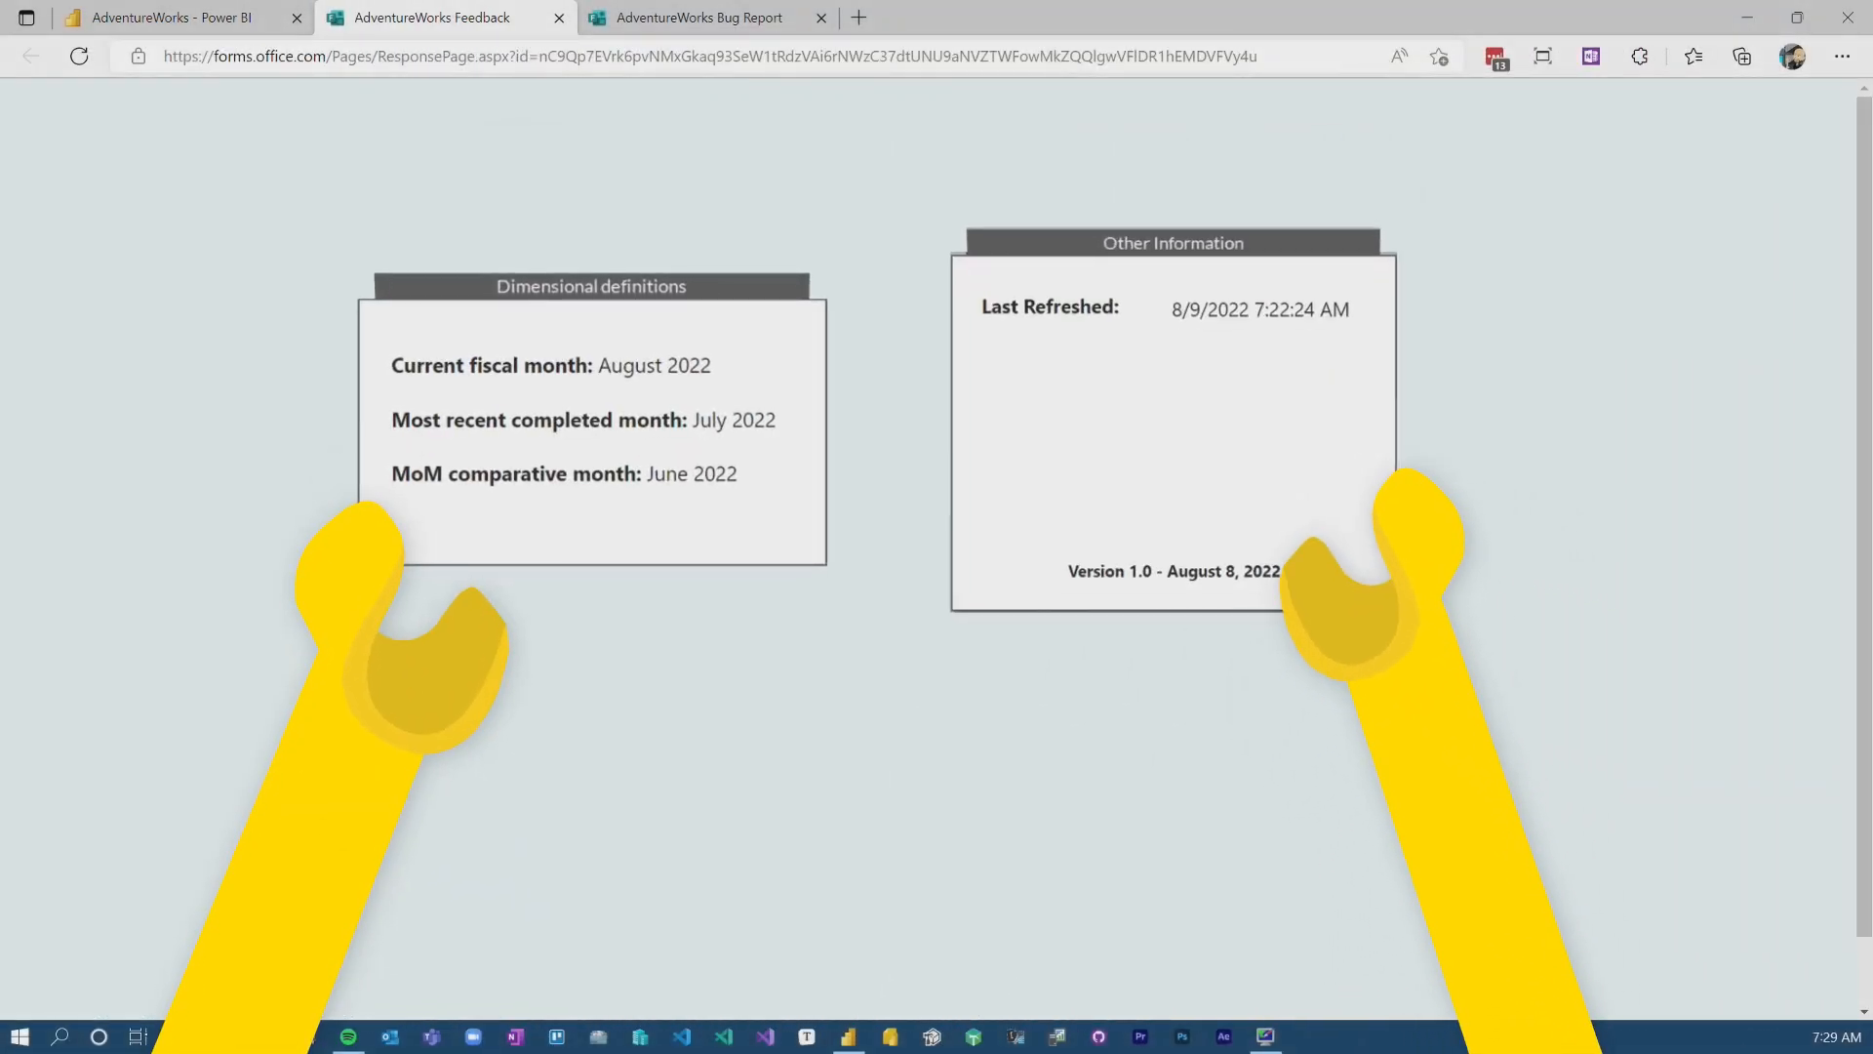
{"action": "mouse_move", "coordinate": [167, 17]}
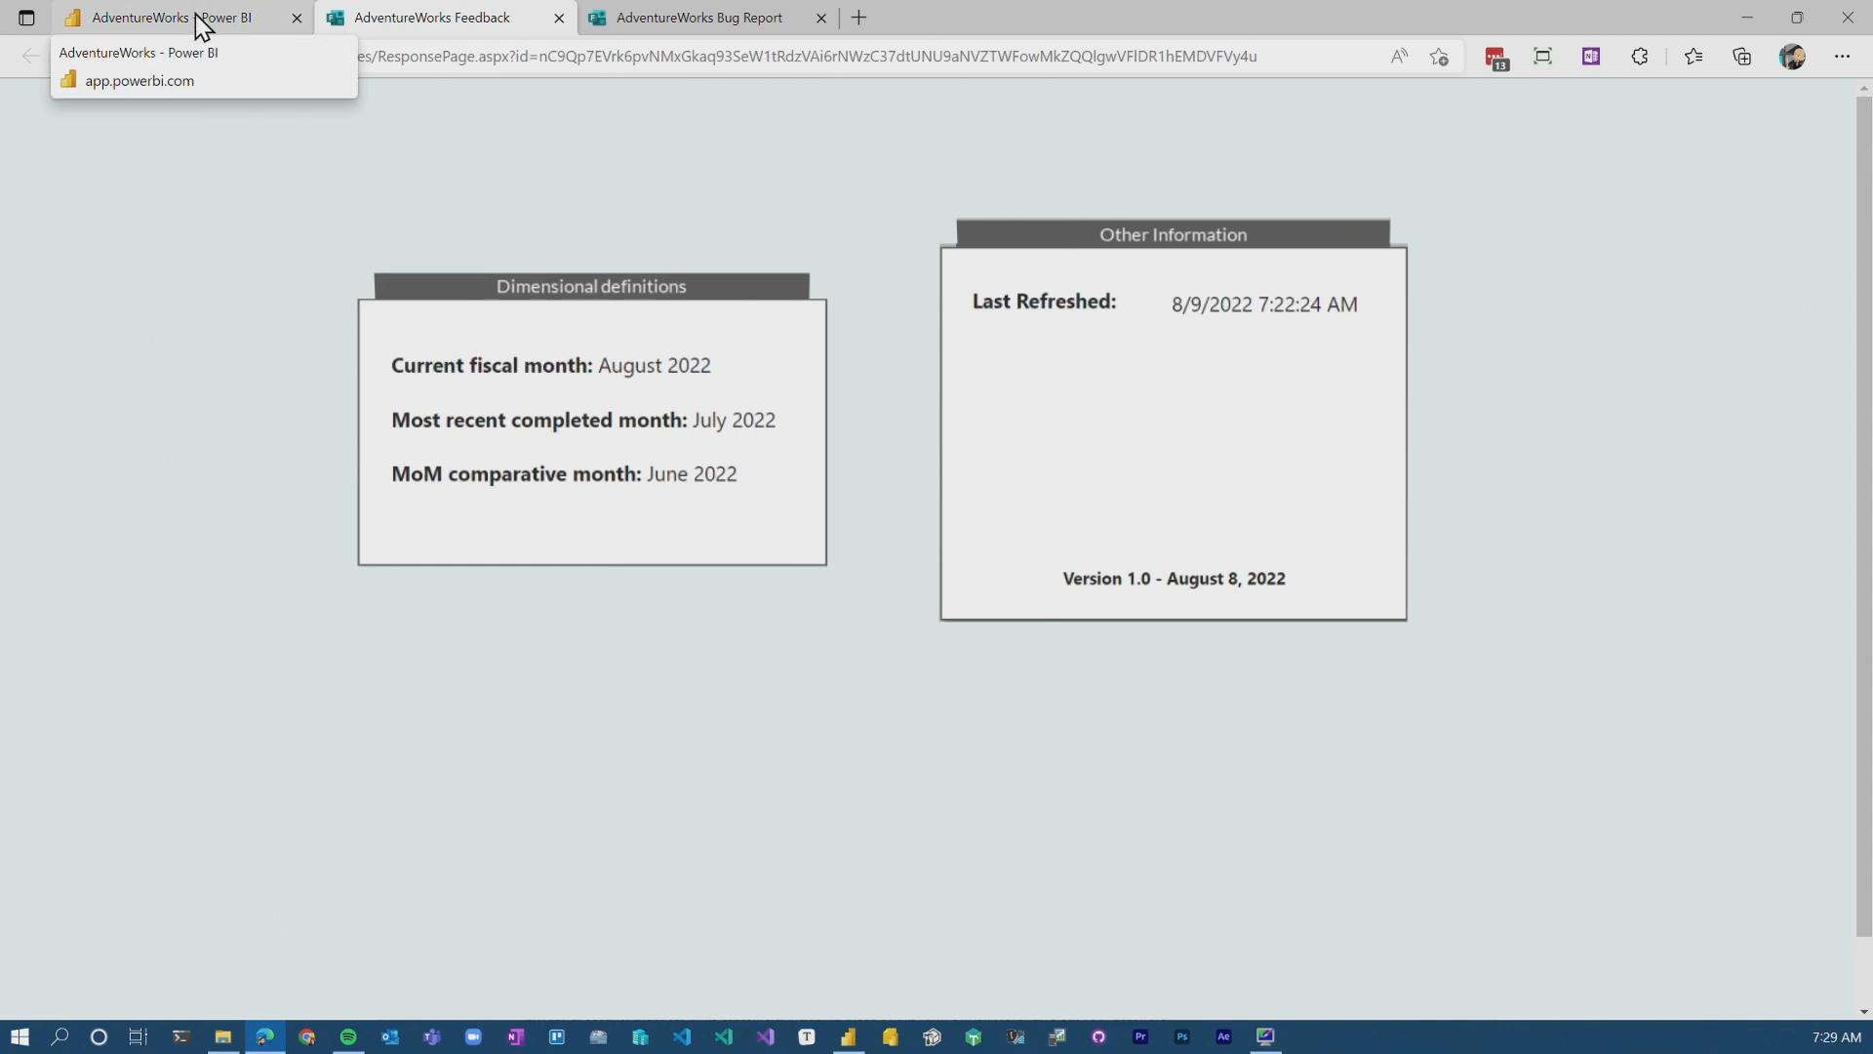
{"action": "left_click", "coordinate": [174, 18]}
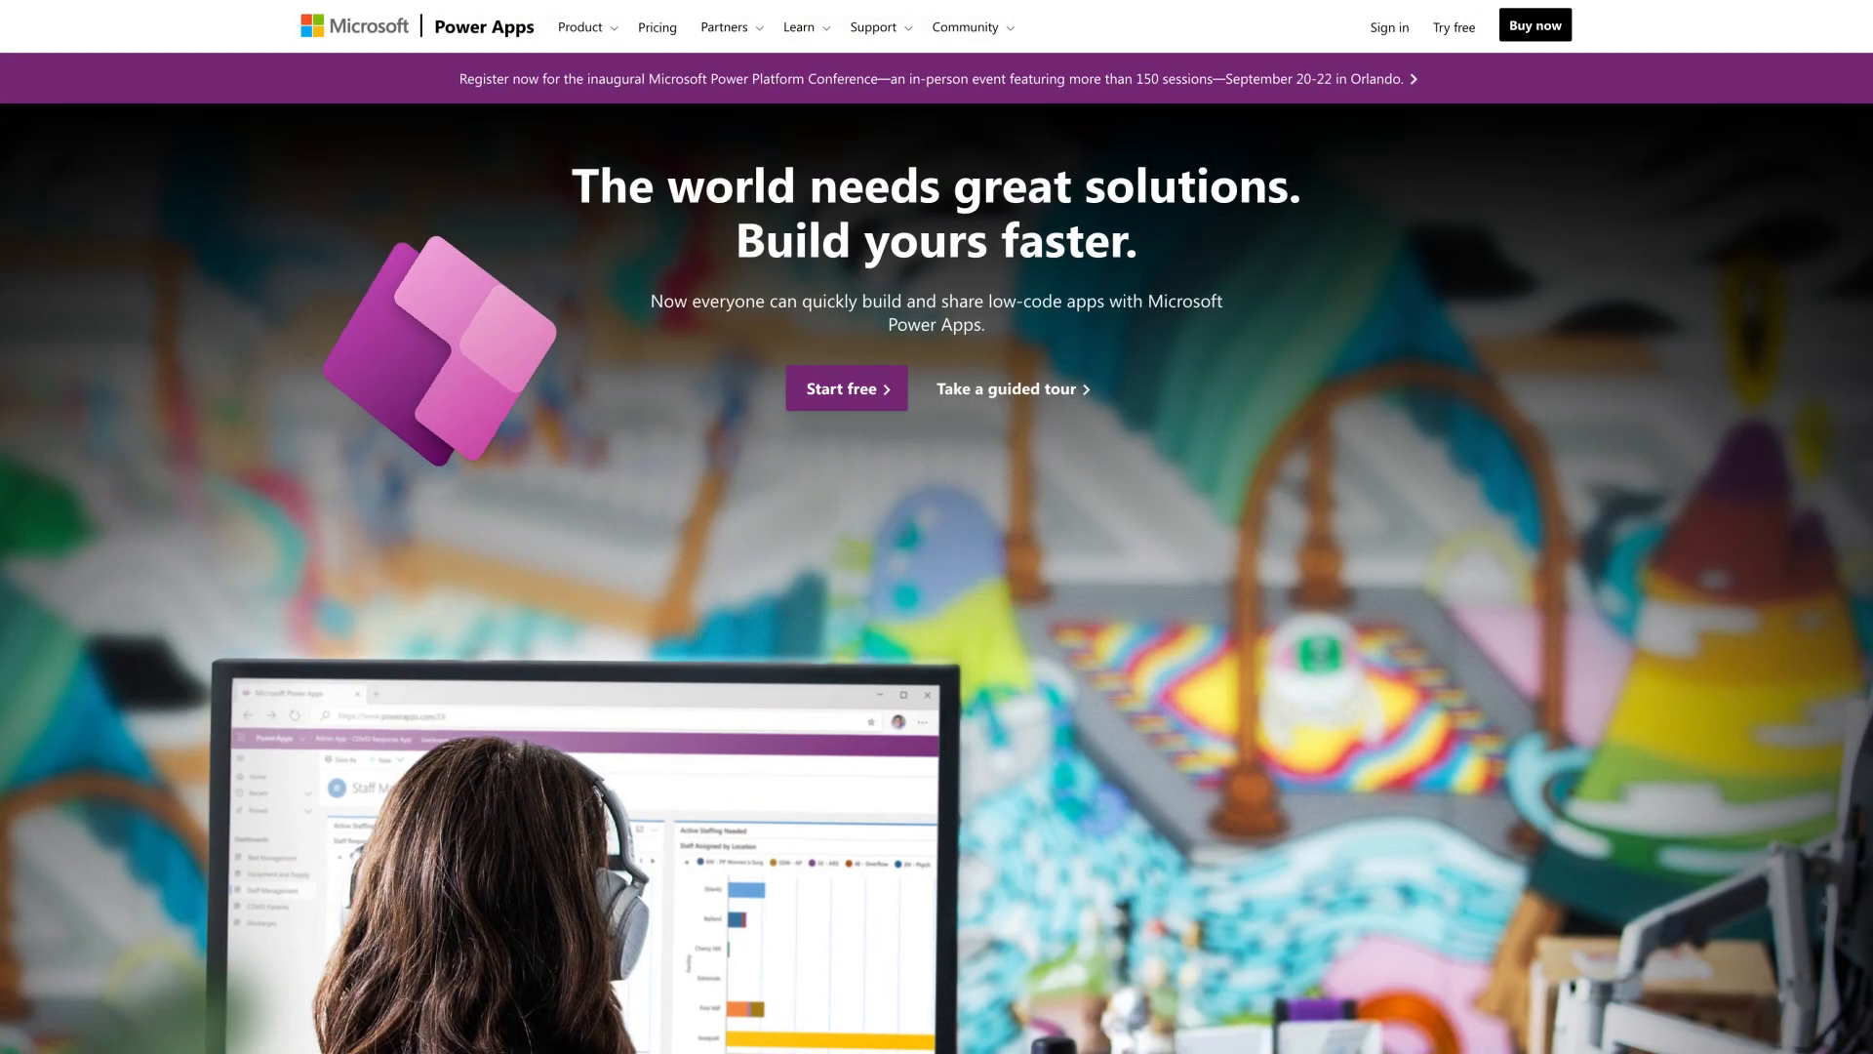
Scroll through the report's layers and bookmarks in Power BI Desktop.
{"action": "scroll", "scroll_direction": "down", "scroll_amount": 3}
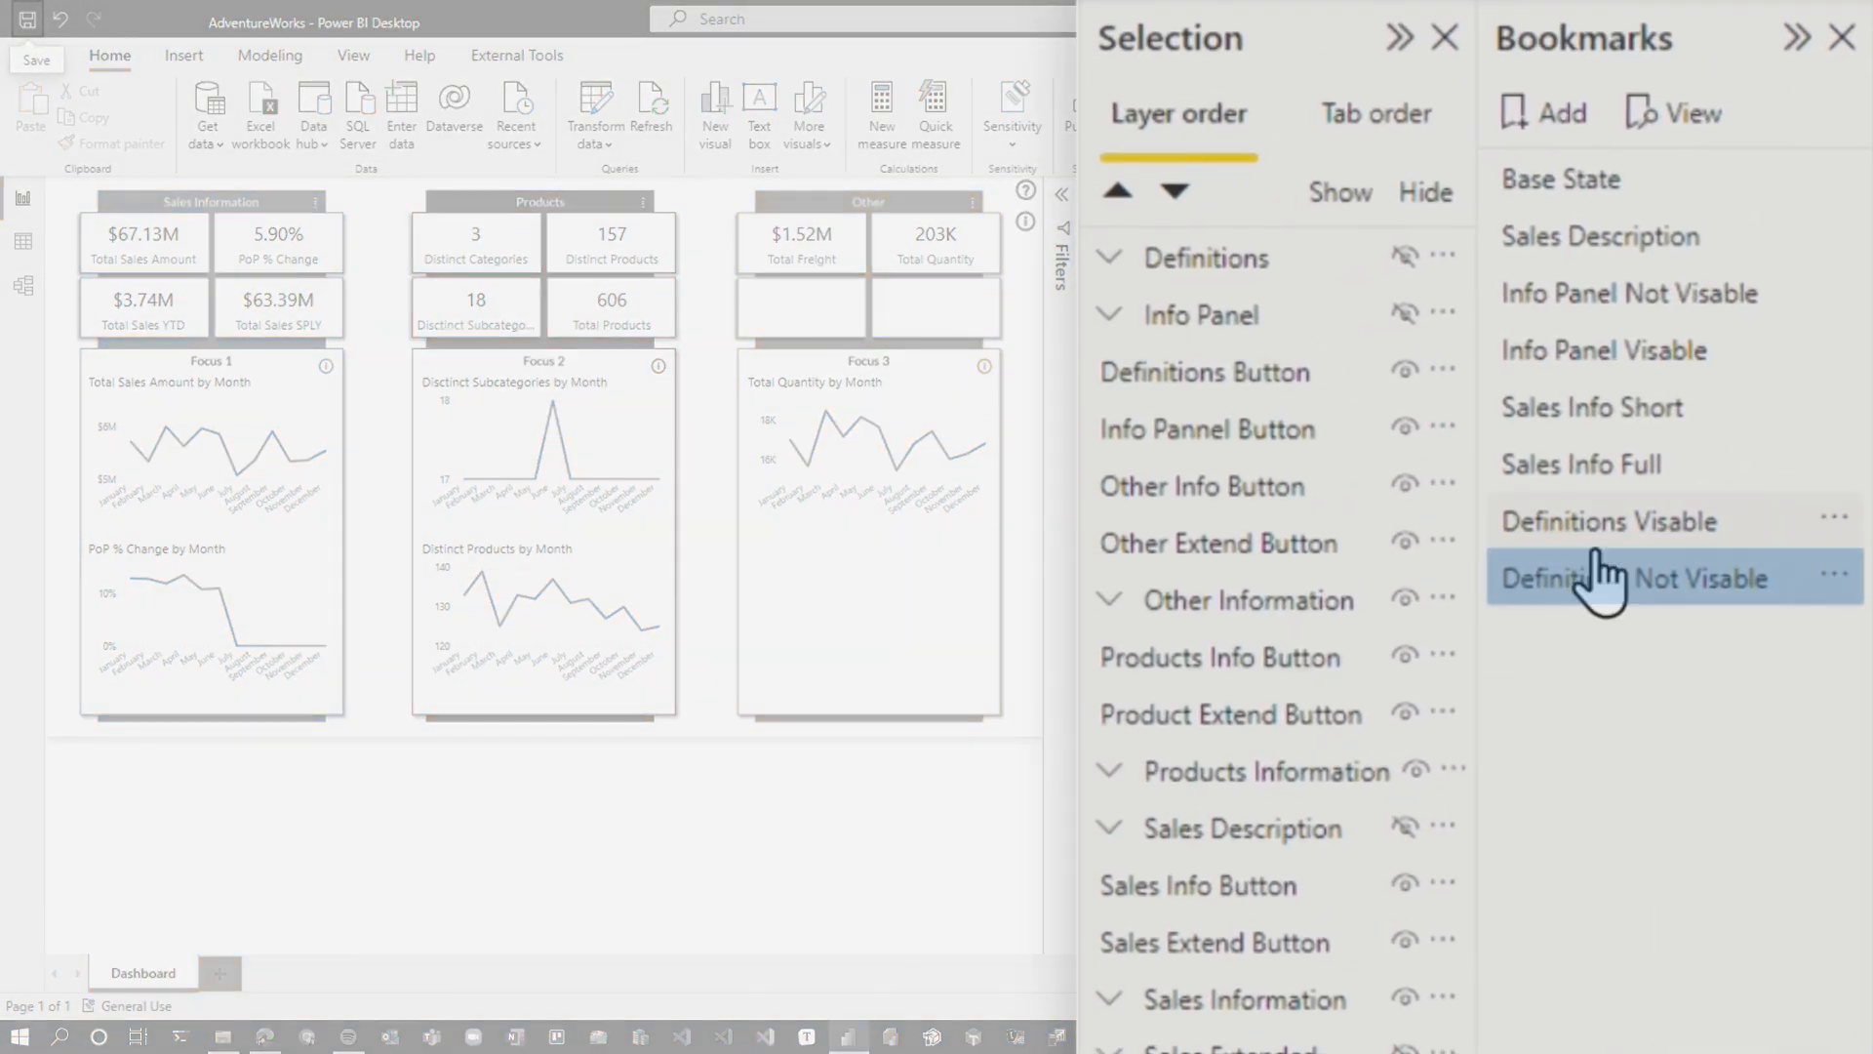
Show the Definitions pane via the Definitions Visable bookmark and select the Report a bug button.
{"action": "left_click", "coordinate": [1606, 521]}
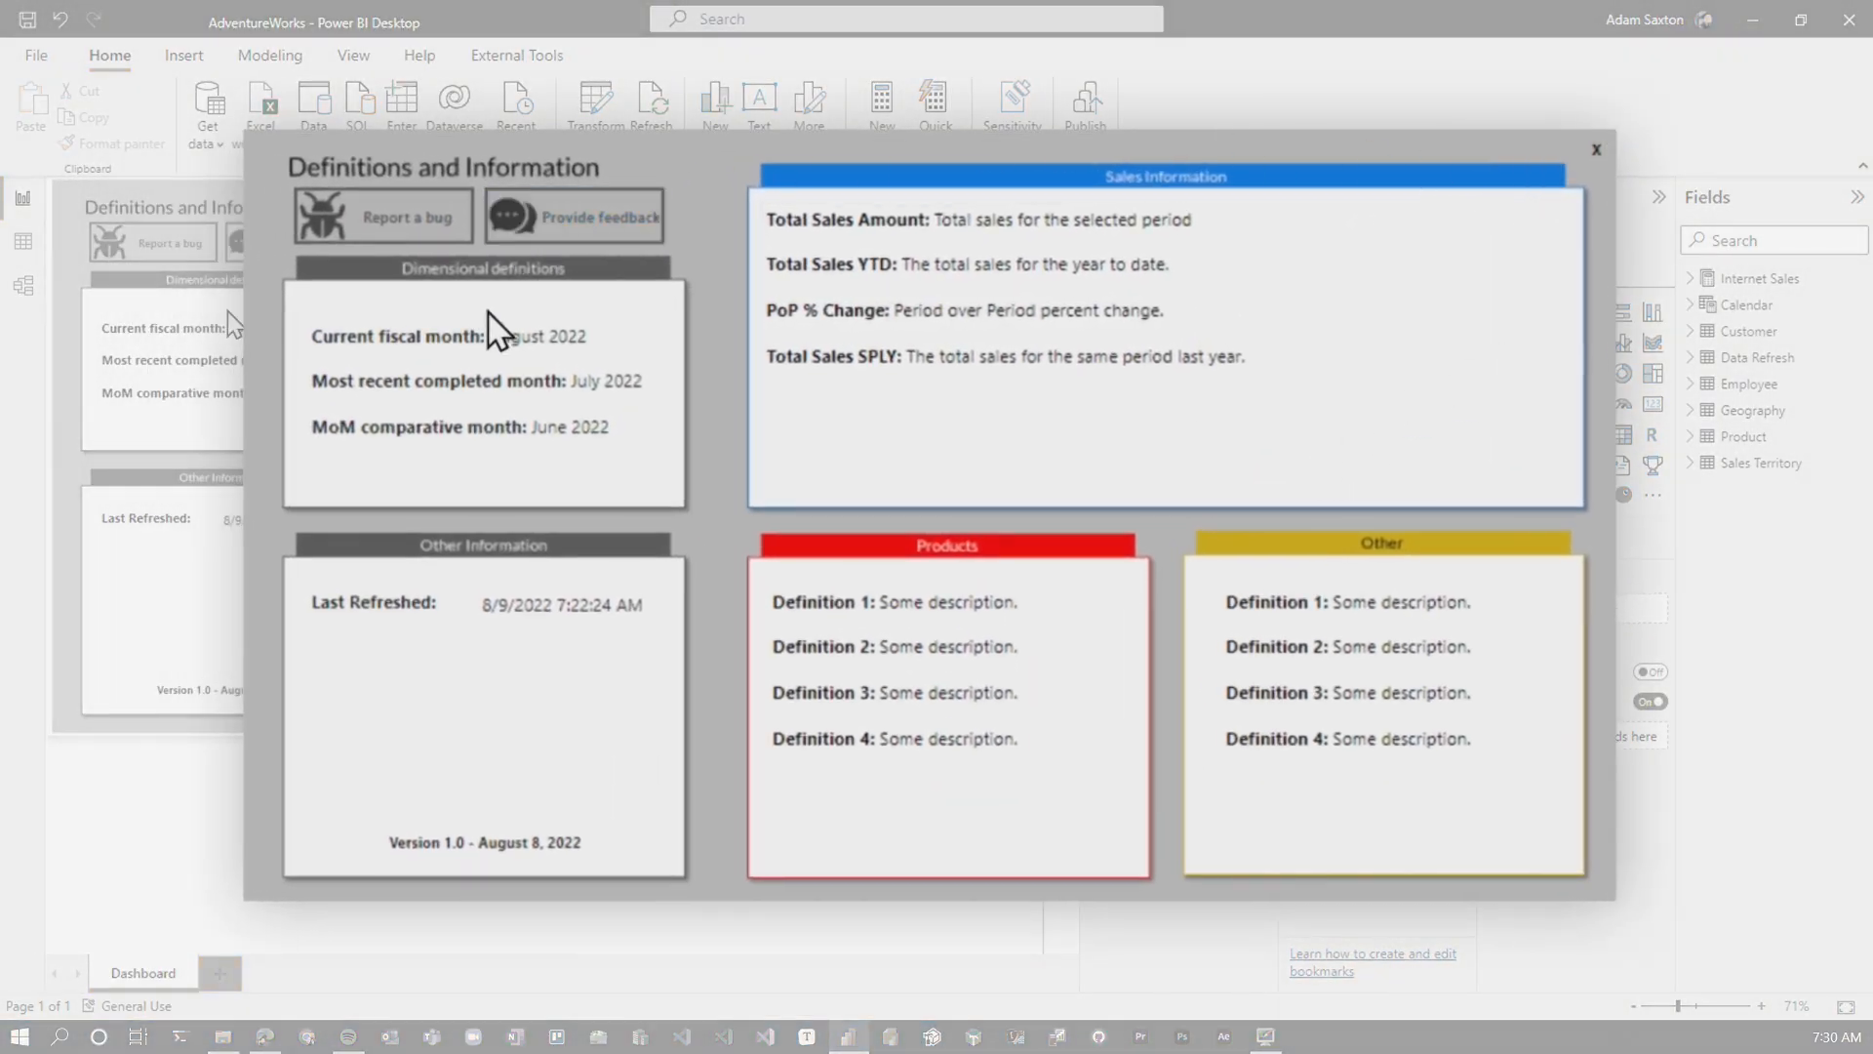
{"action": "mouse_move", "coordinate": [765, 467]}
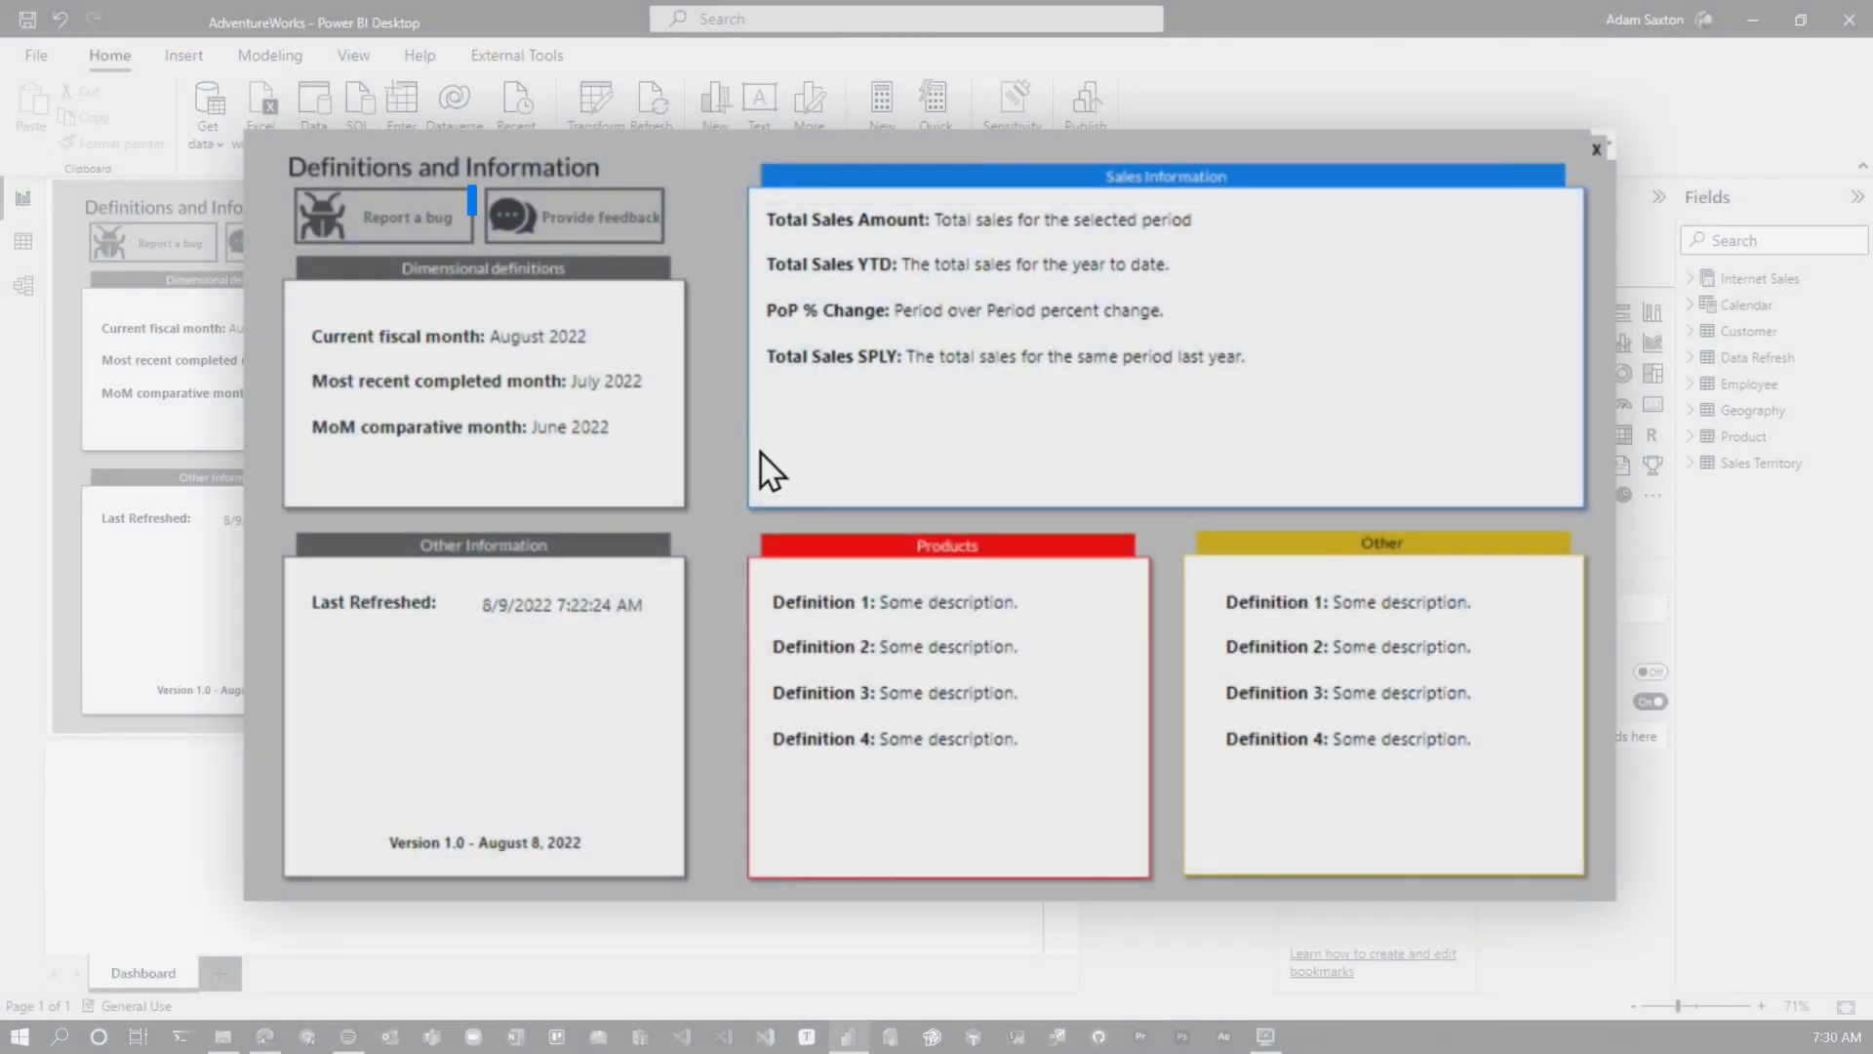
{"action": "left_click", "coordinate": [482, 395]}
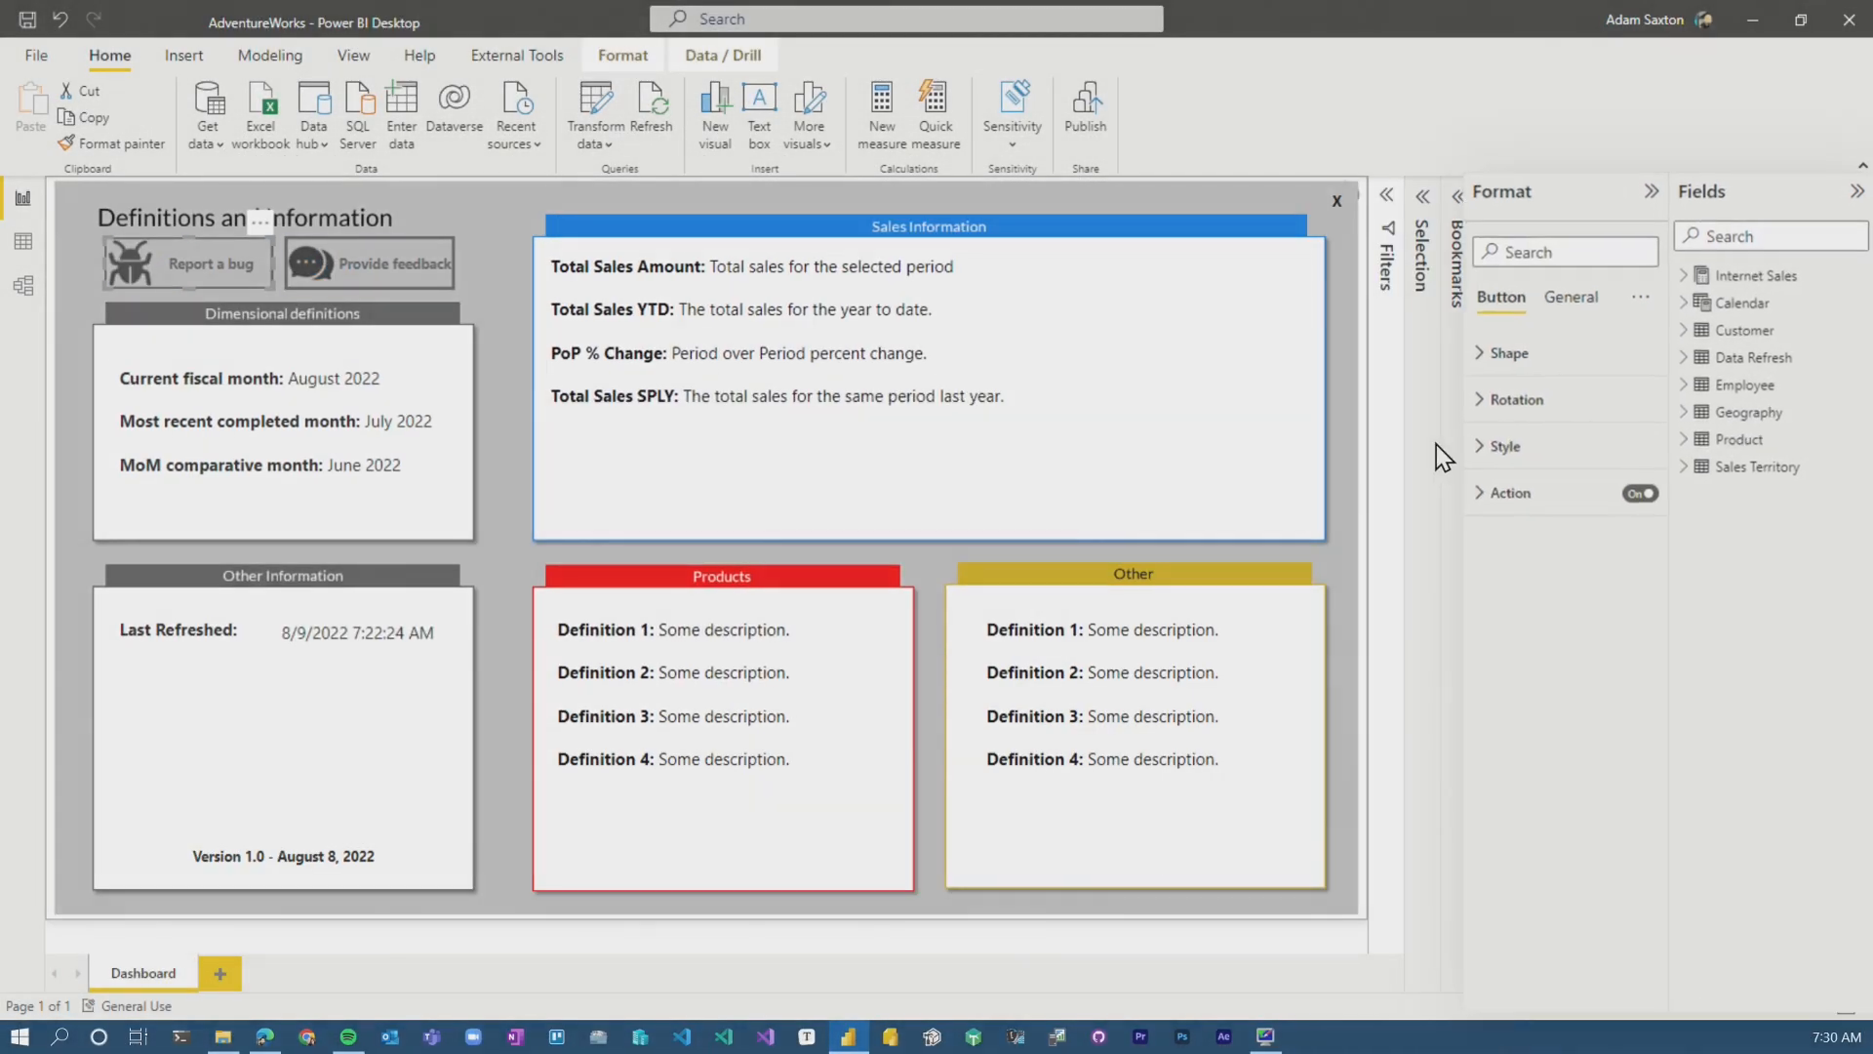
Confirm the Report a bug button's action is a Web URL linking to Microsoft Forms.
{"action": "left_click", "coordinate": [1511, 492]}
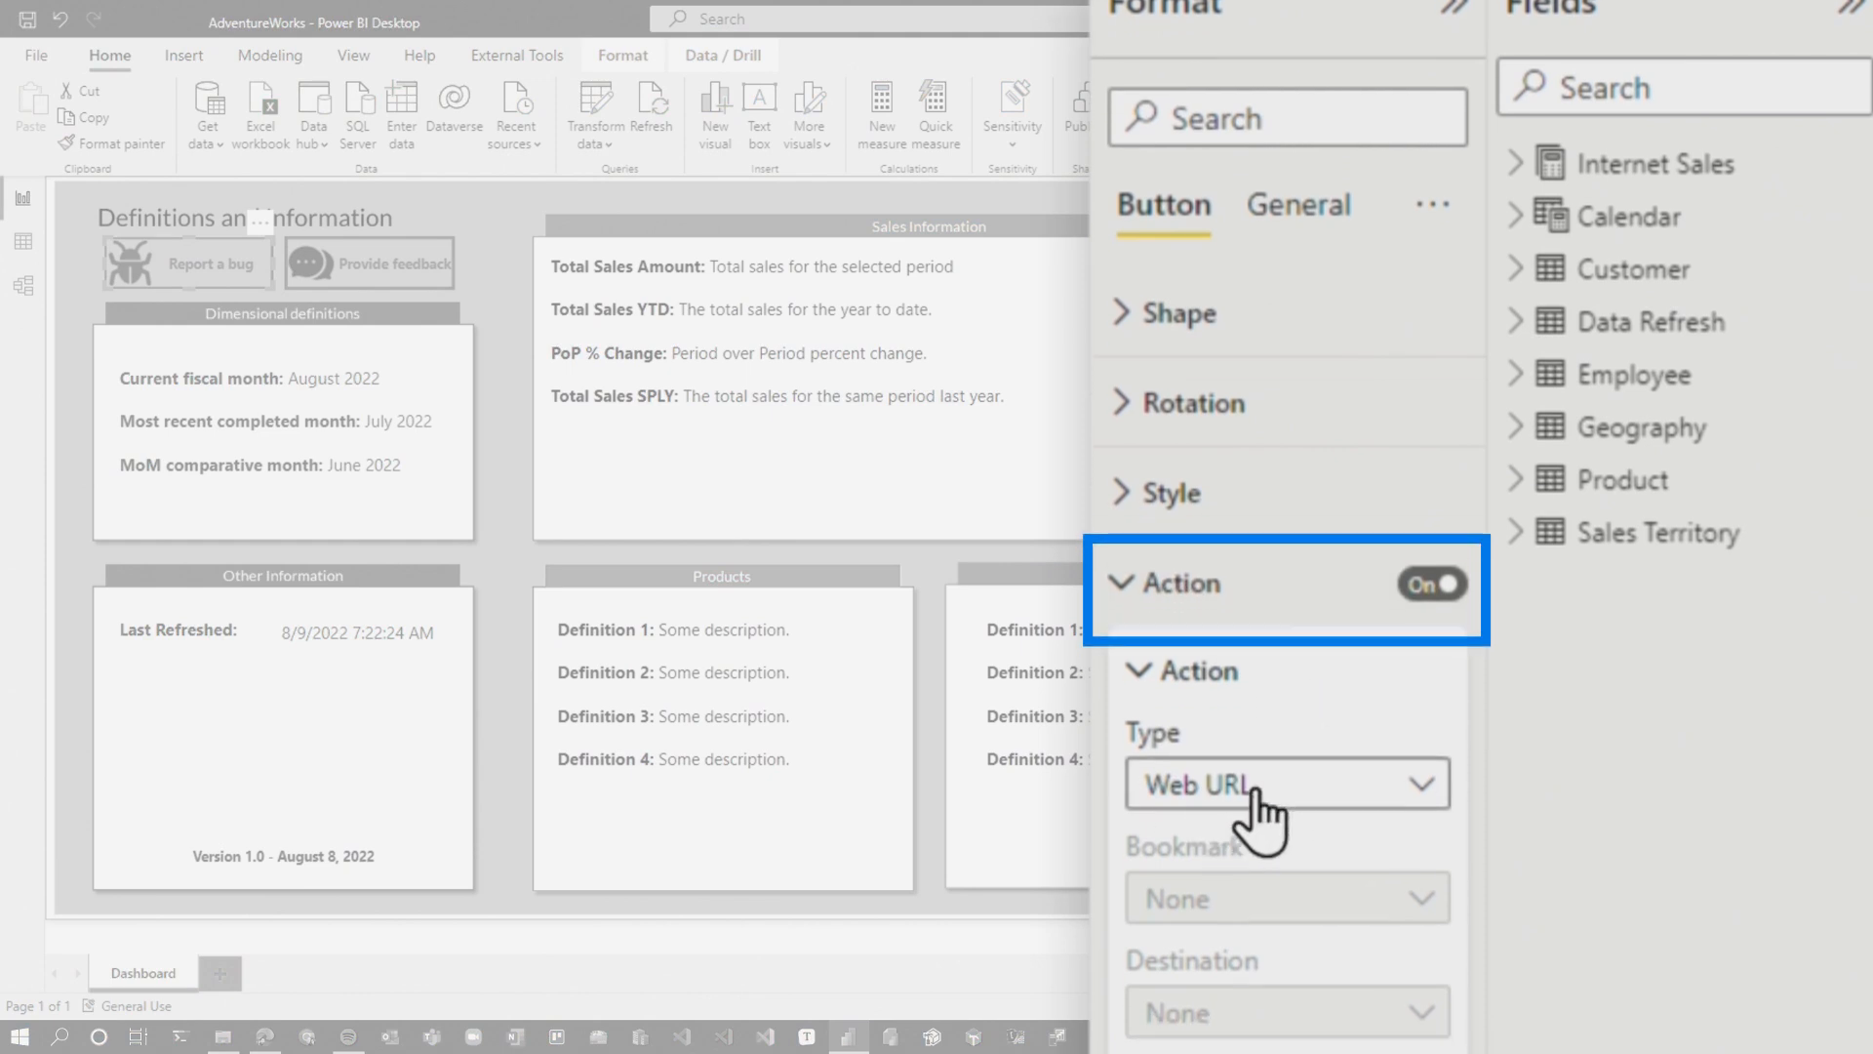
{"action": "scroll", "scroll_direction": "down", "scroll_amount": 3}
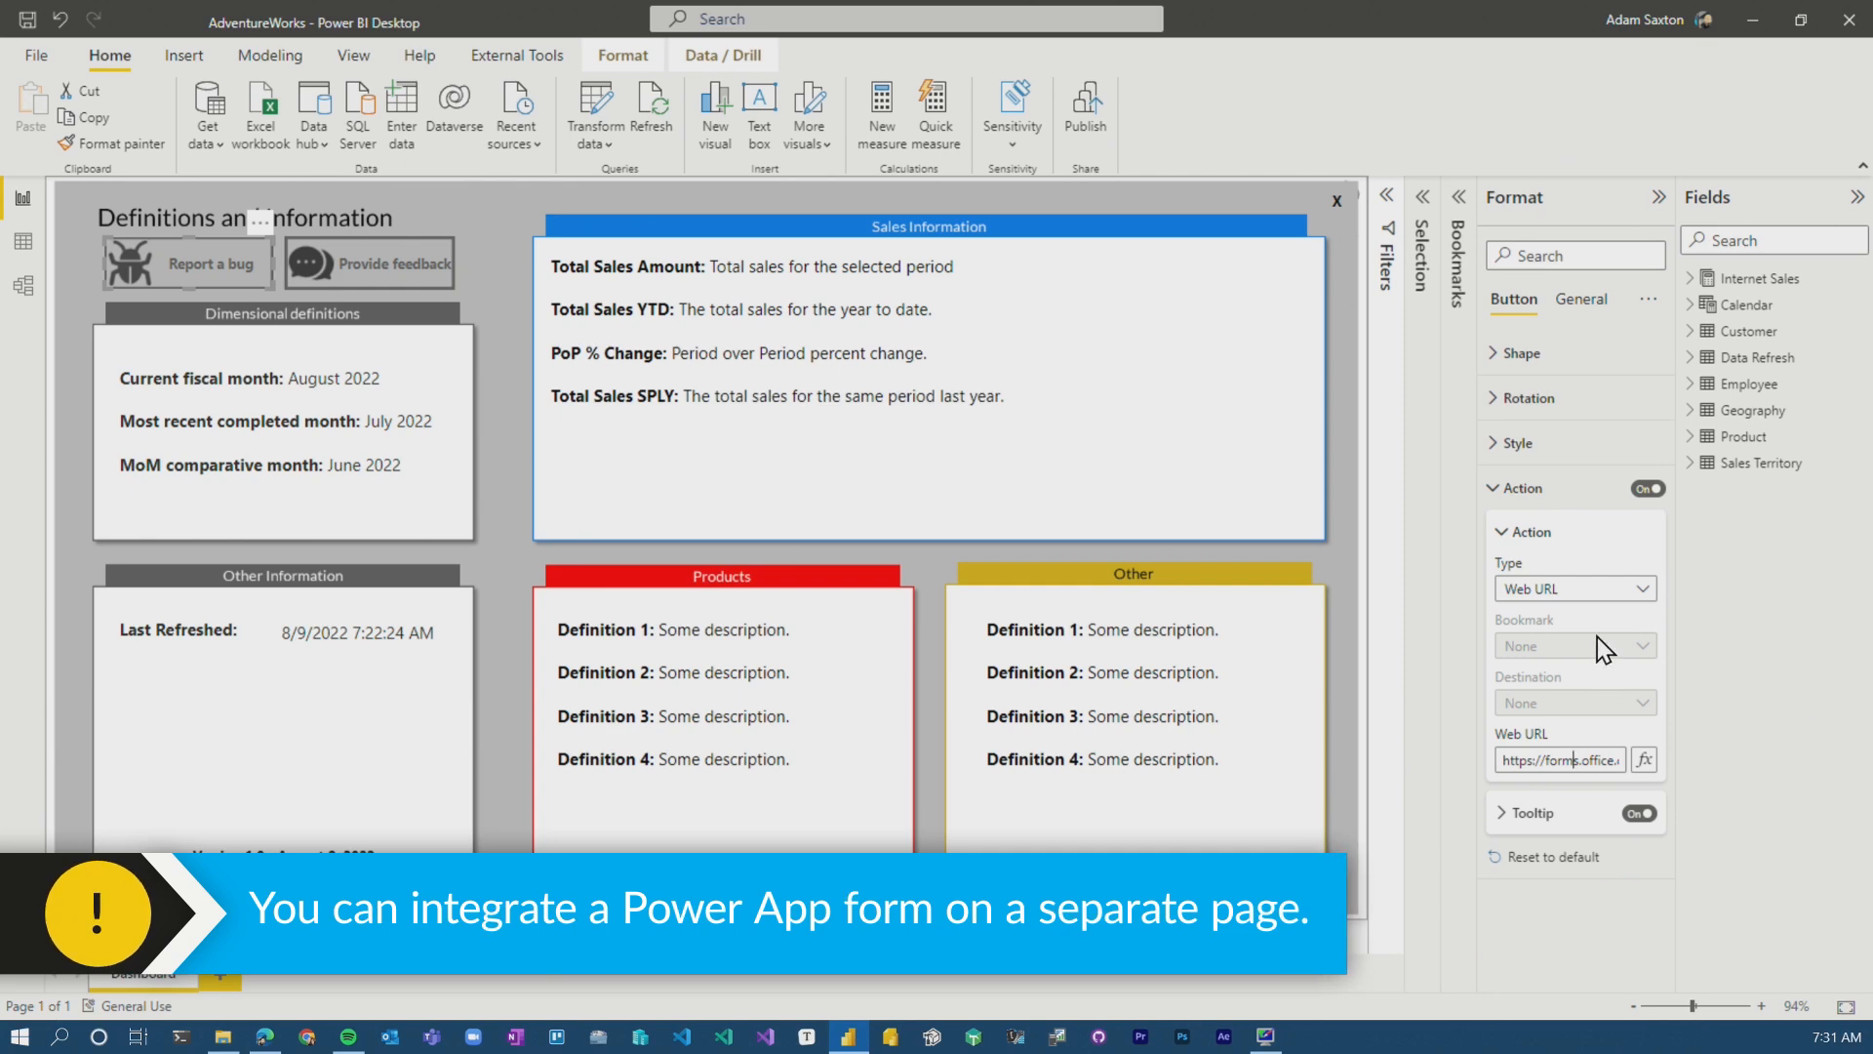
{"action": "mouse_move", "coordinate": [1575, 587]}
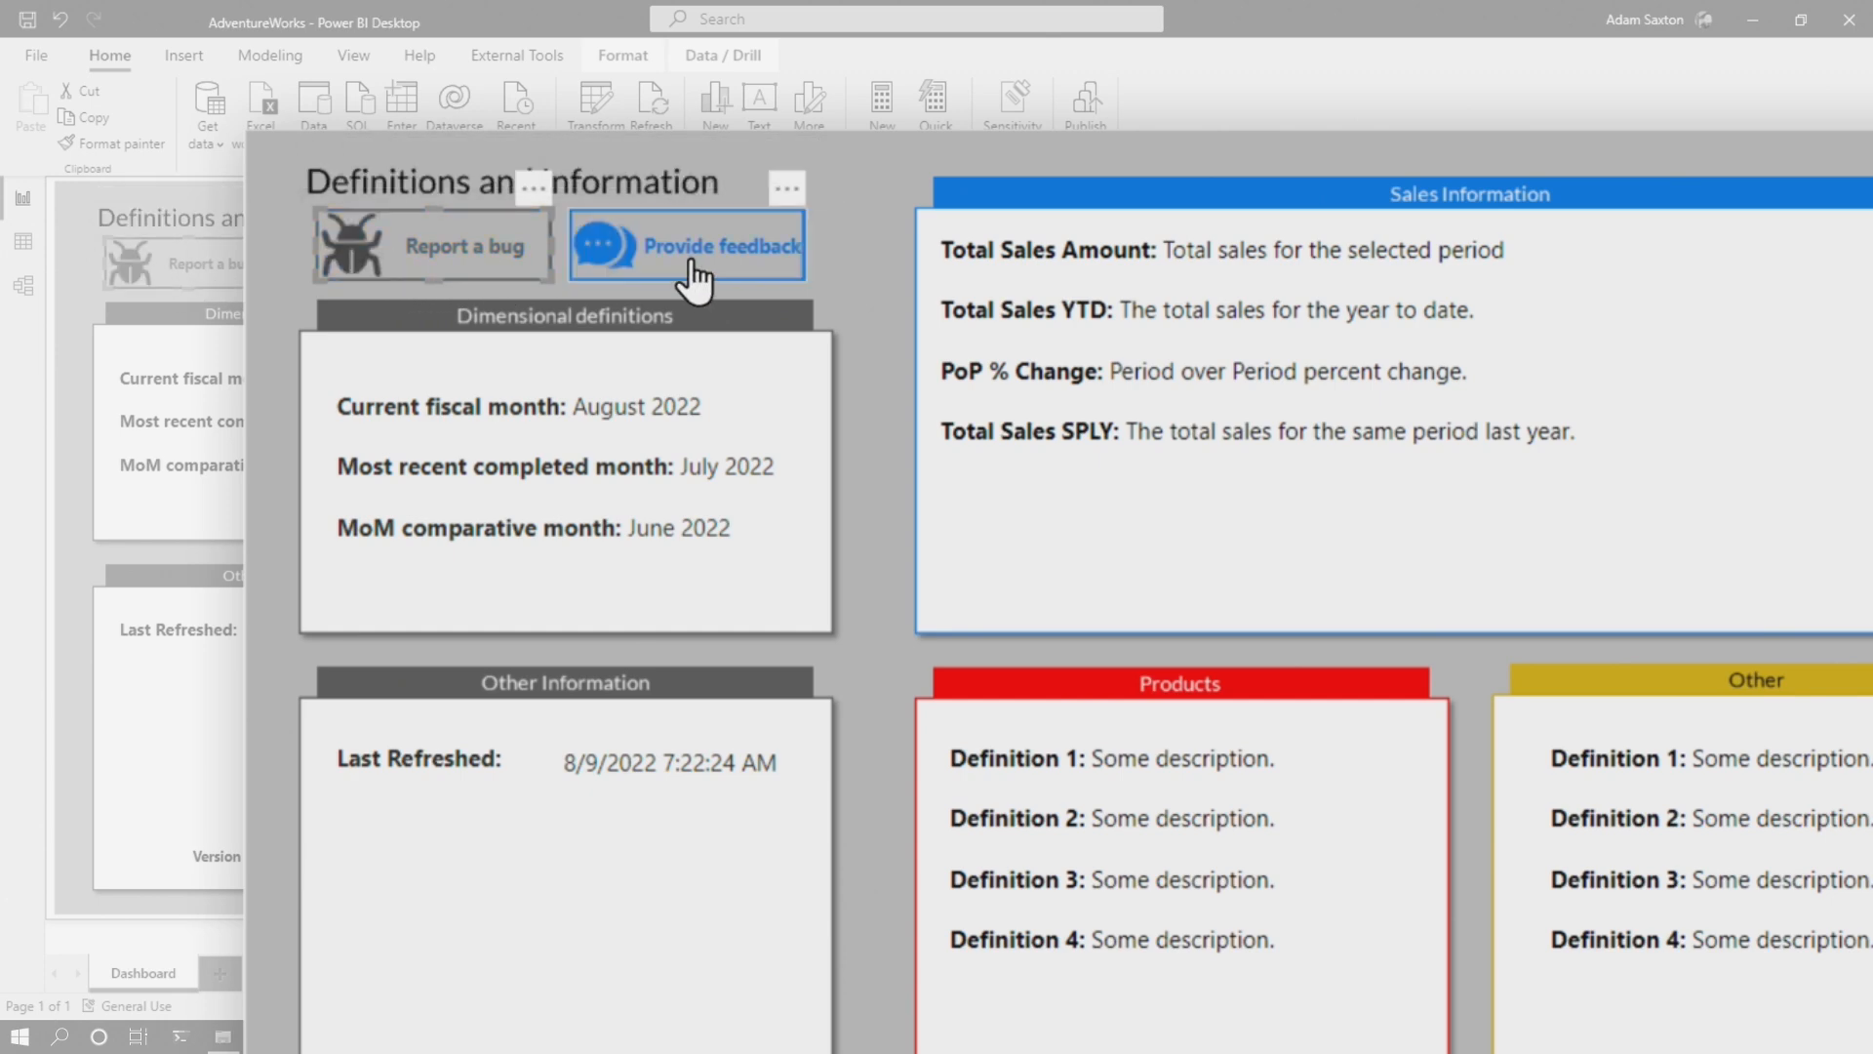
{"action": "mouse_move", "coordinate": [687, 260]}
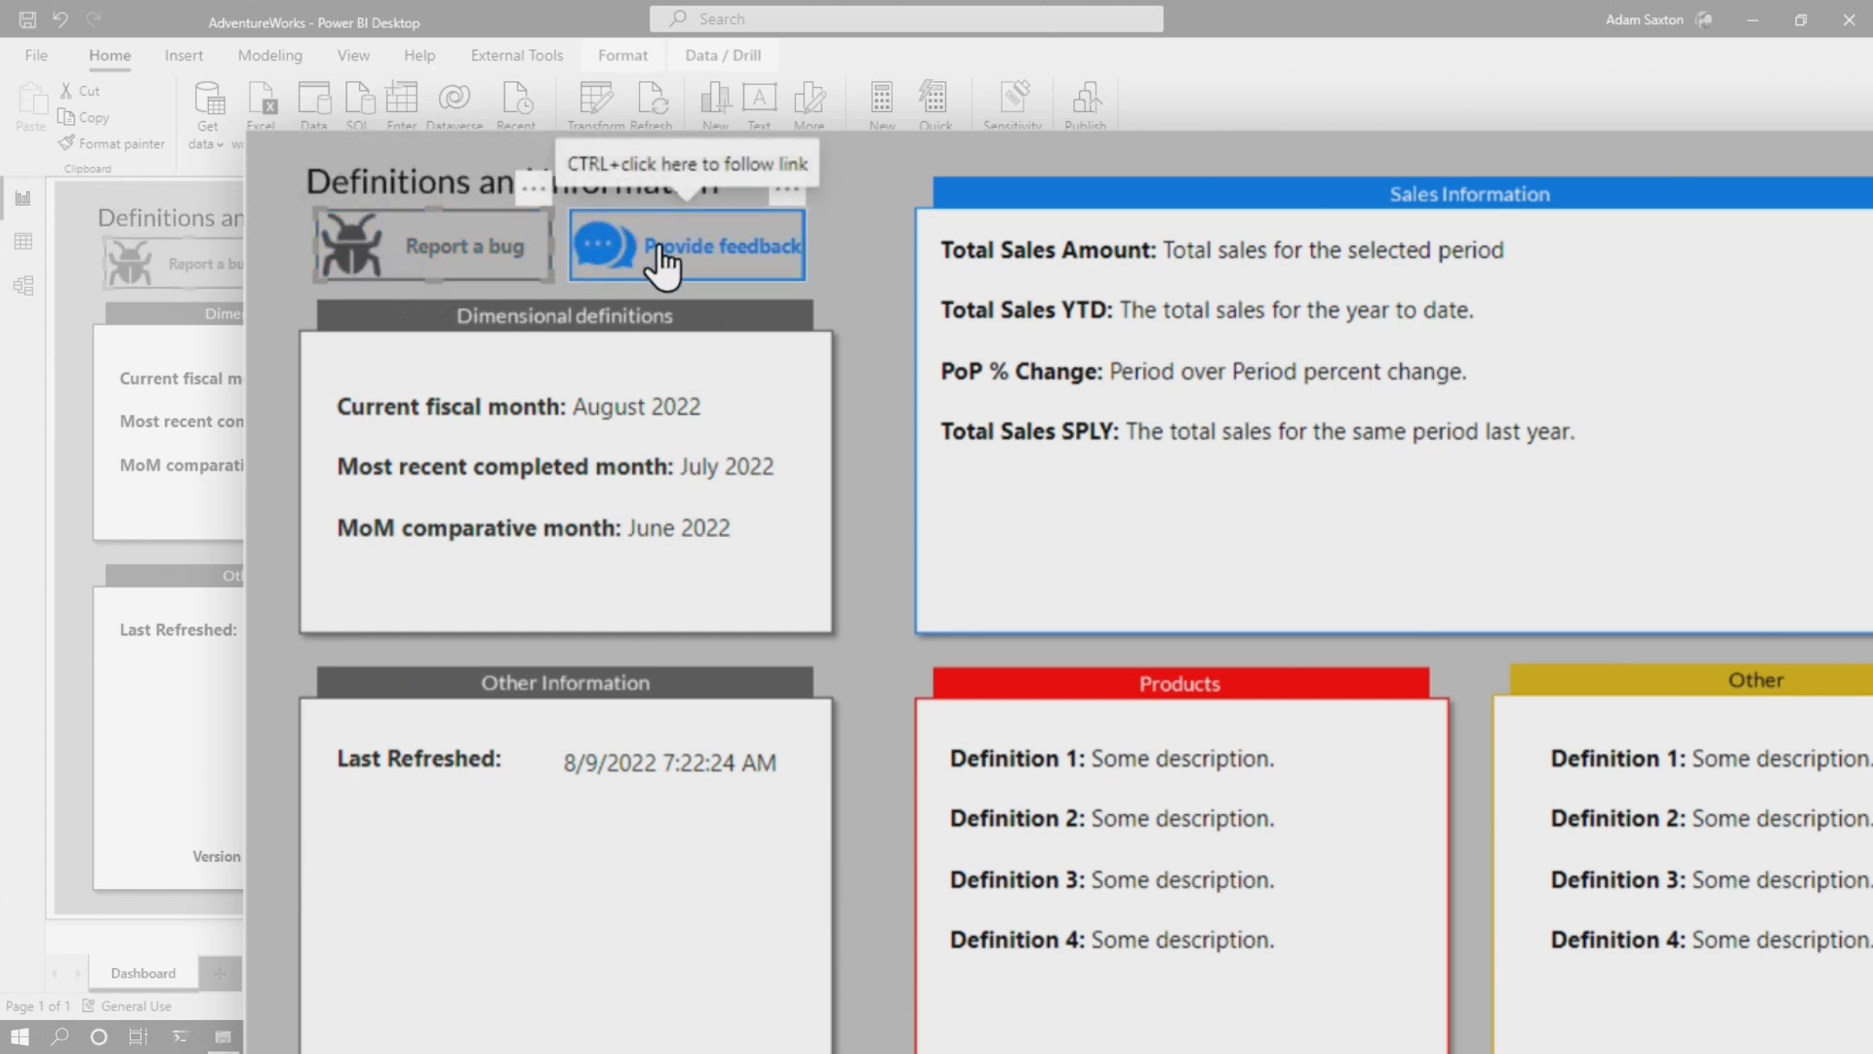
{"action": "mouse_move", "coordinate": [433, 246]}
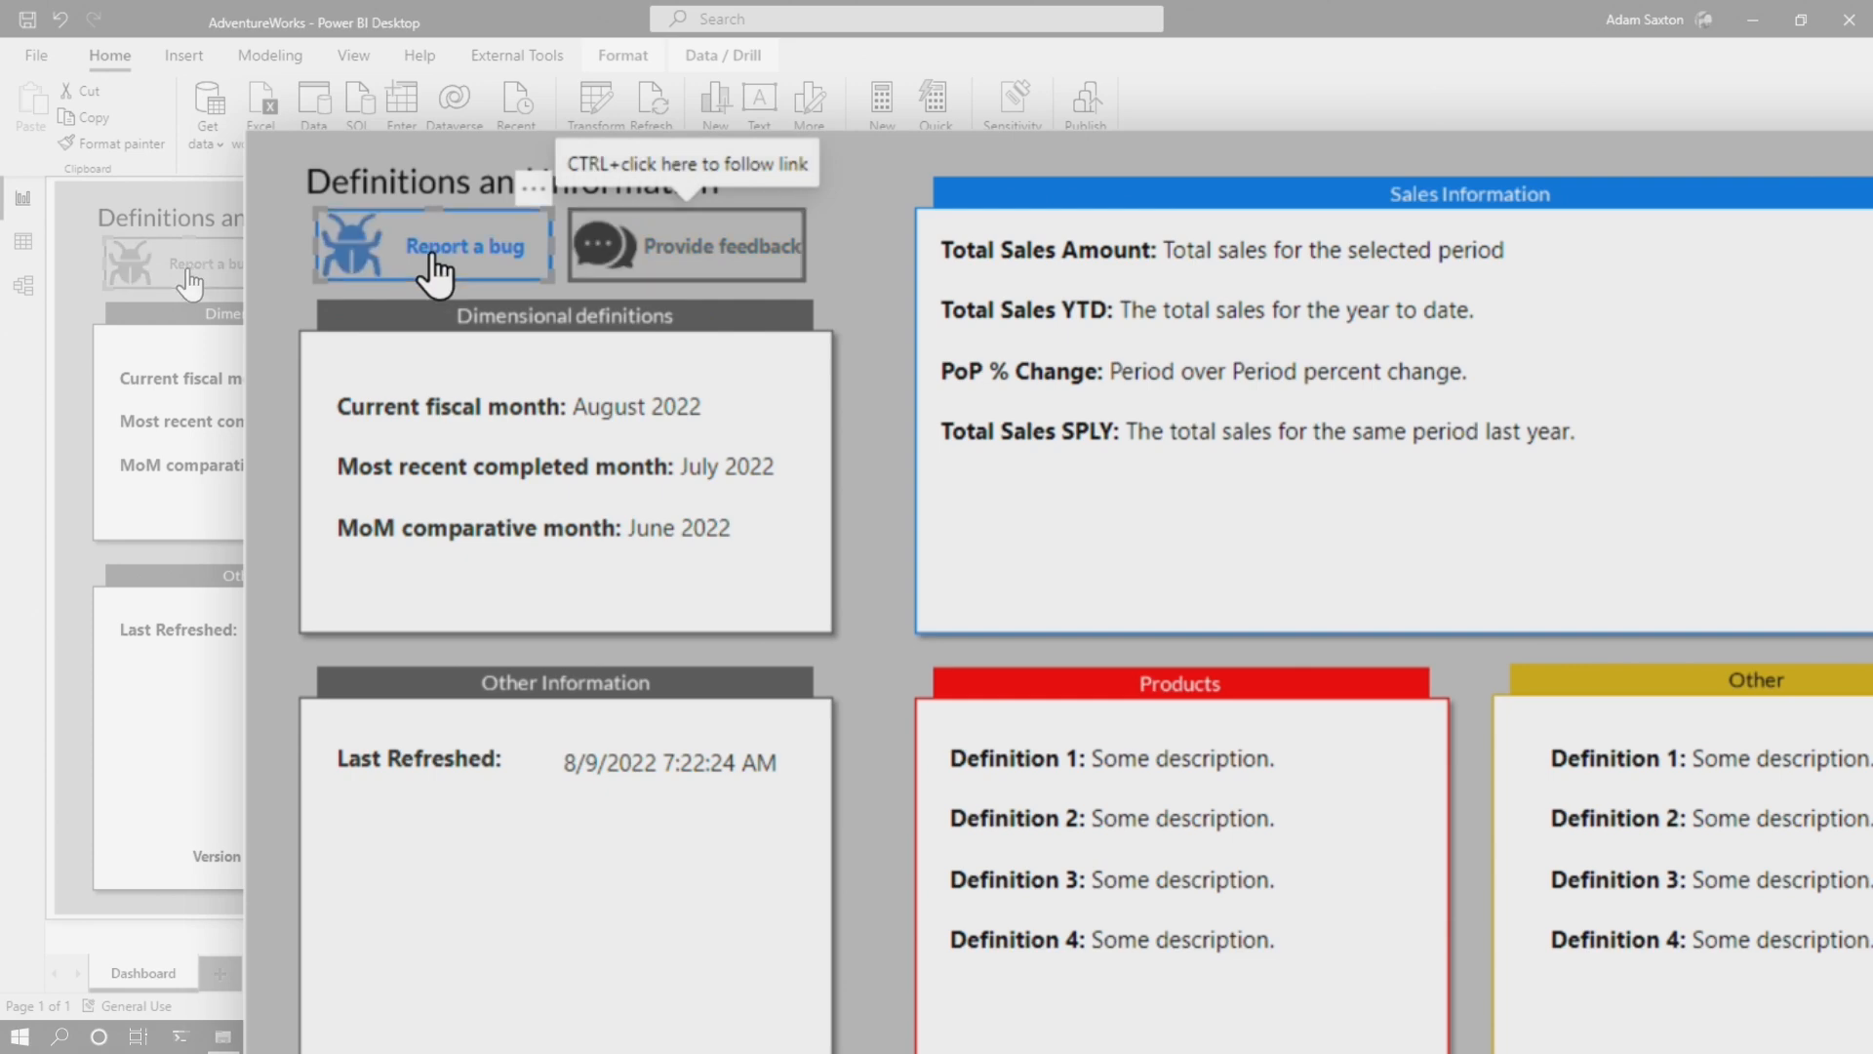
{"action": "left_click", "coordinate": [433, 246]}
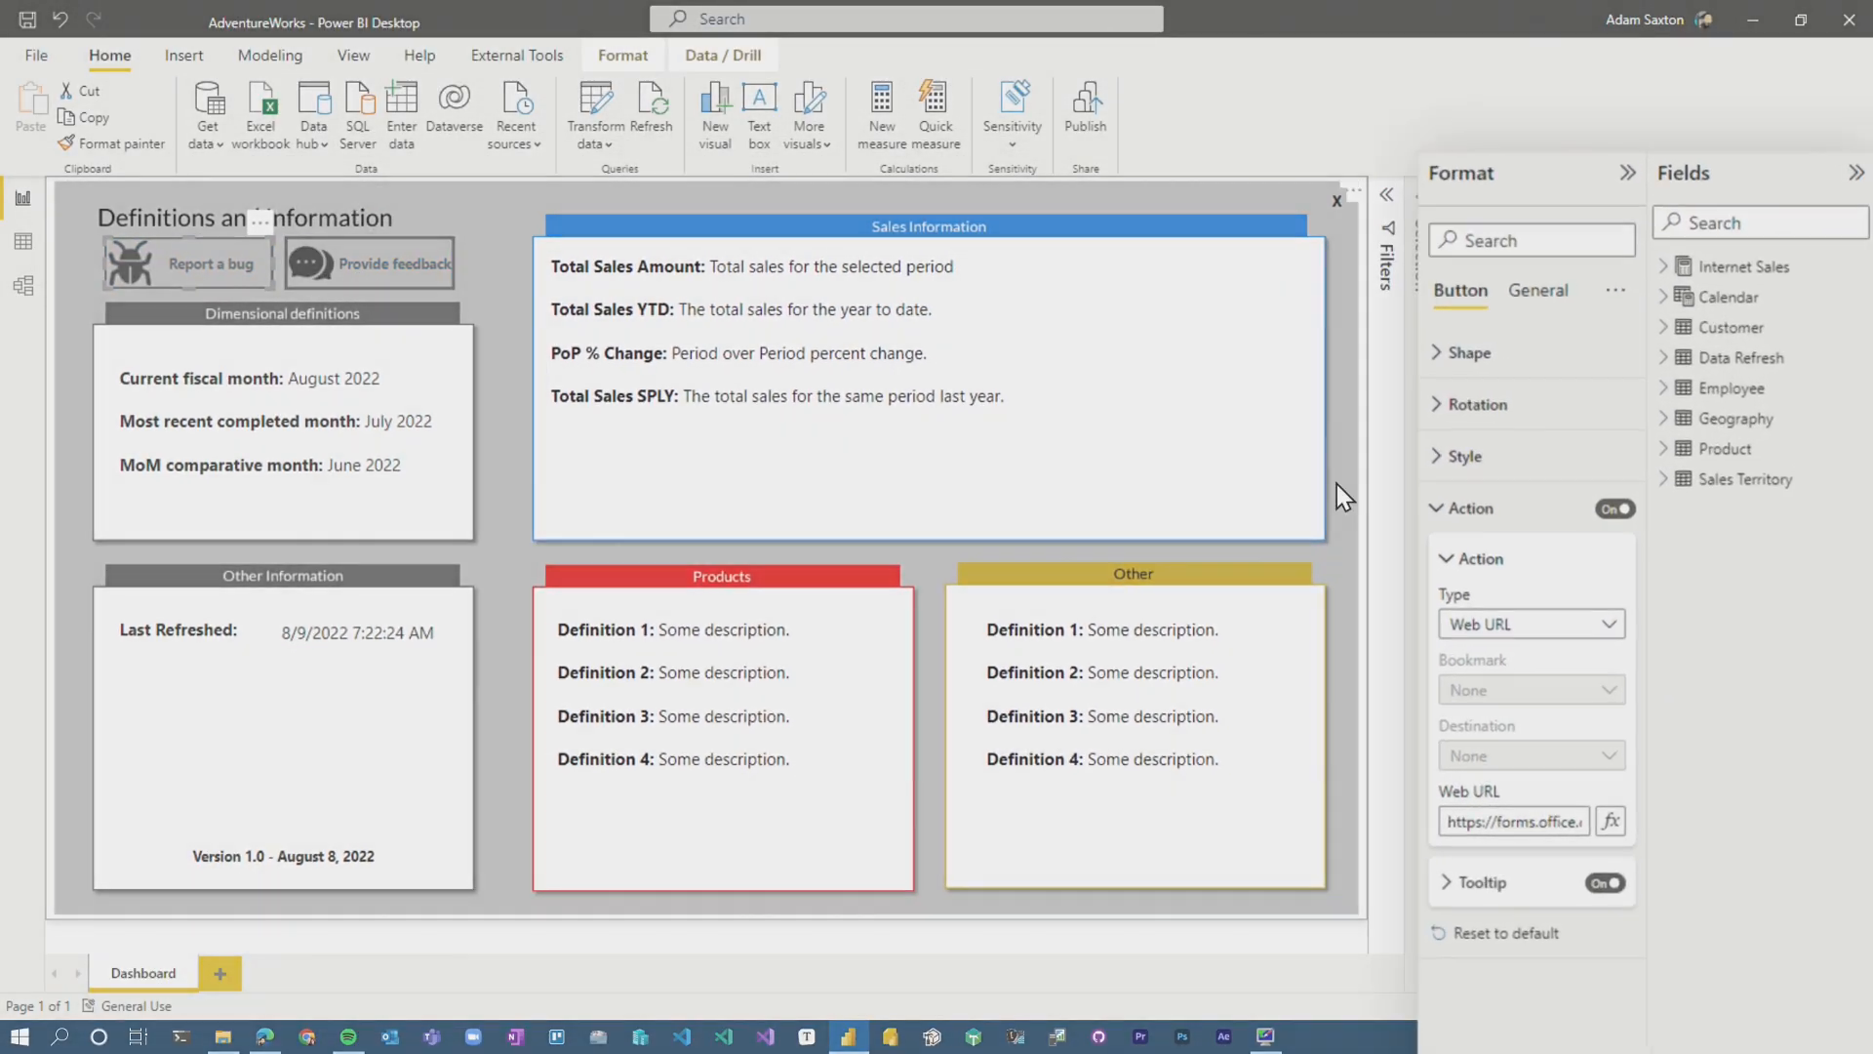
Review the button's On hover style with blue text and the Bug-Blue.svg icon, then check its hover appearance.
{"action": "left_click", "coordinate": [1461, 455]}
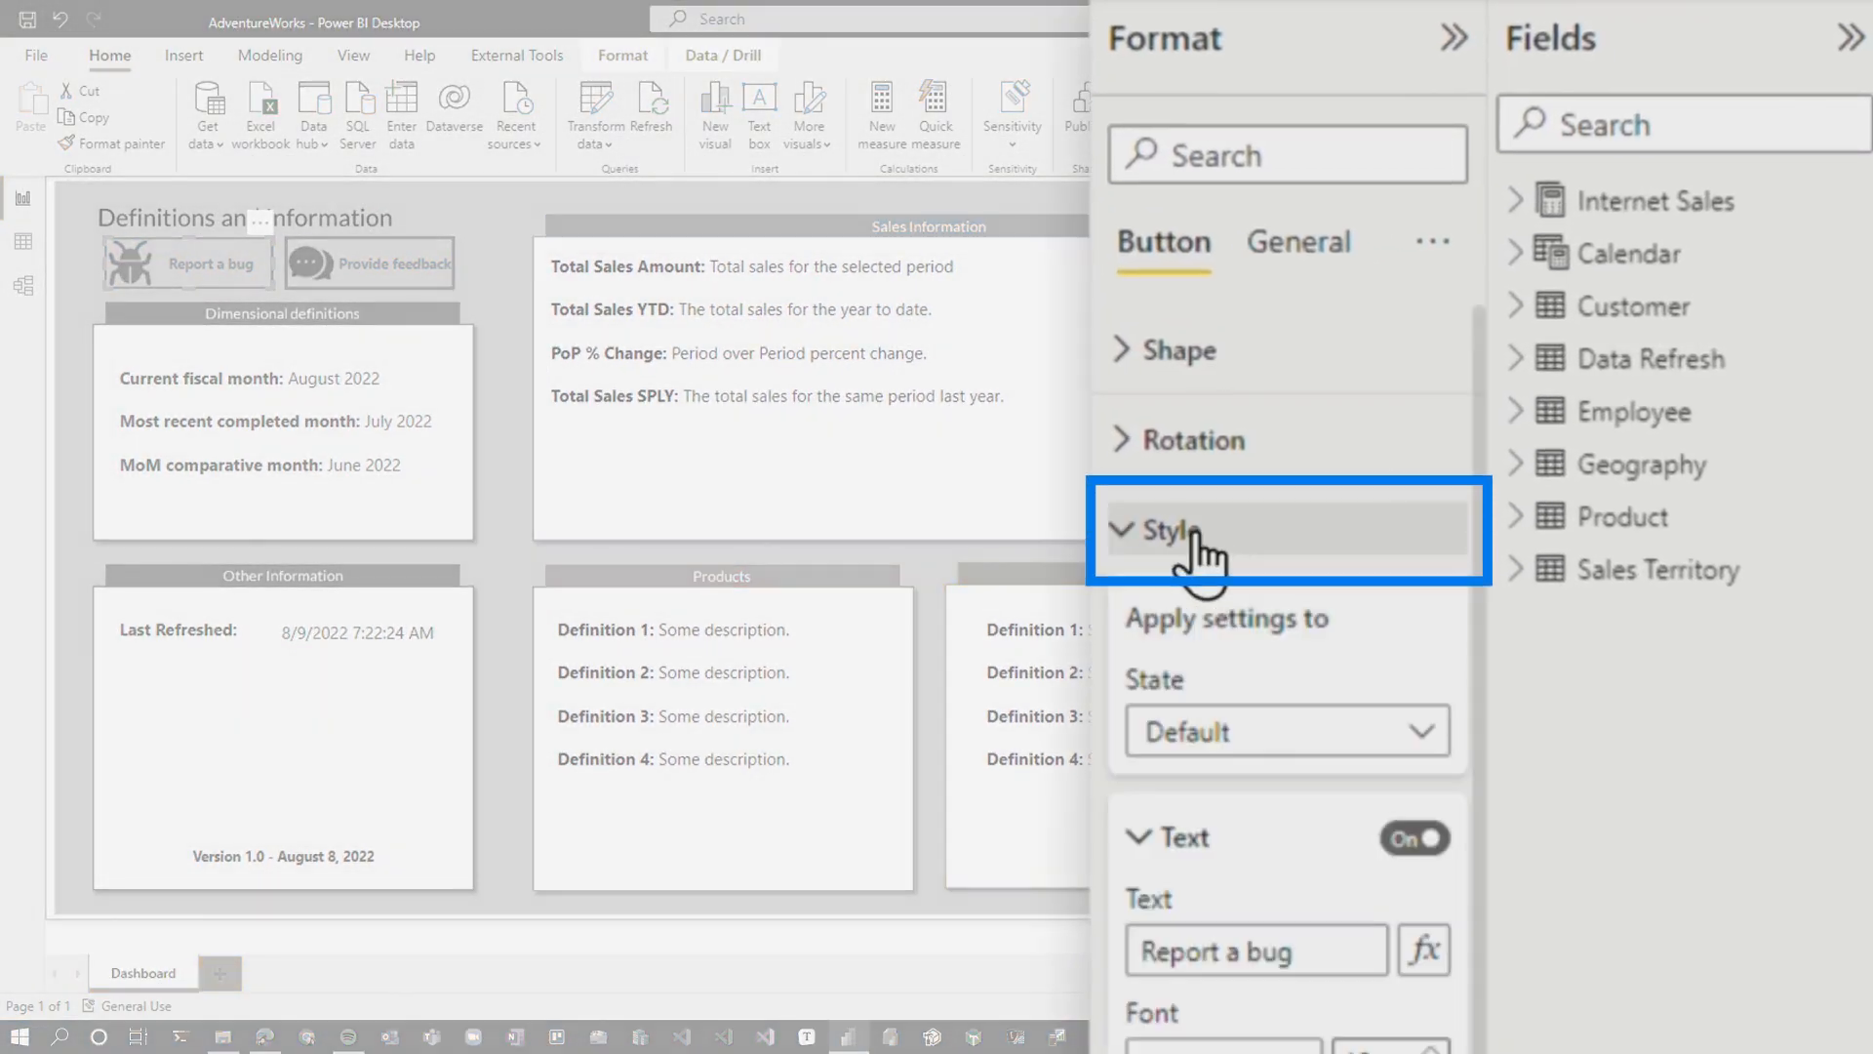
{"action": "scroll", "scroll_direction": "down", "scroll_amount": 3}
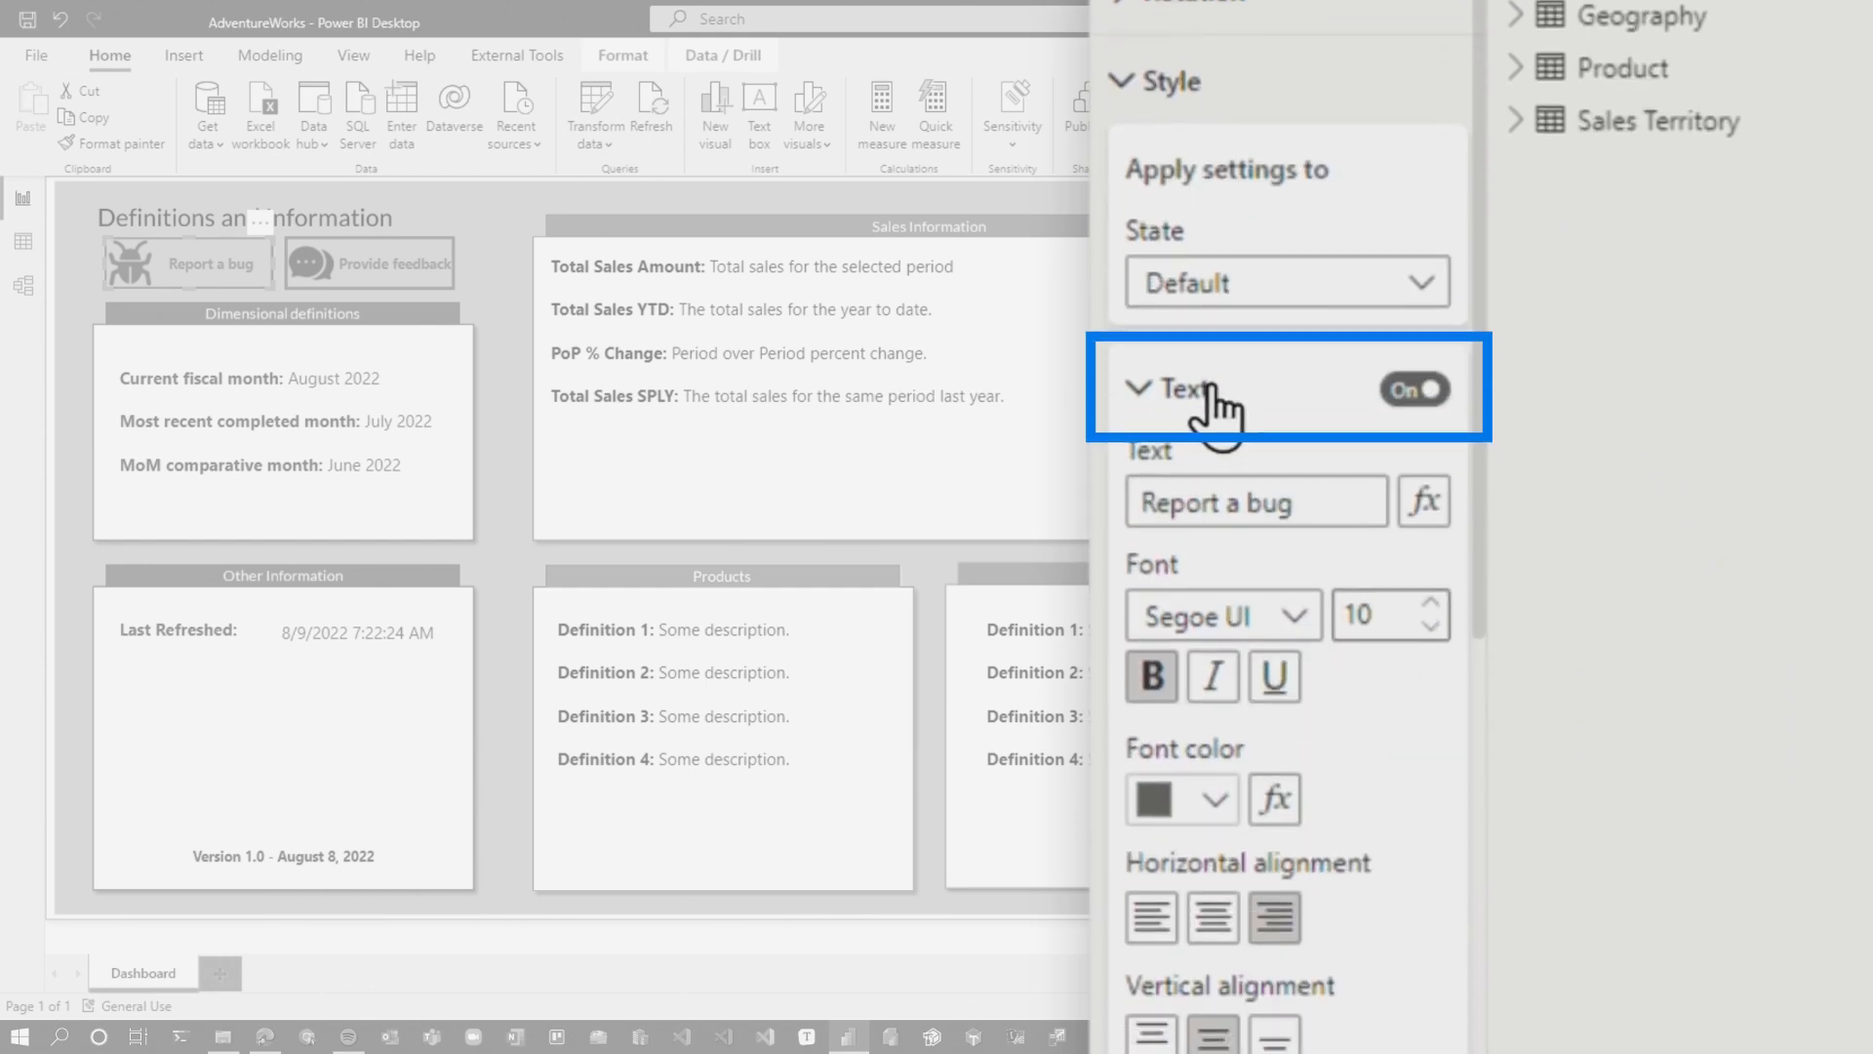
{"action": "left_click", "coordinate": [1165, 387]}
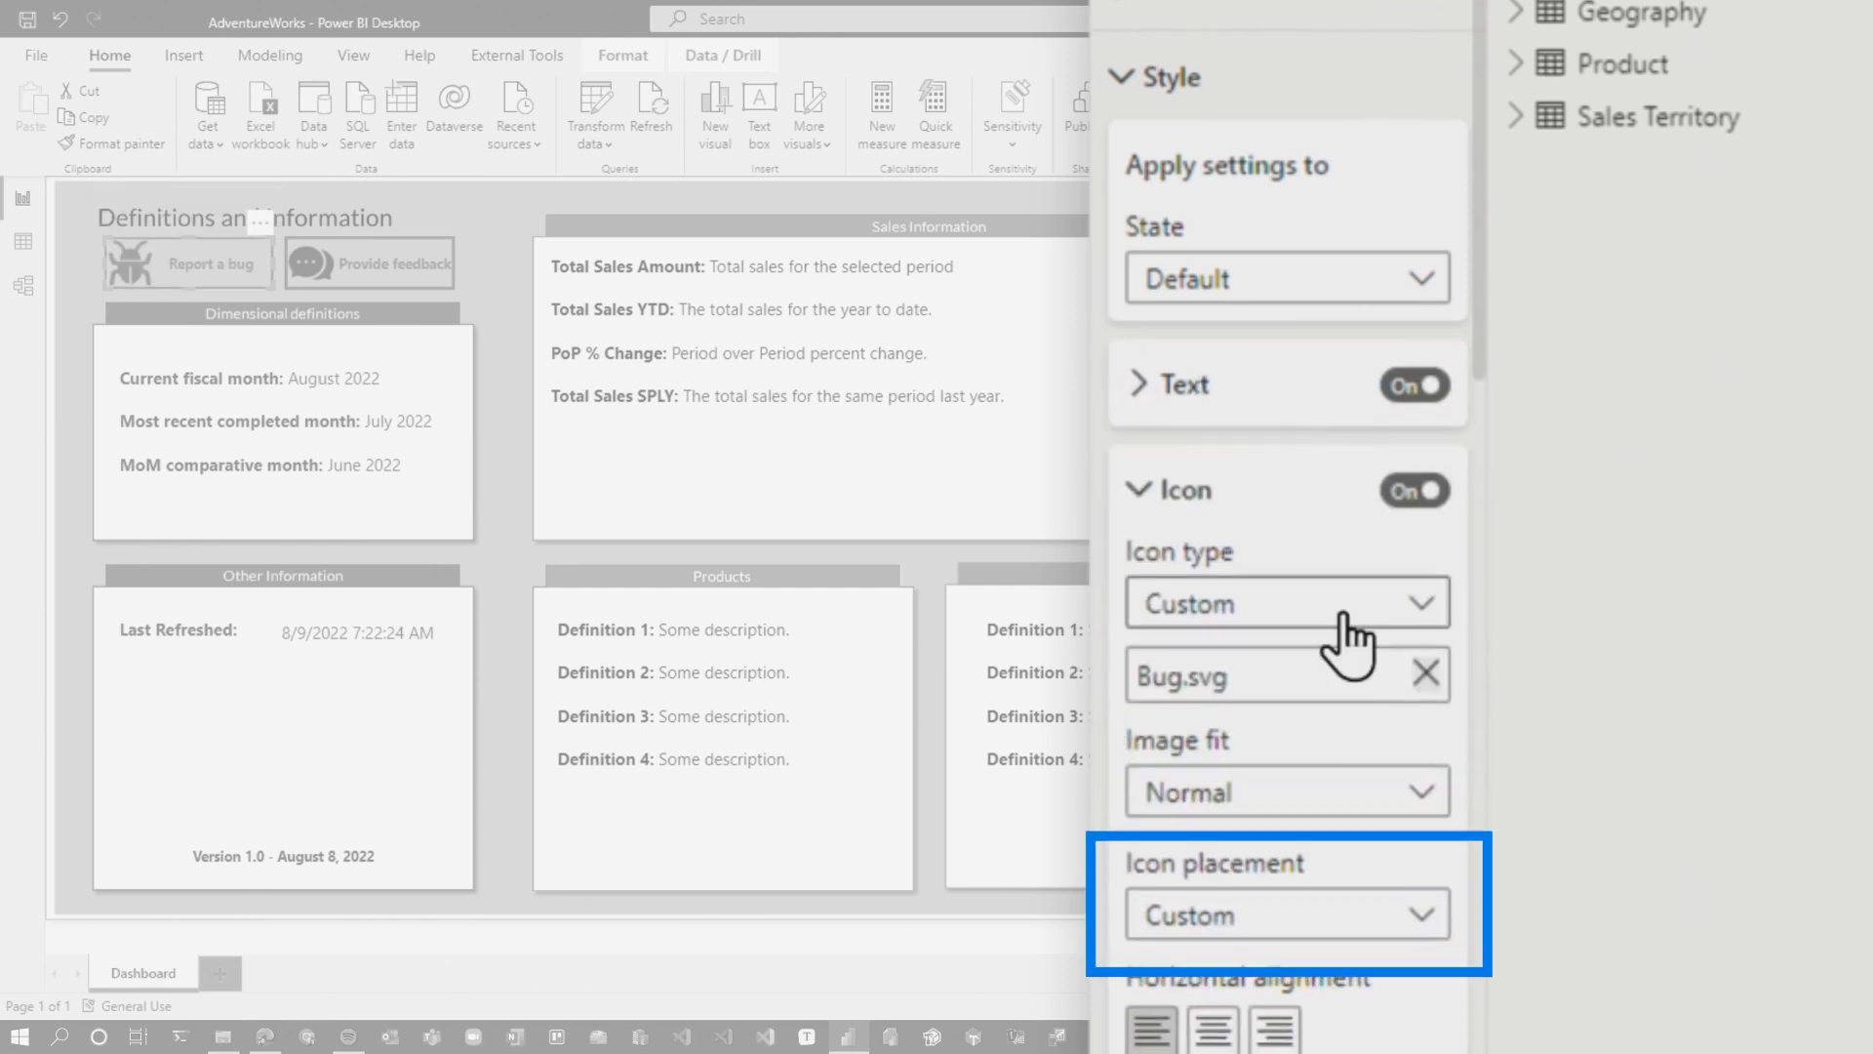
{"action": "scroll", "scroll_direction": "down", "scroll_amount": 3}
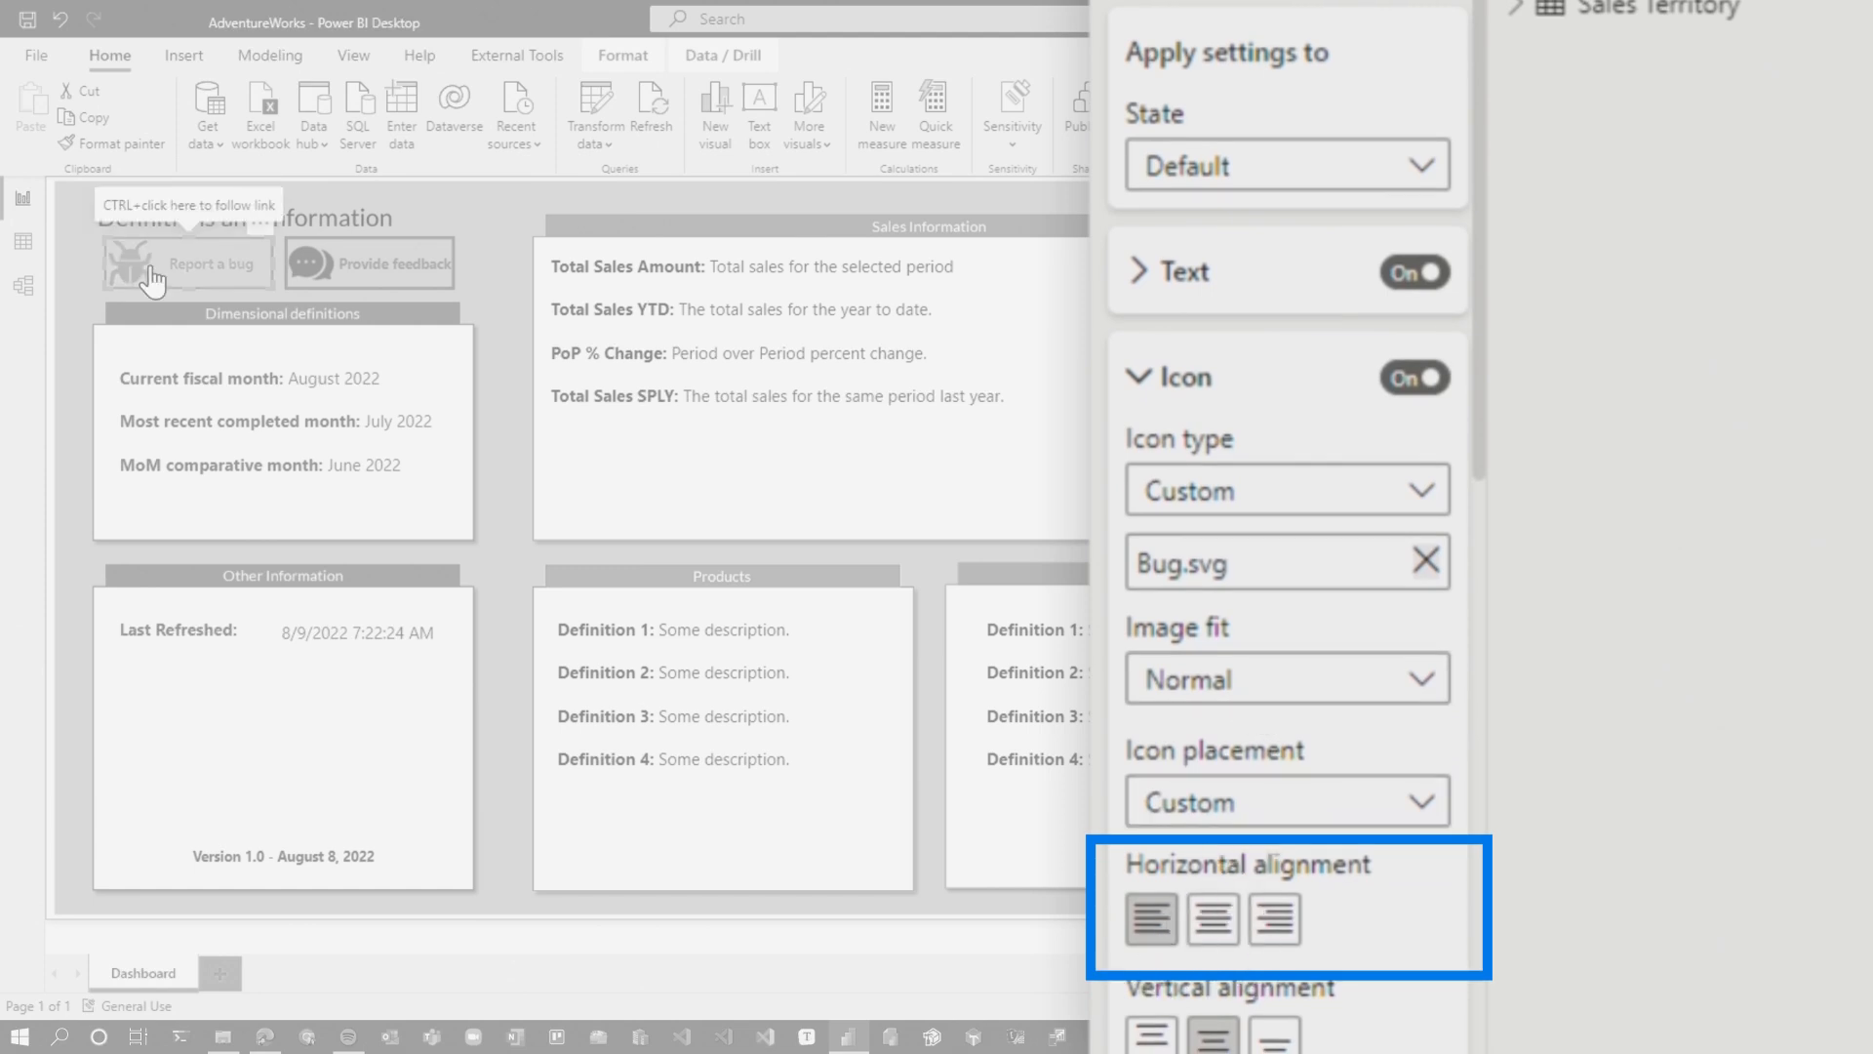
{"action": "left_click", "coordinate": [1288, 164]}
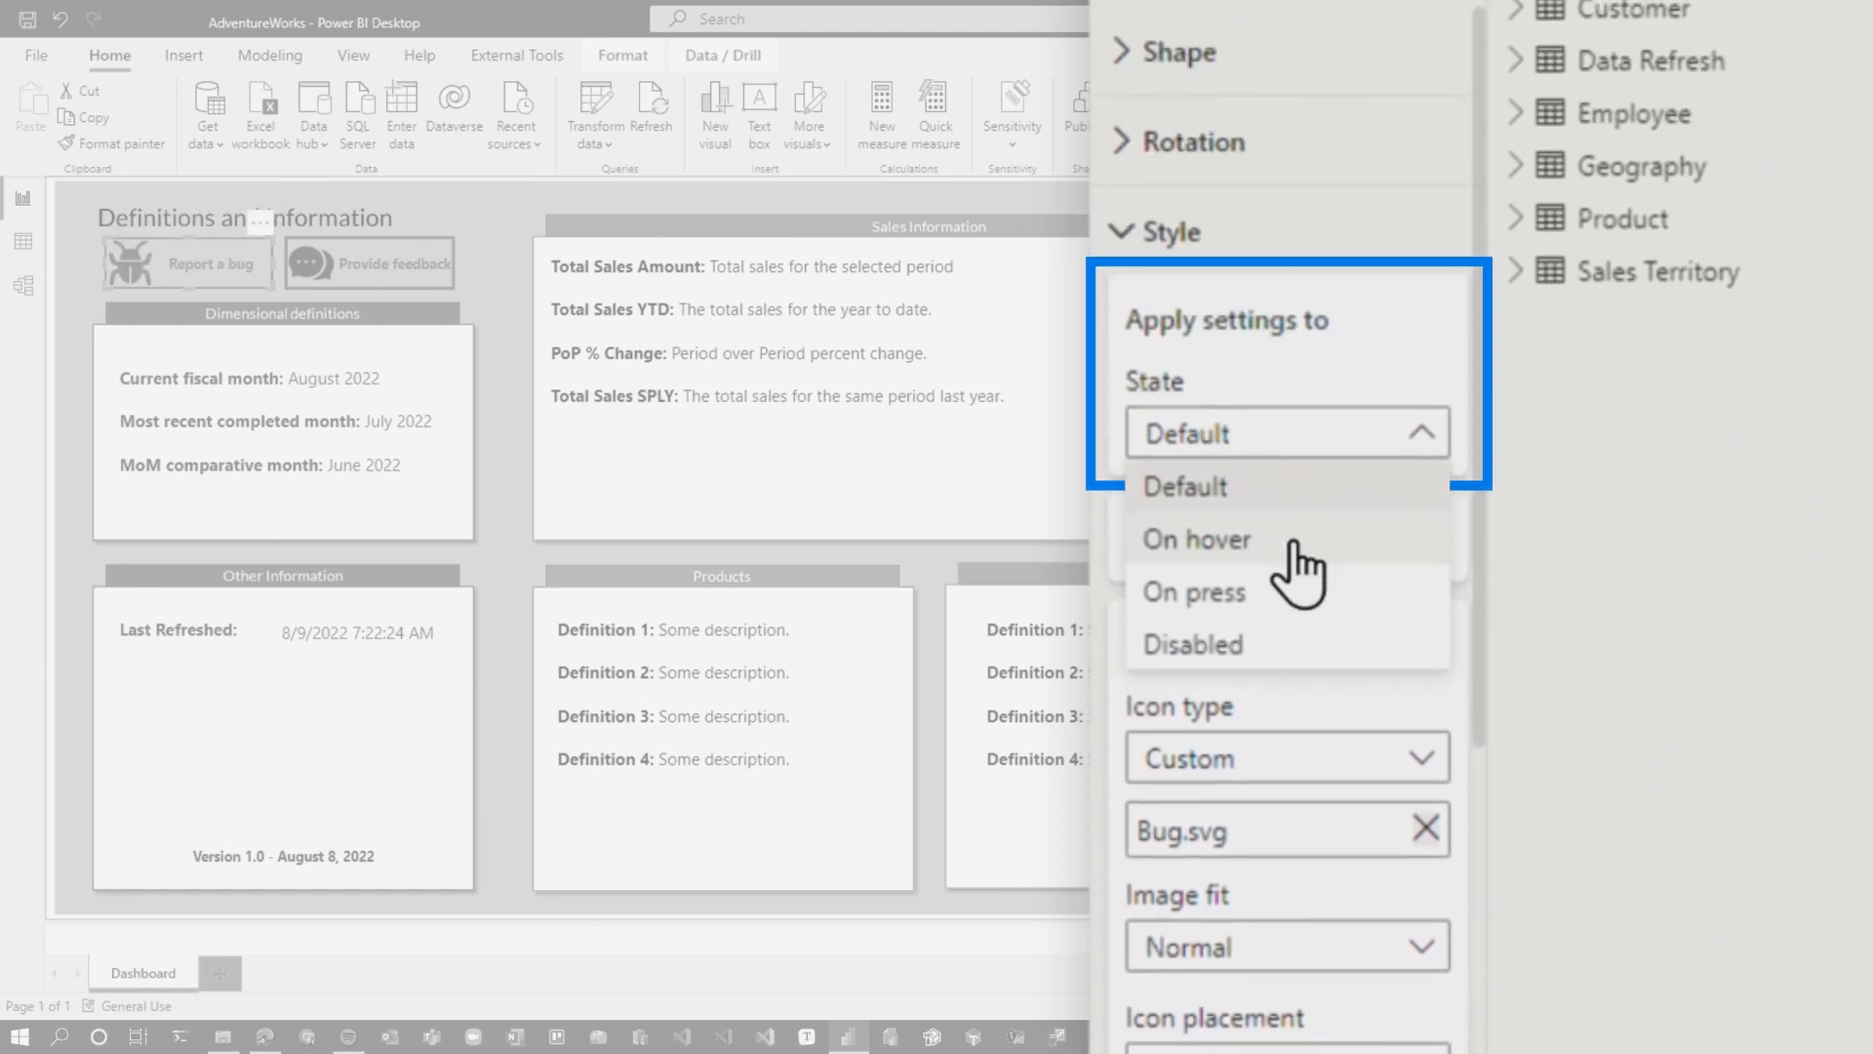
{"action": "left_click", "coordinate": [1194, 538]}
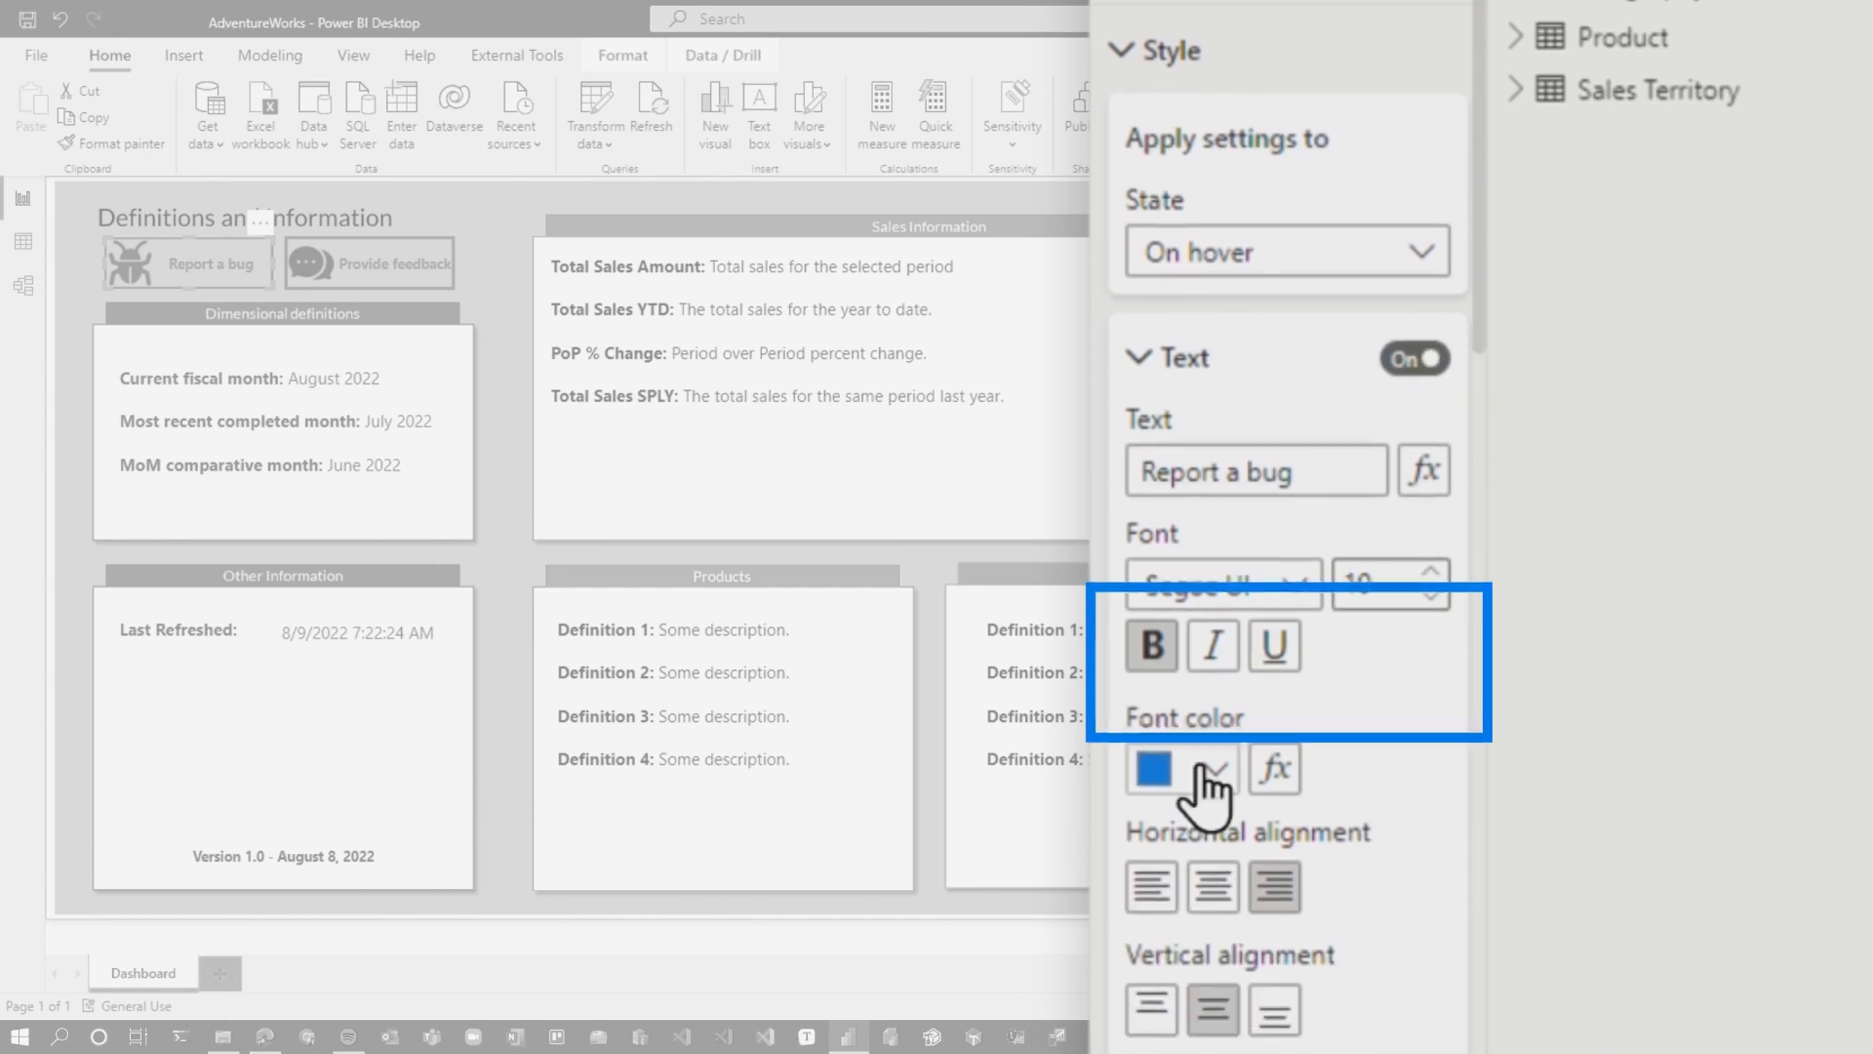
{"action": "left_click", "coordinate": [1183, 355]}
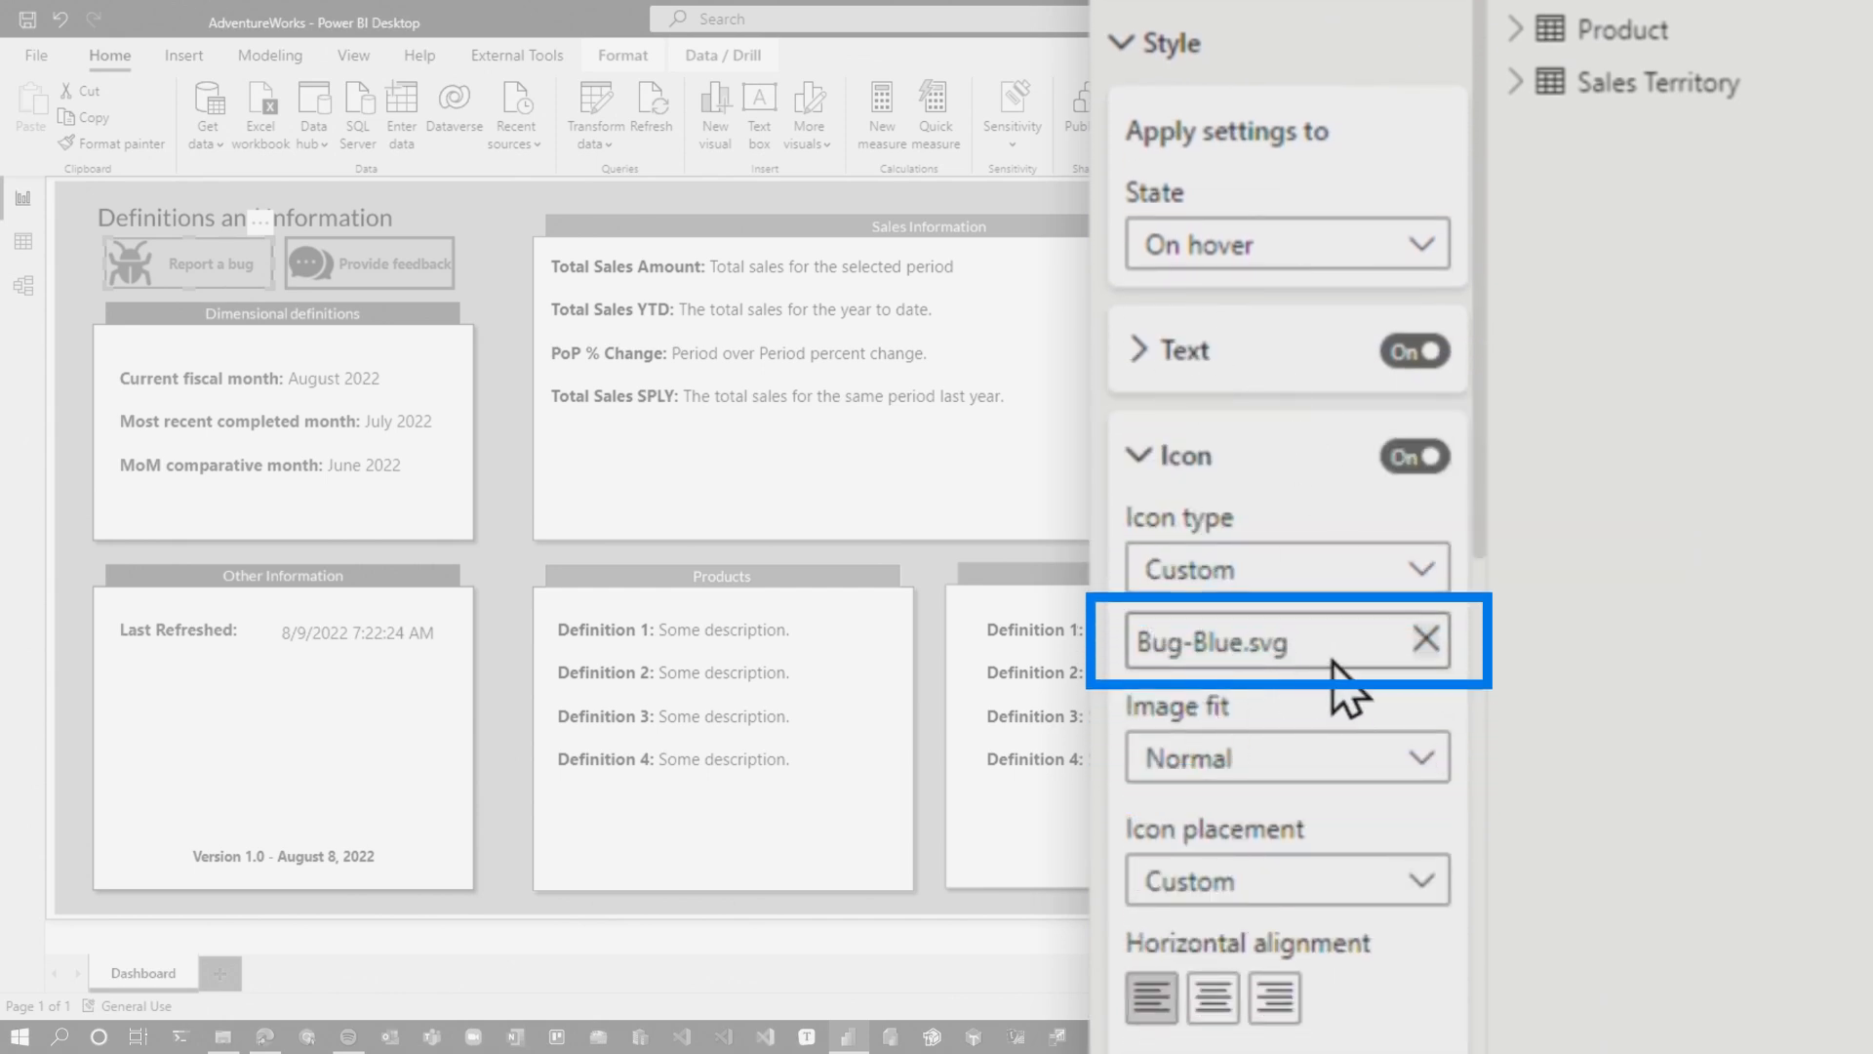
{"action": "mouse_move", "coordinate": [162, 281]}
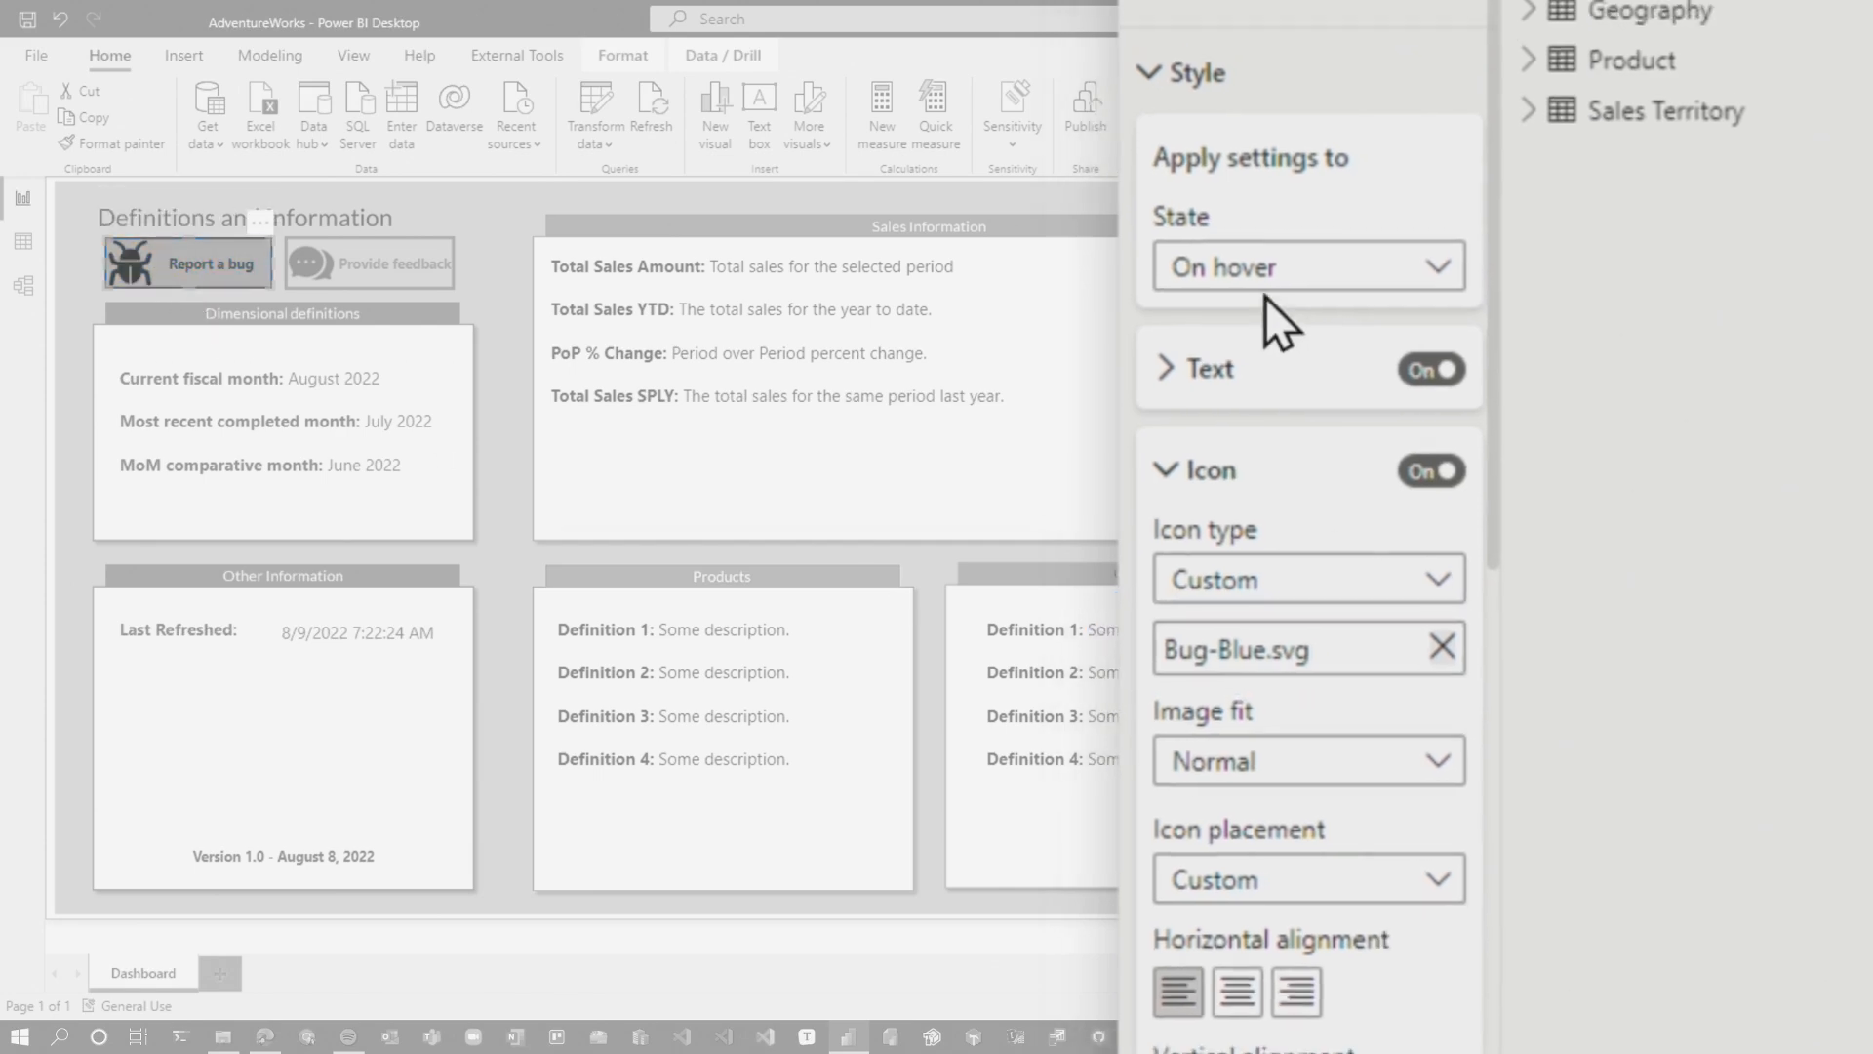
{"action": "left_click", "coordinate": [429, 246]}
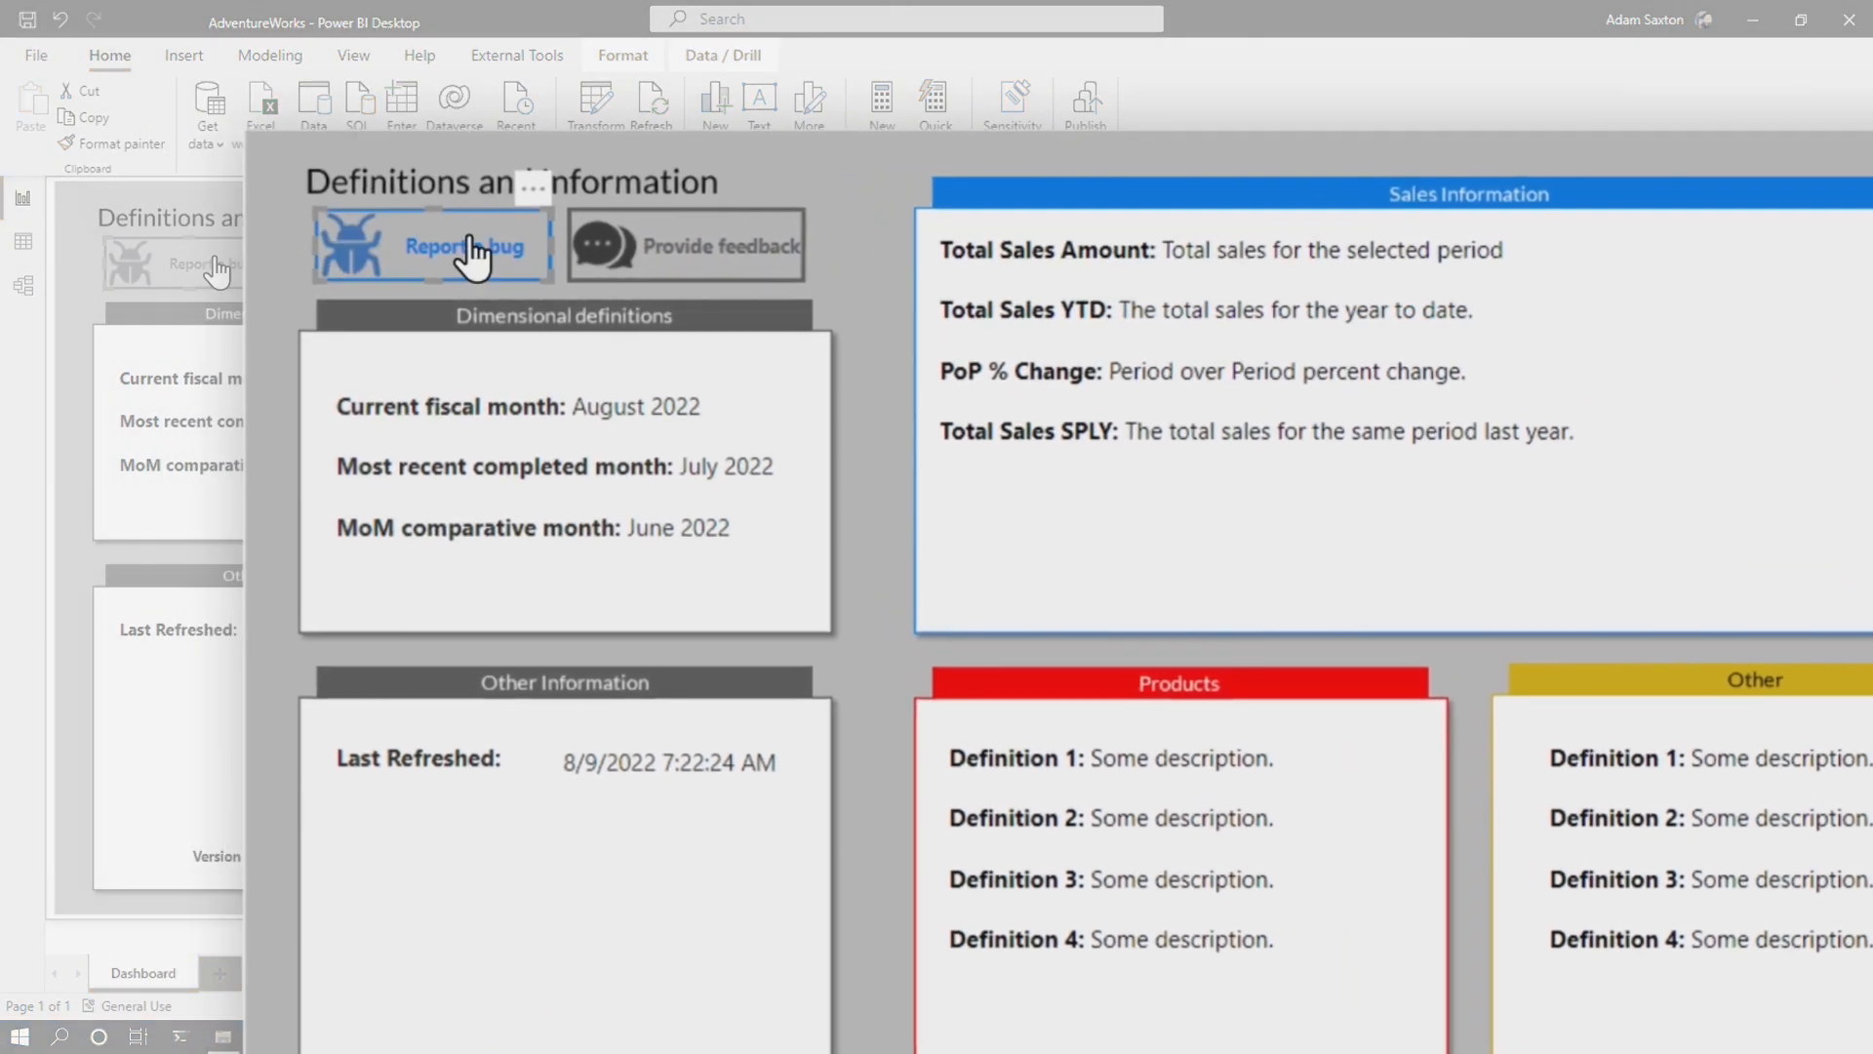
{"action": "mouse_move", "coordinate": [466, 248]}
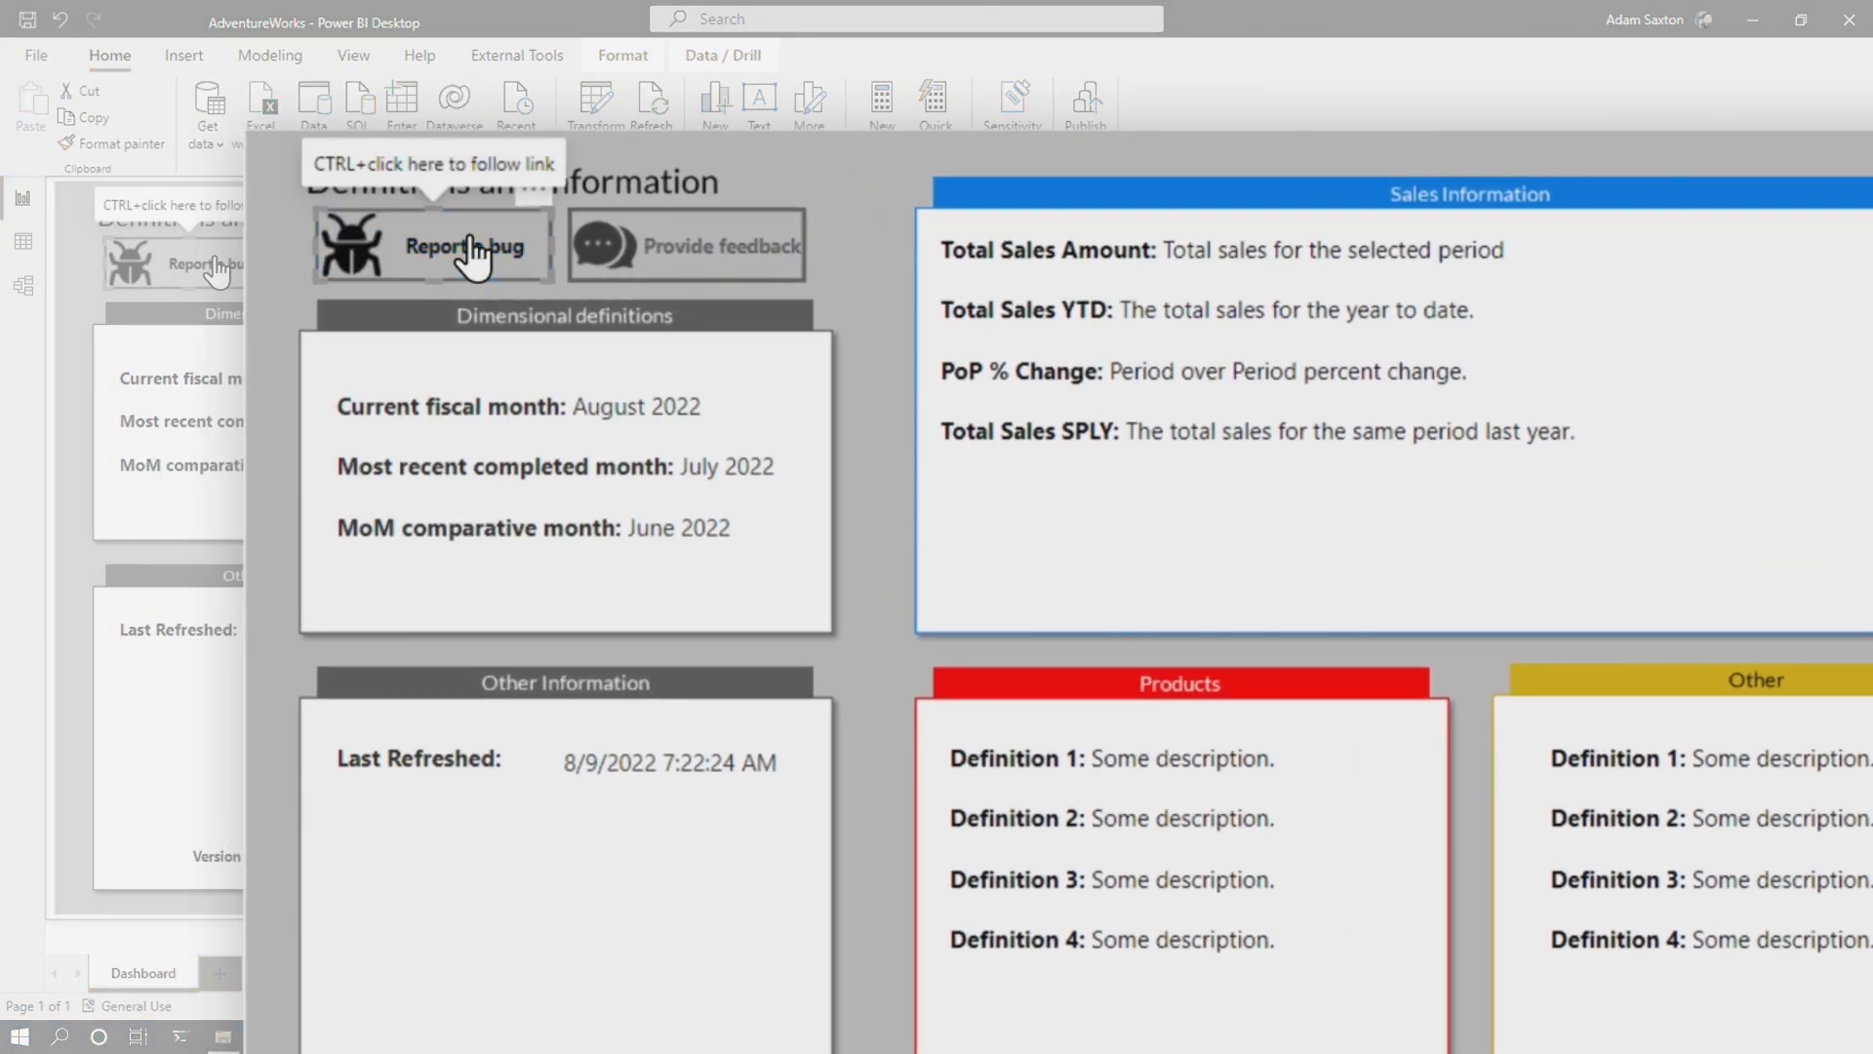
{"action": "mouse_move", "coordinate": [264, 552]}
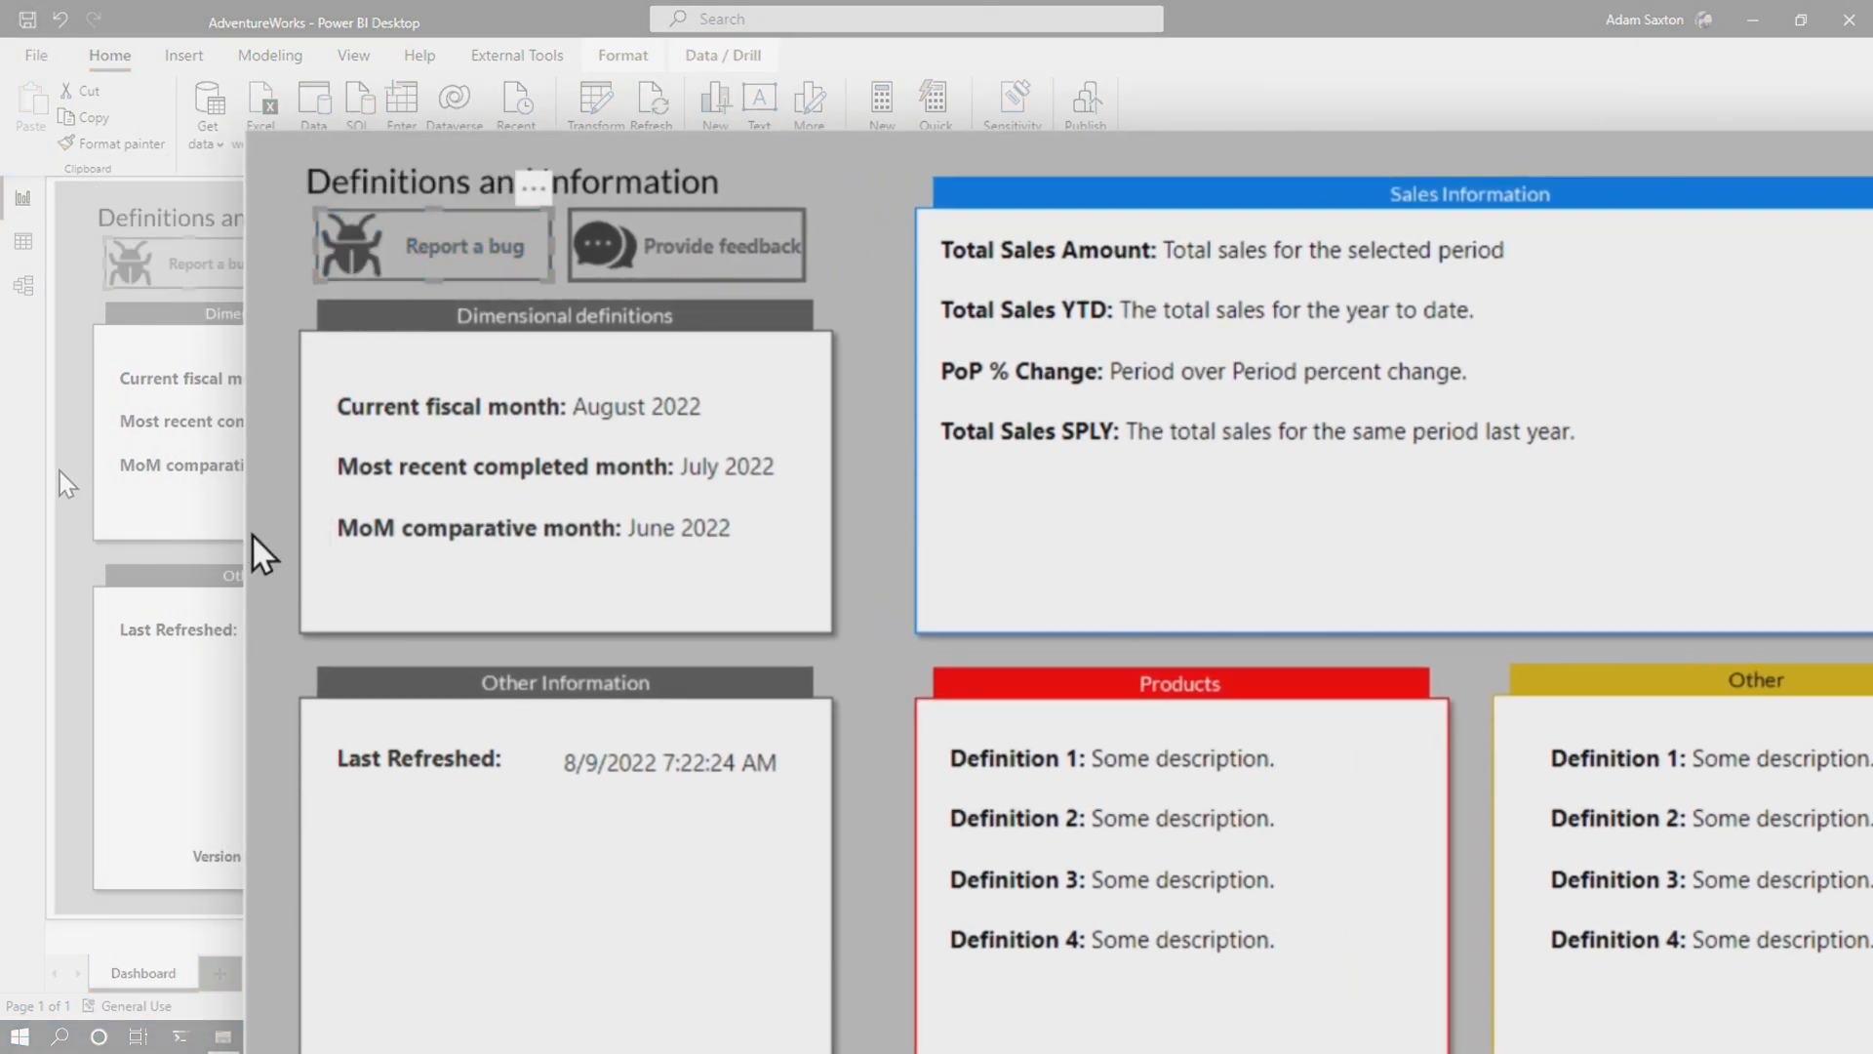